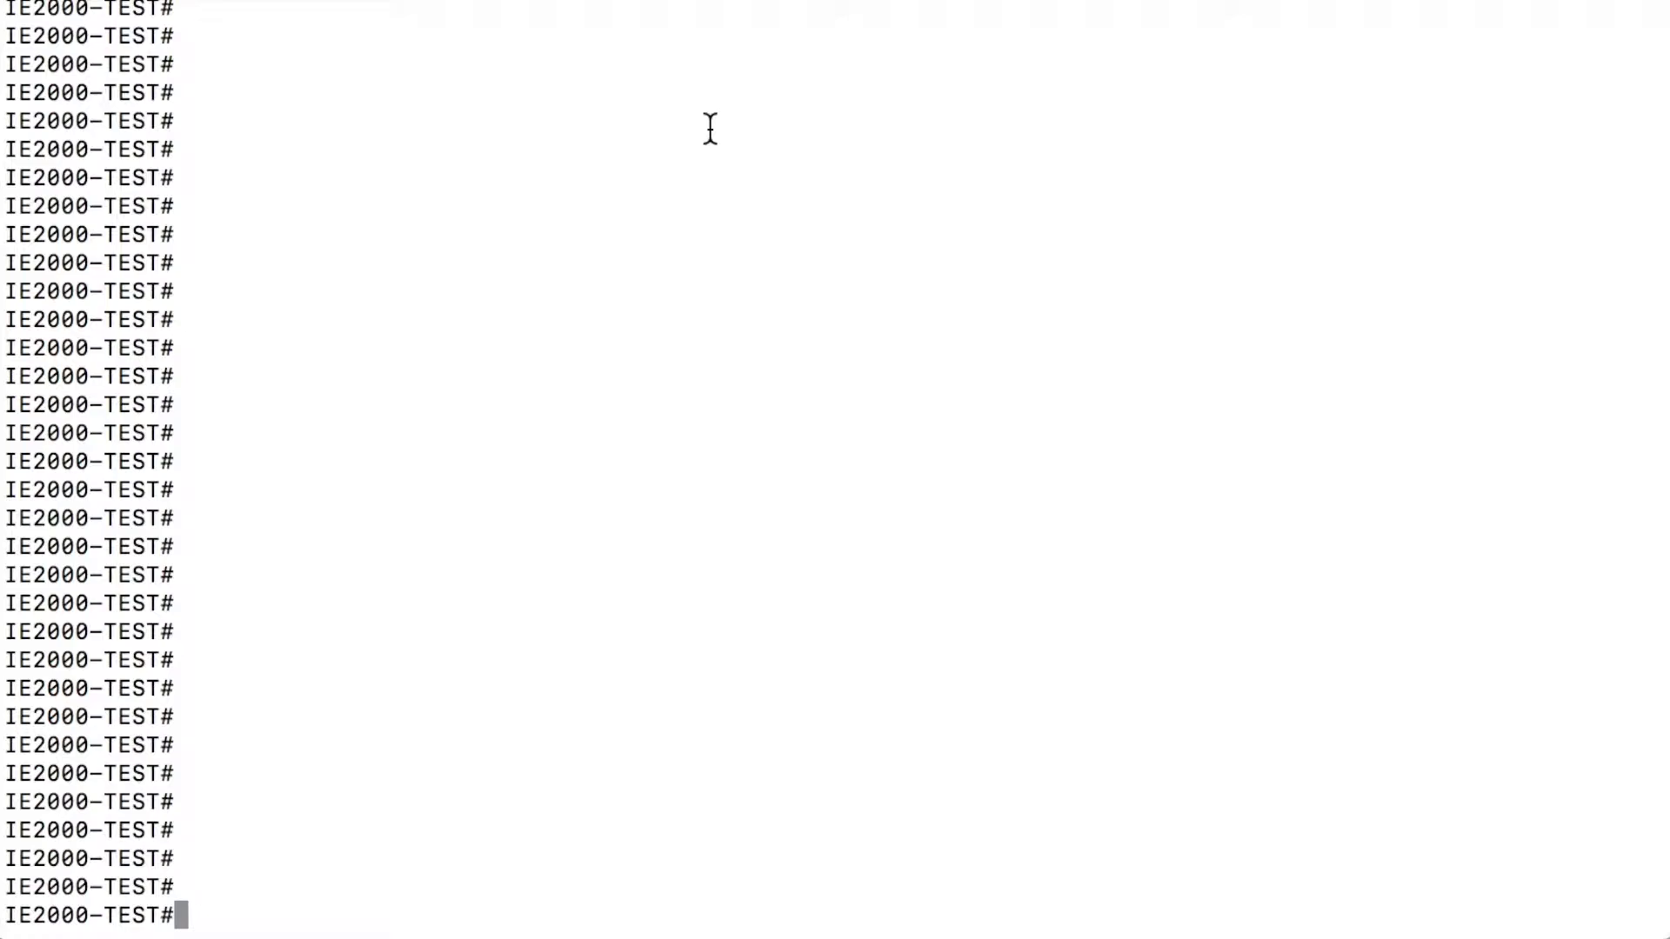
# Step: Enter global configuration mode with 'conf t' at the IE2000-TEST# prompt
pyautogui.write('conf t')
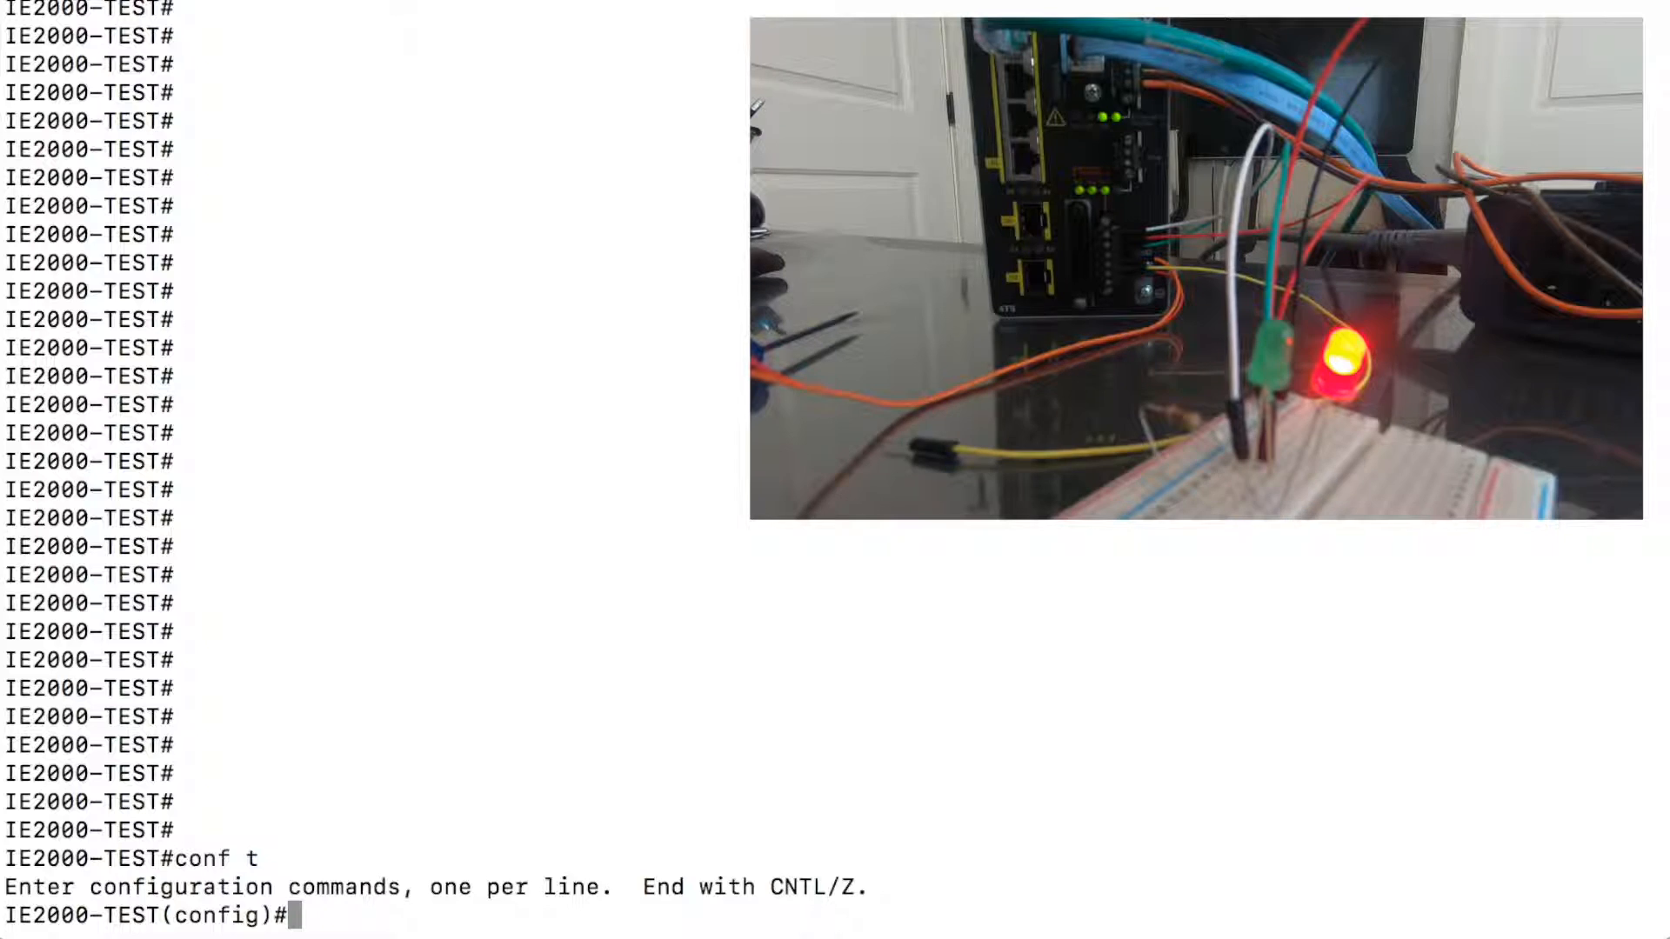
# Step: Set 'alarm relay-mode energized' on the switch
pyautogui.write('alarm')
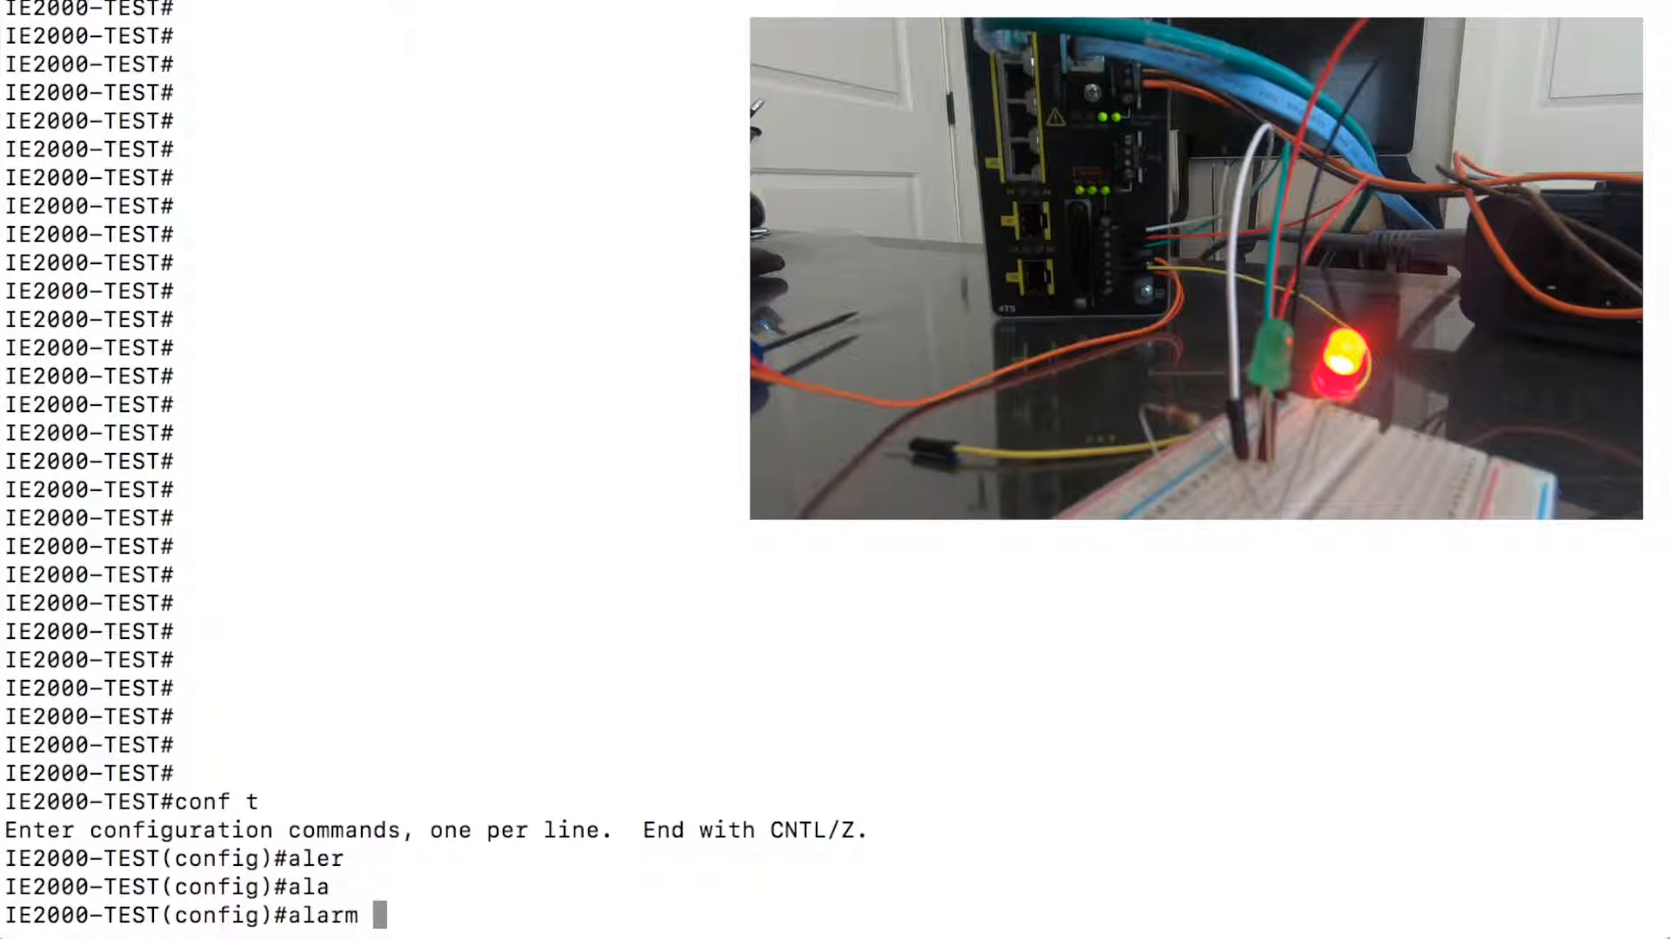
pyautogui.write('relay-mode')
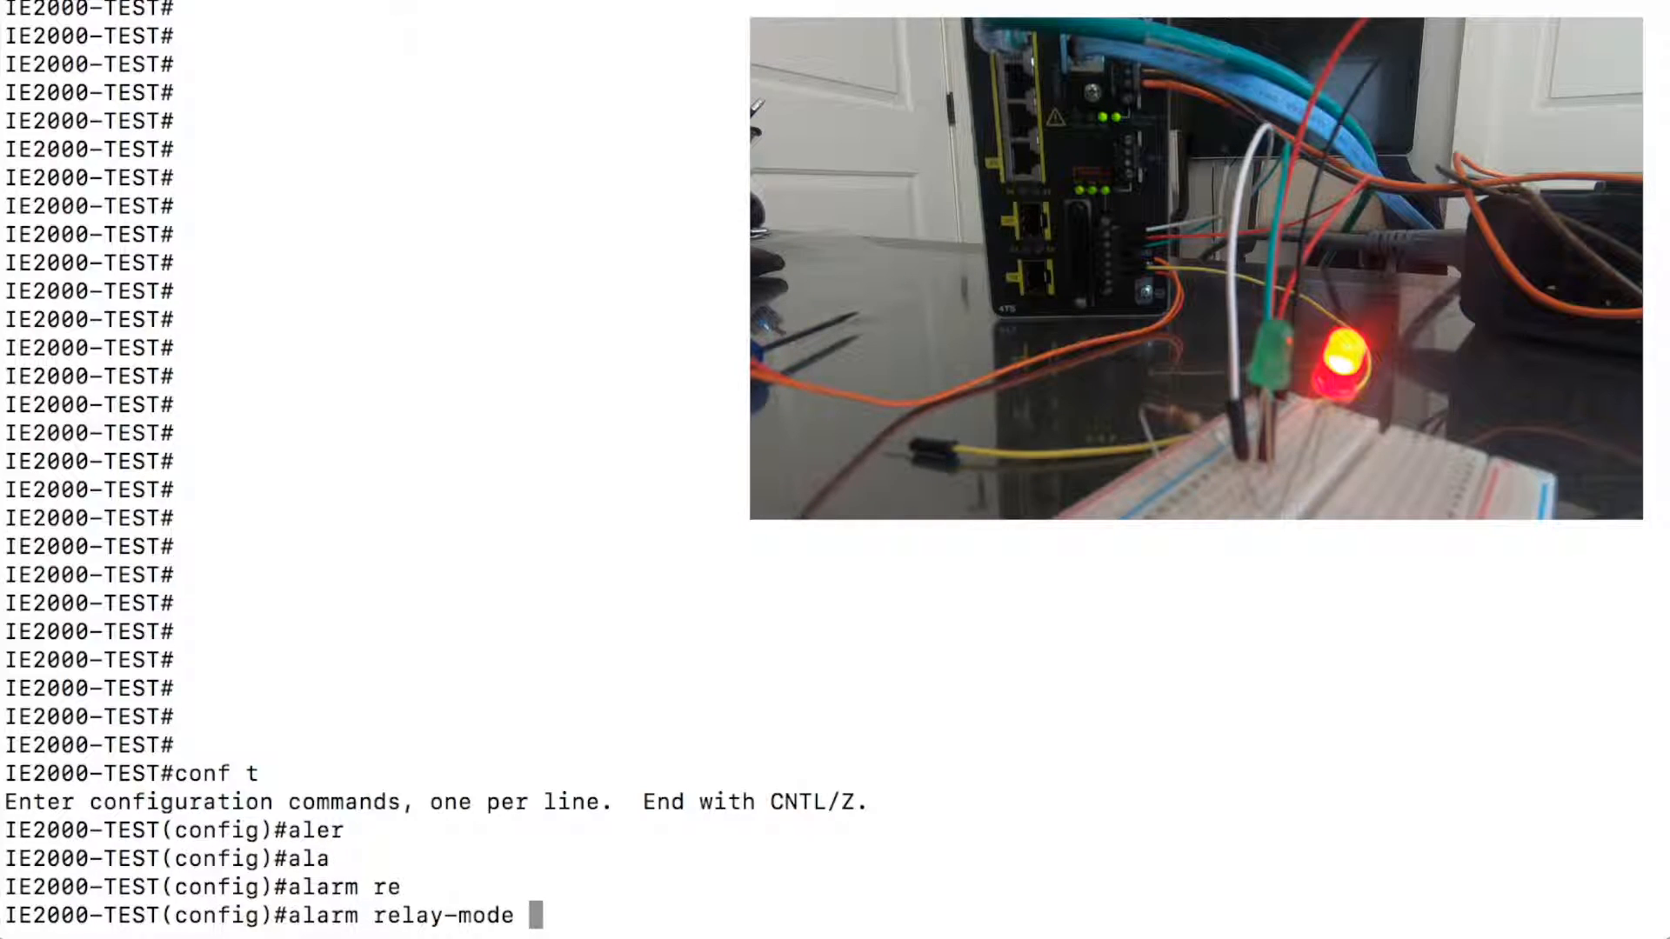
pyautogui.write('energized')
pyautogui.write('do')
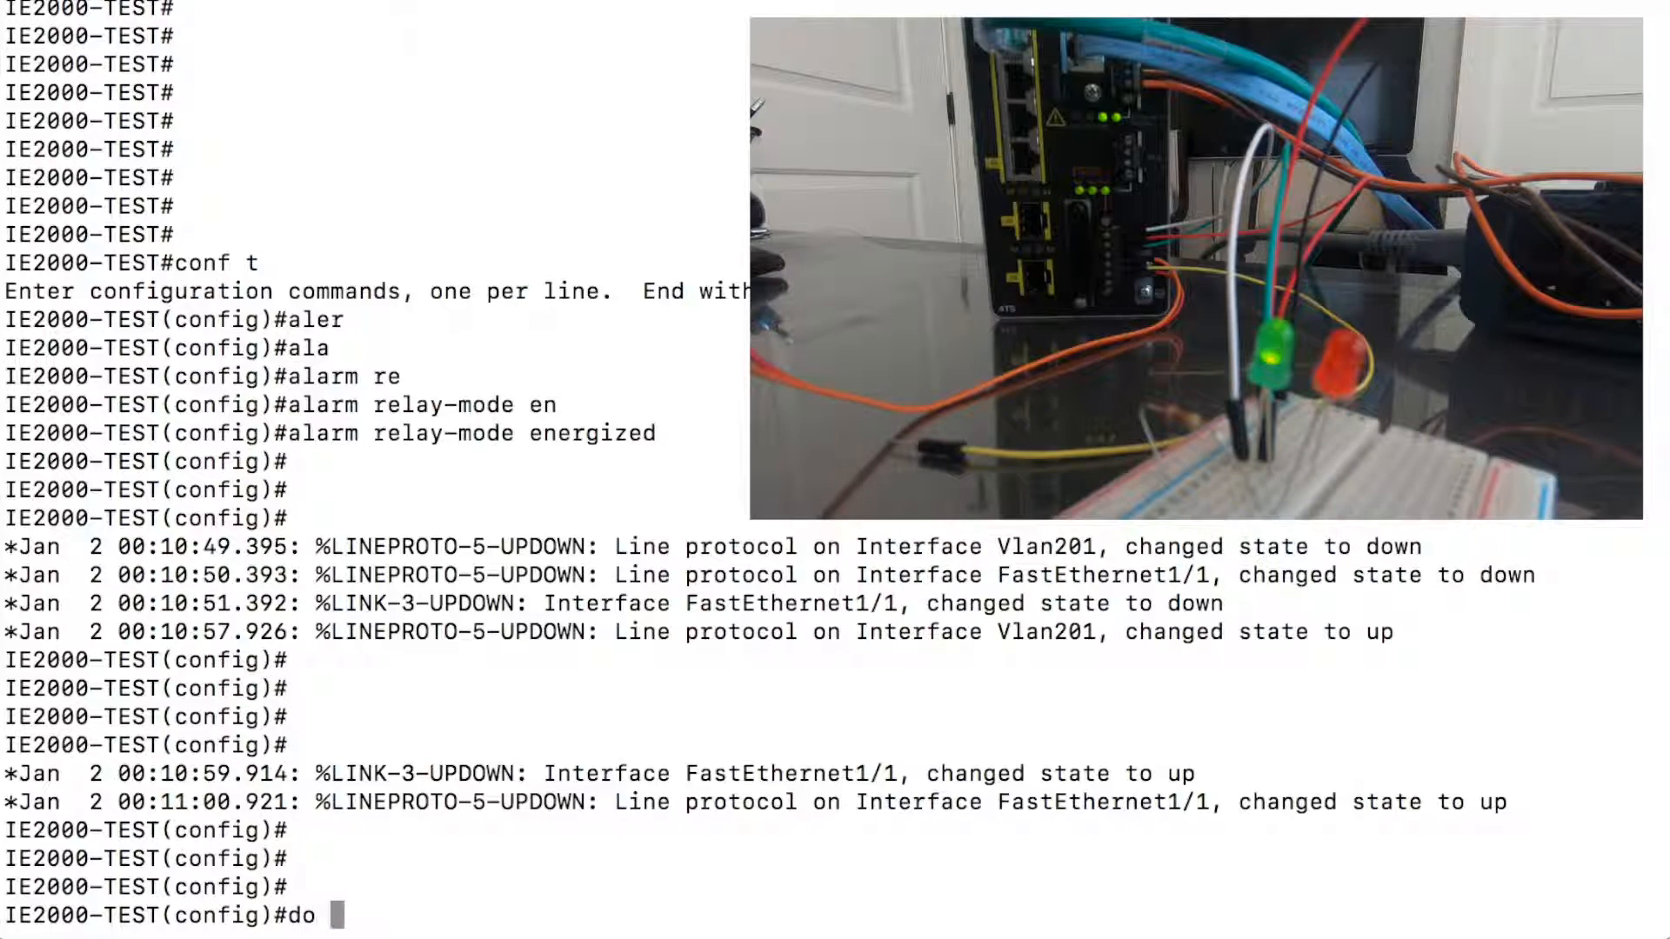
# Step: Run 'do sh run | sec alarm profile' and highlight the defaultPort profile output
pyautogui.write('sh')
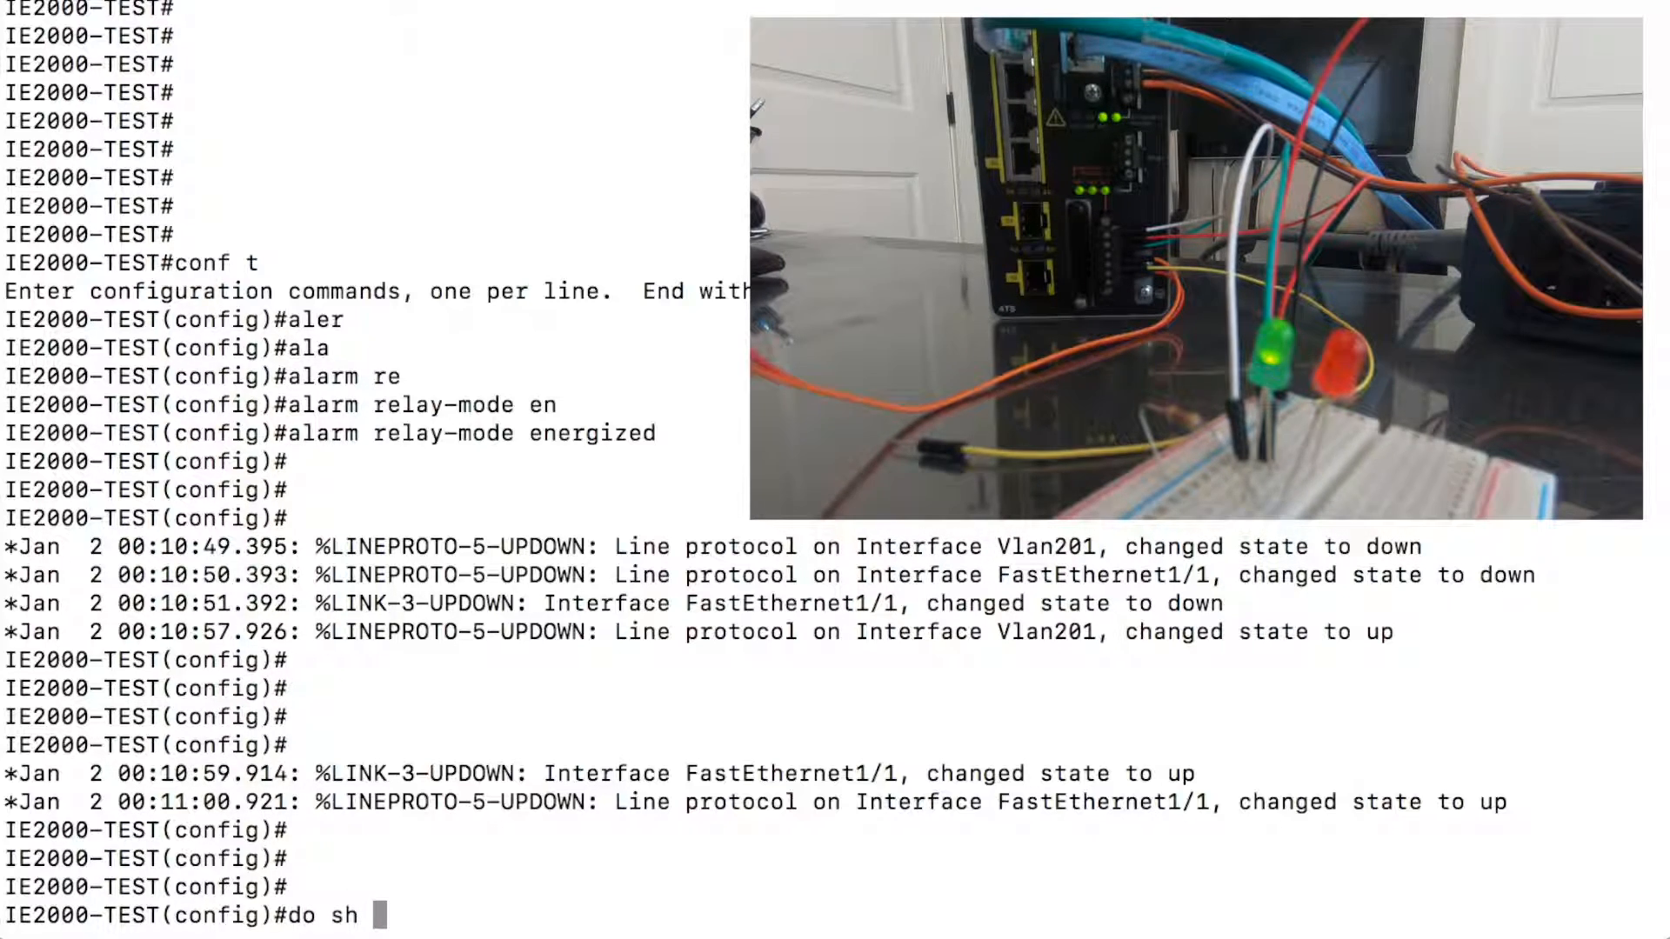
pyautogui.write('run | sec')
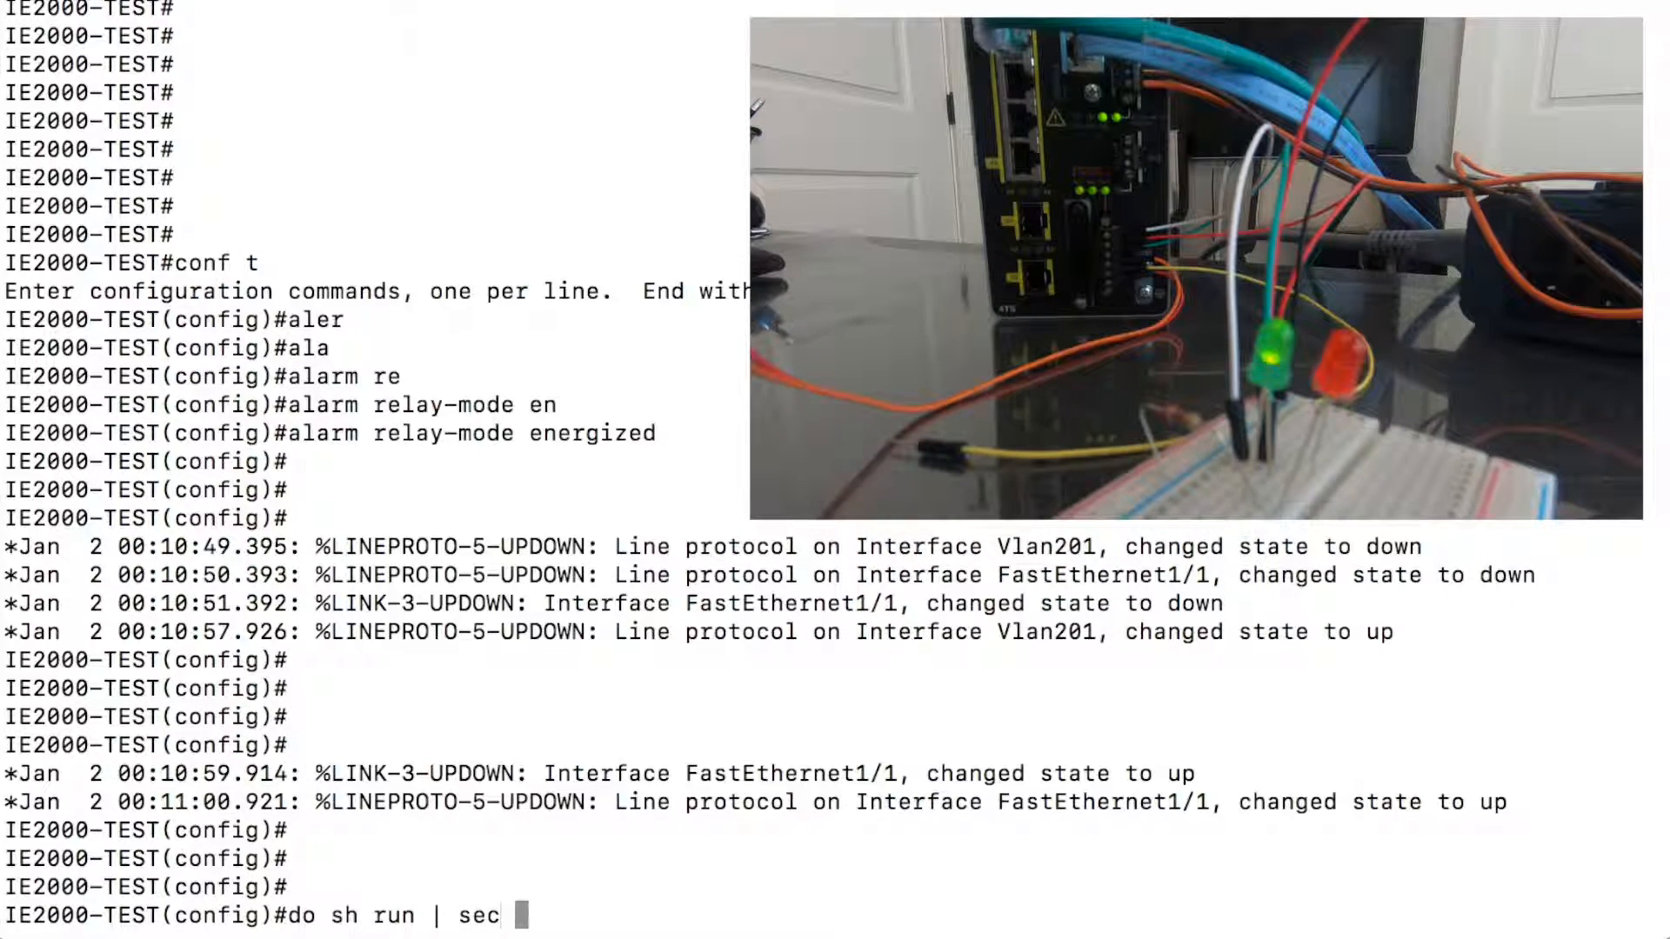
pyautogui.write('alarm profile')
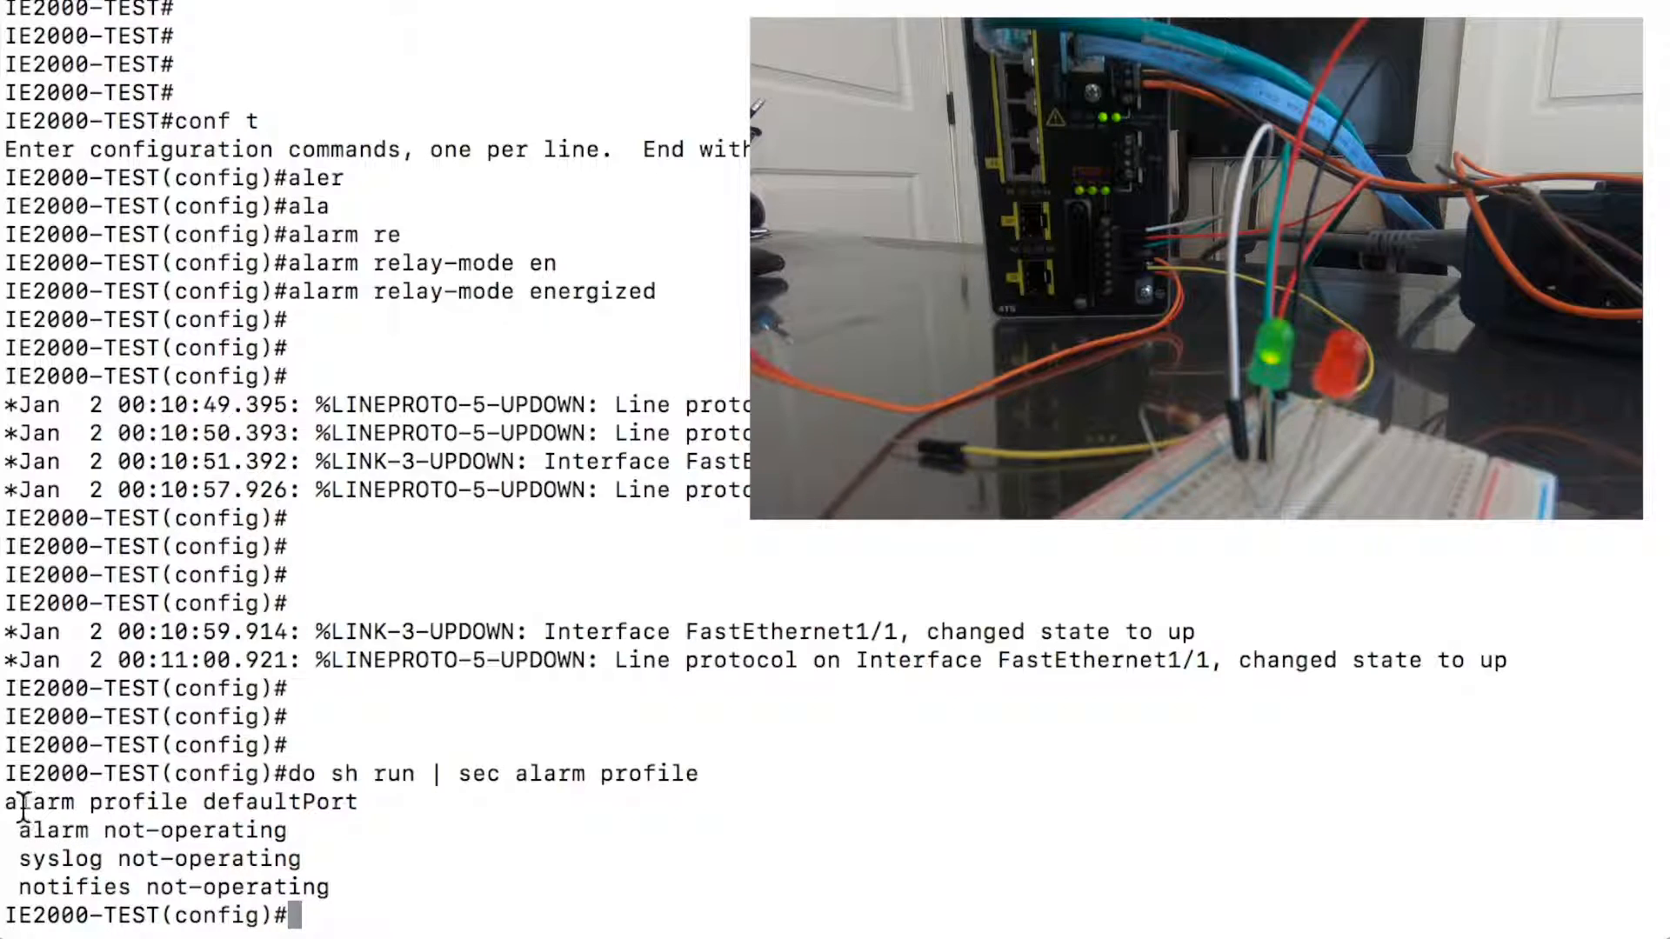
pyautogui.moveTo(10, 802); pyautogui.dragTo(357, 887)
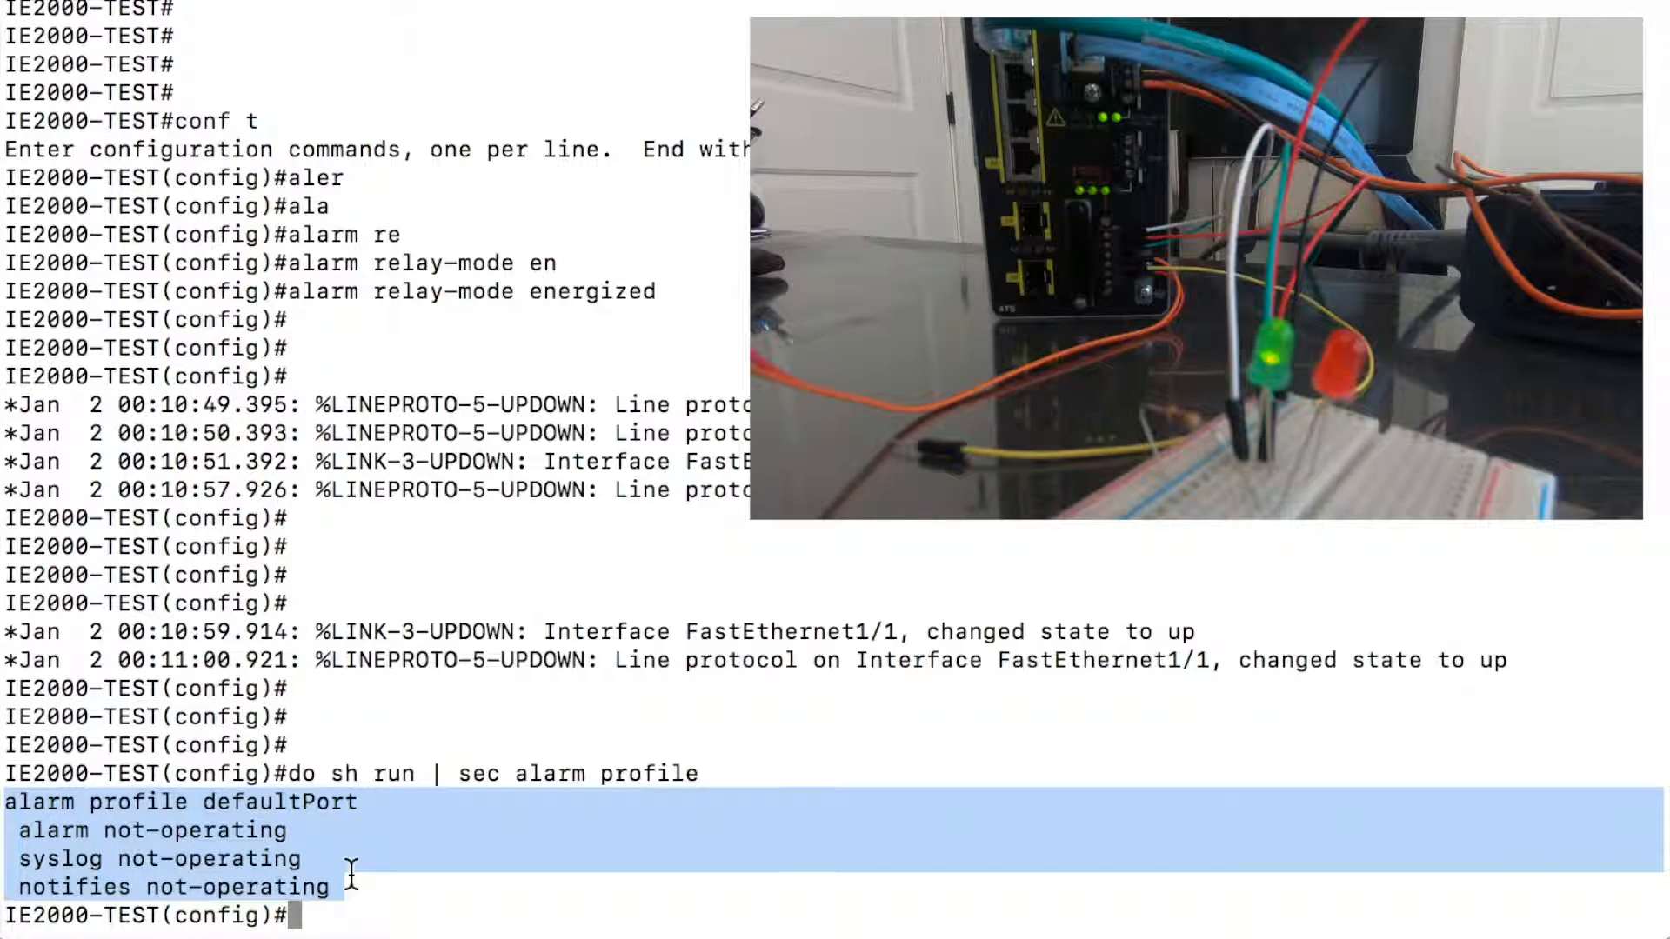
pyautogui.moveTo(143, 856)
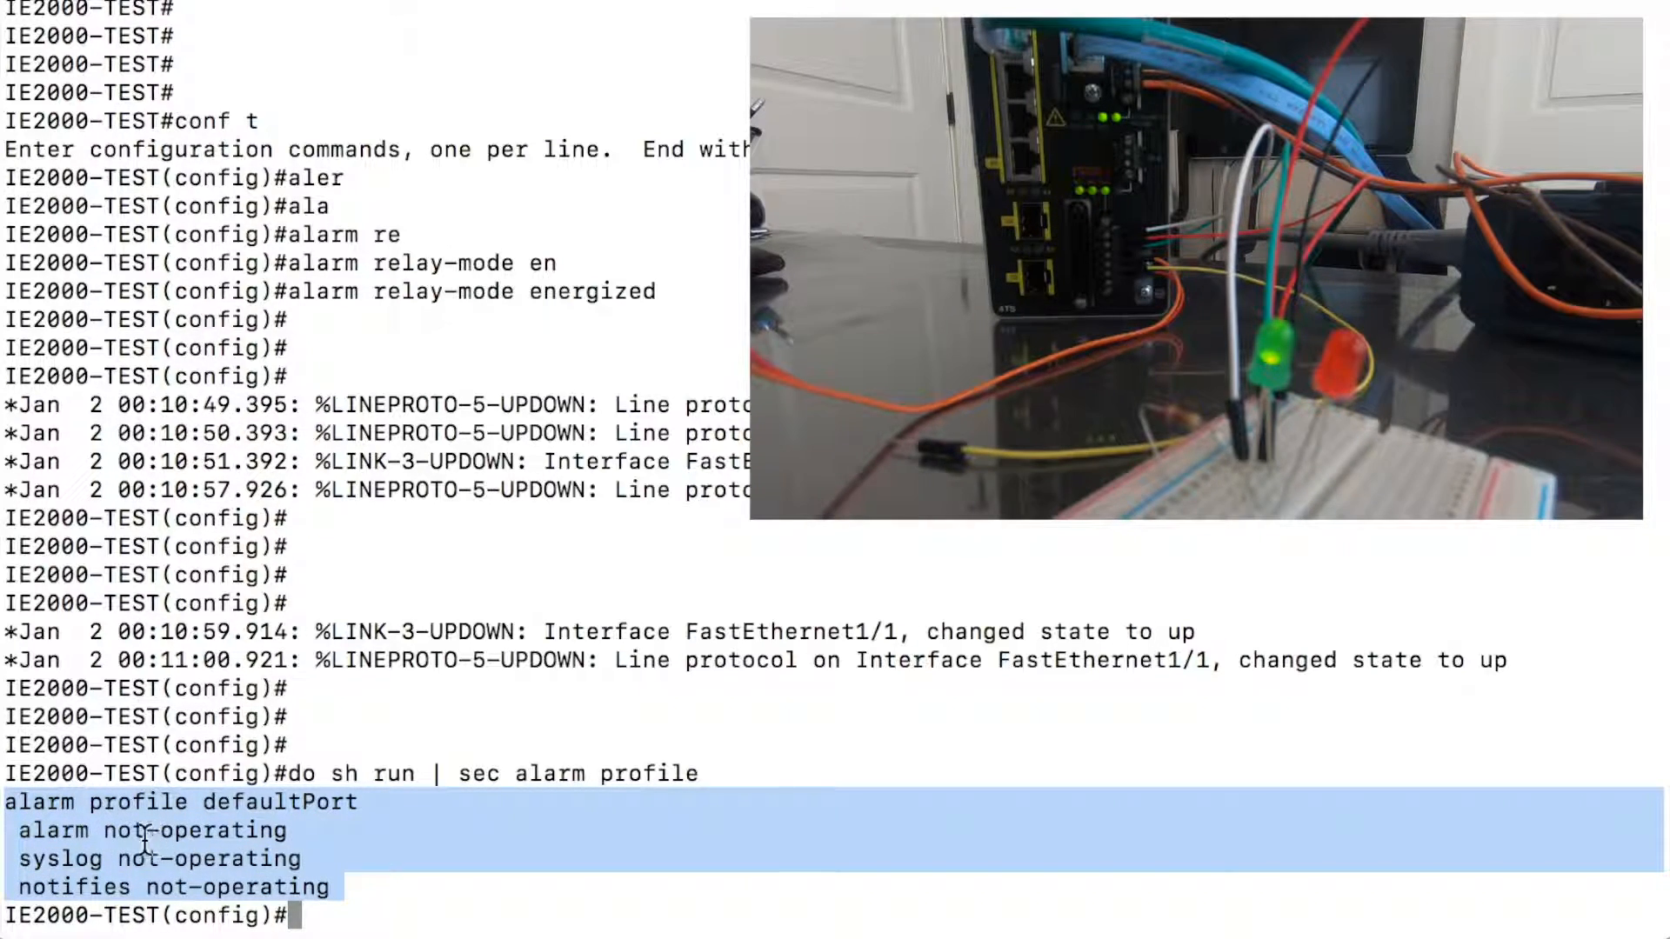
pyautogui.moveTo(503, 849)
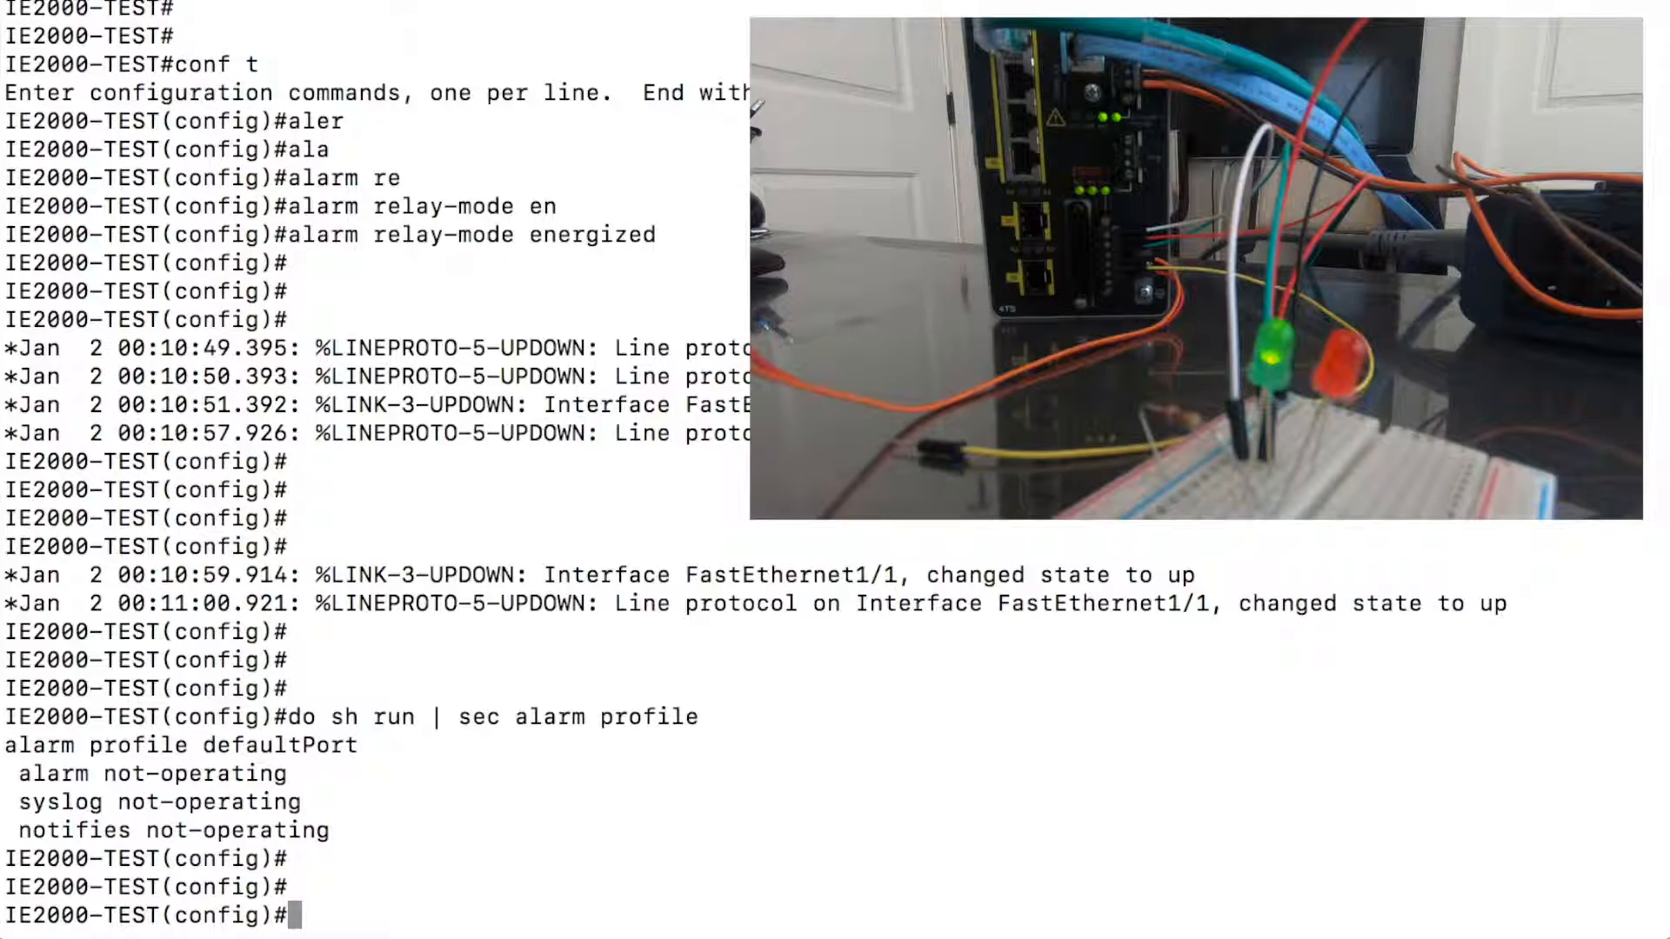
# Step: Create alarm profile TEST1 and enter its configuration mode
pyautogui.write('aler')
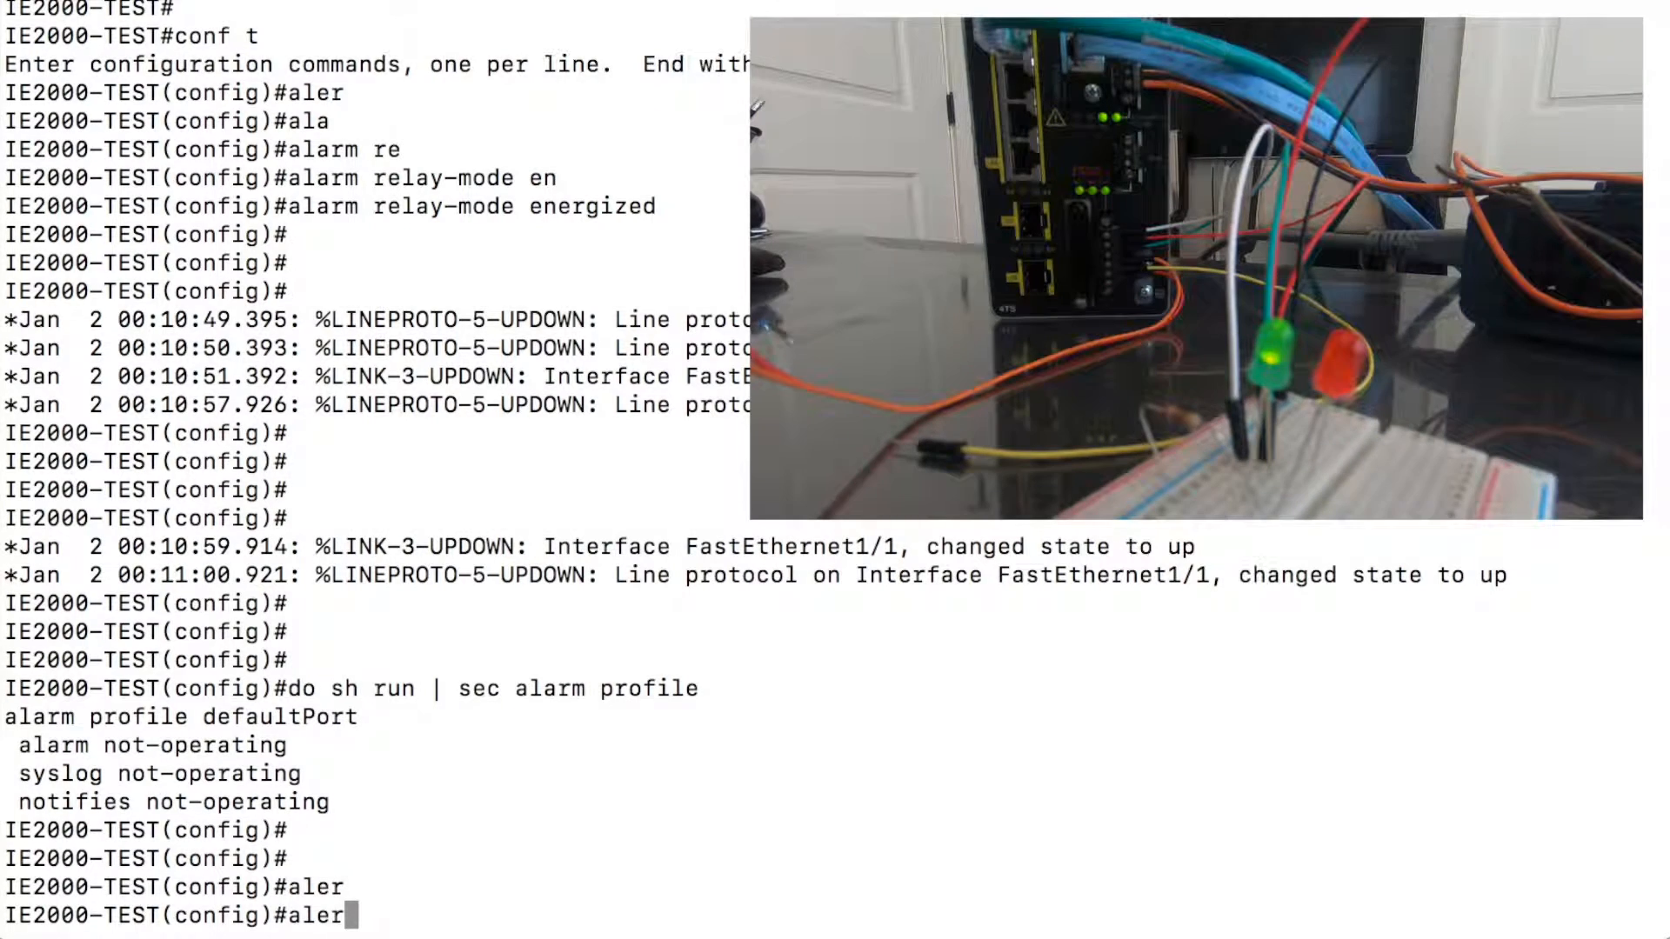
pyautogui.write('alarm profile')
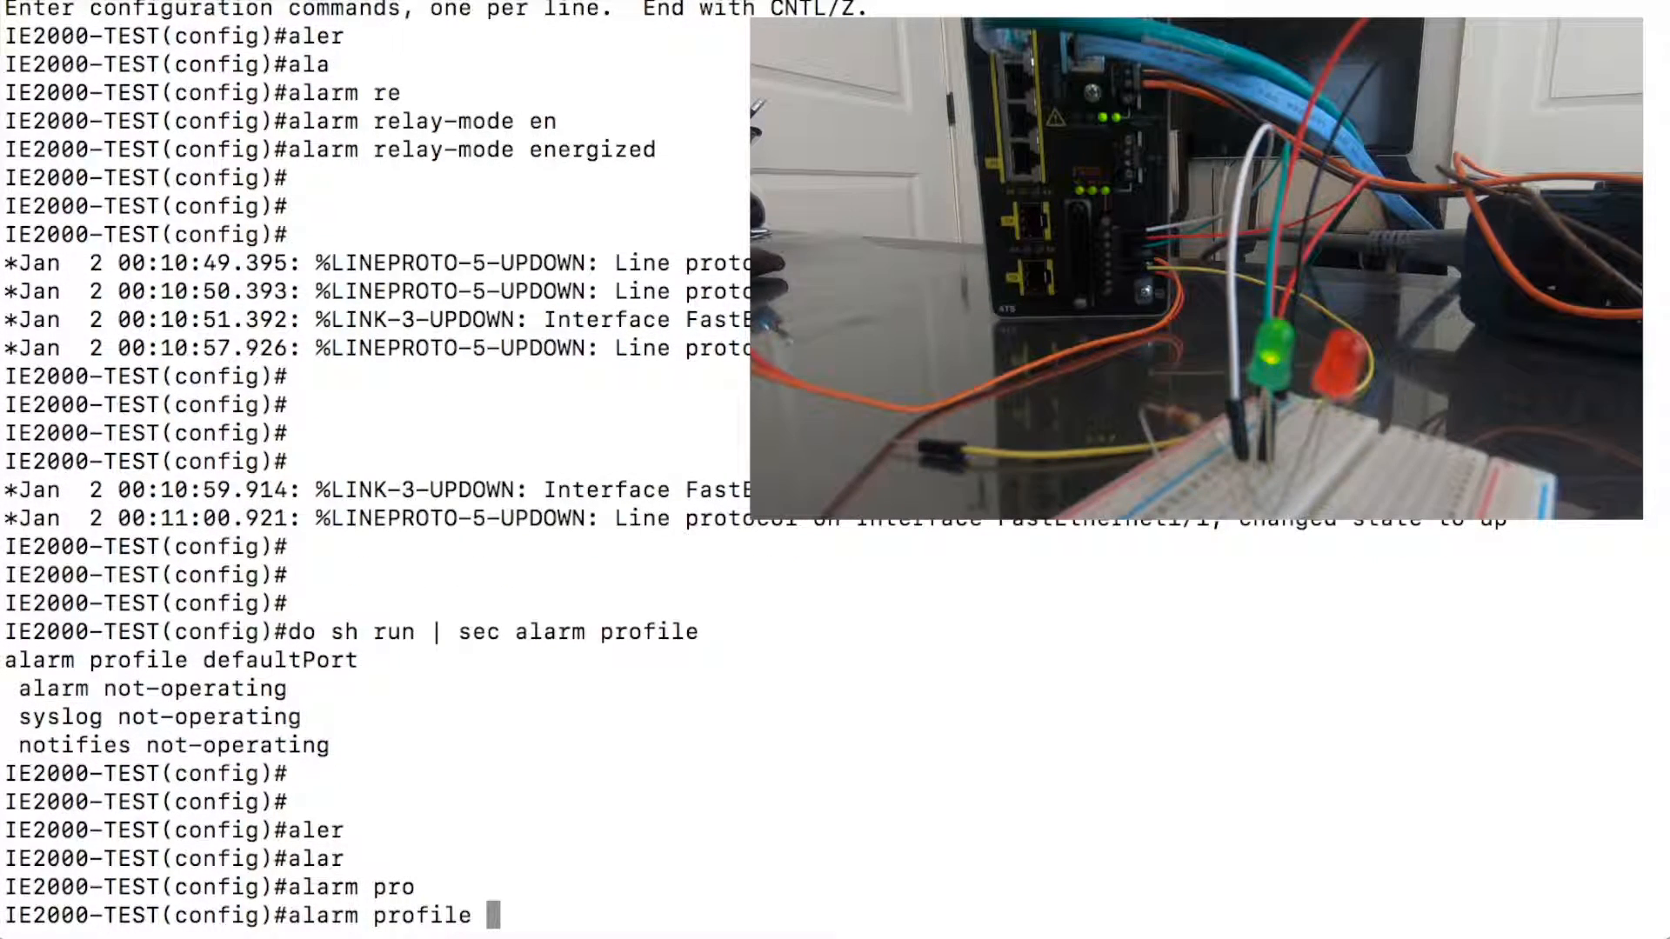
pyautogui.write('TEST1')
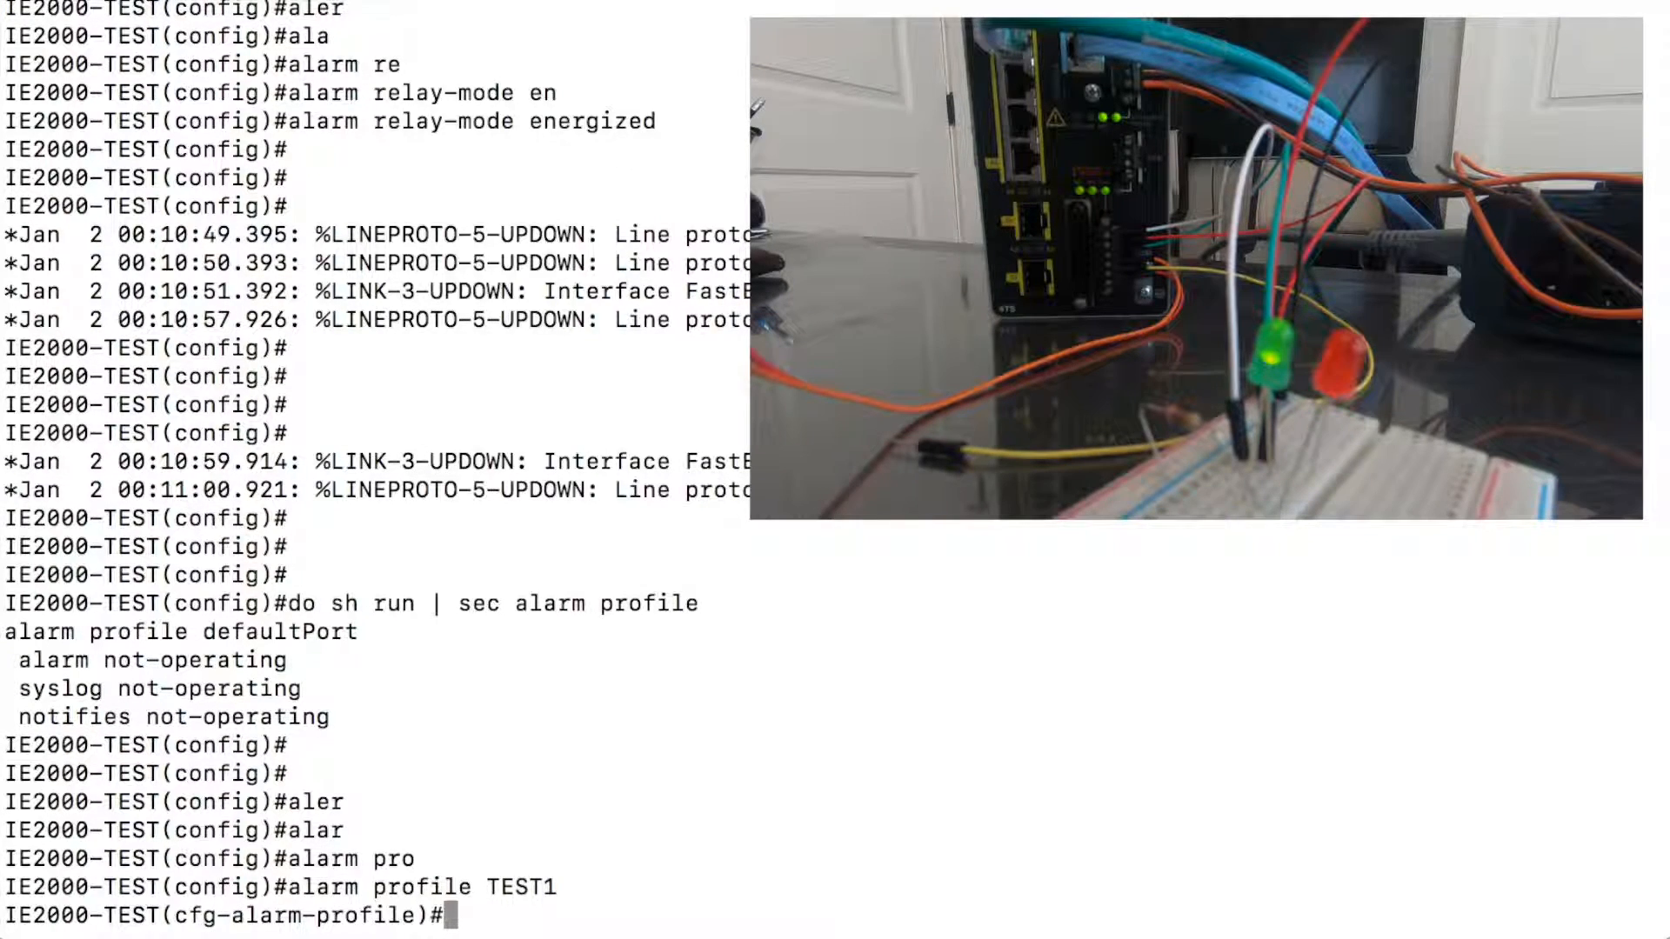
# Step: List the profile's commands with '?' and 'alarm ?', then begin 'alarm link-fault'
pyautogui.write('?')
pyautogui.write('alarm')
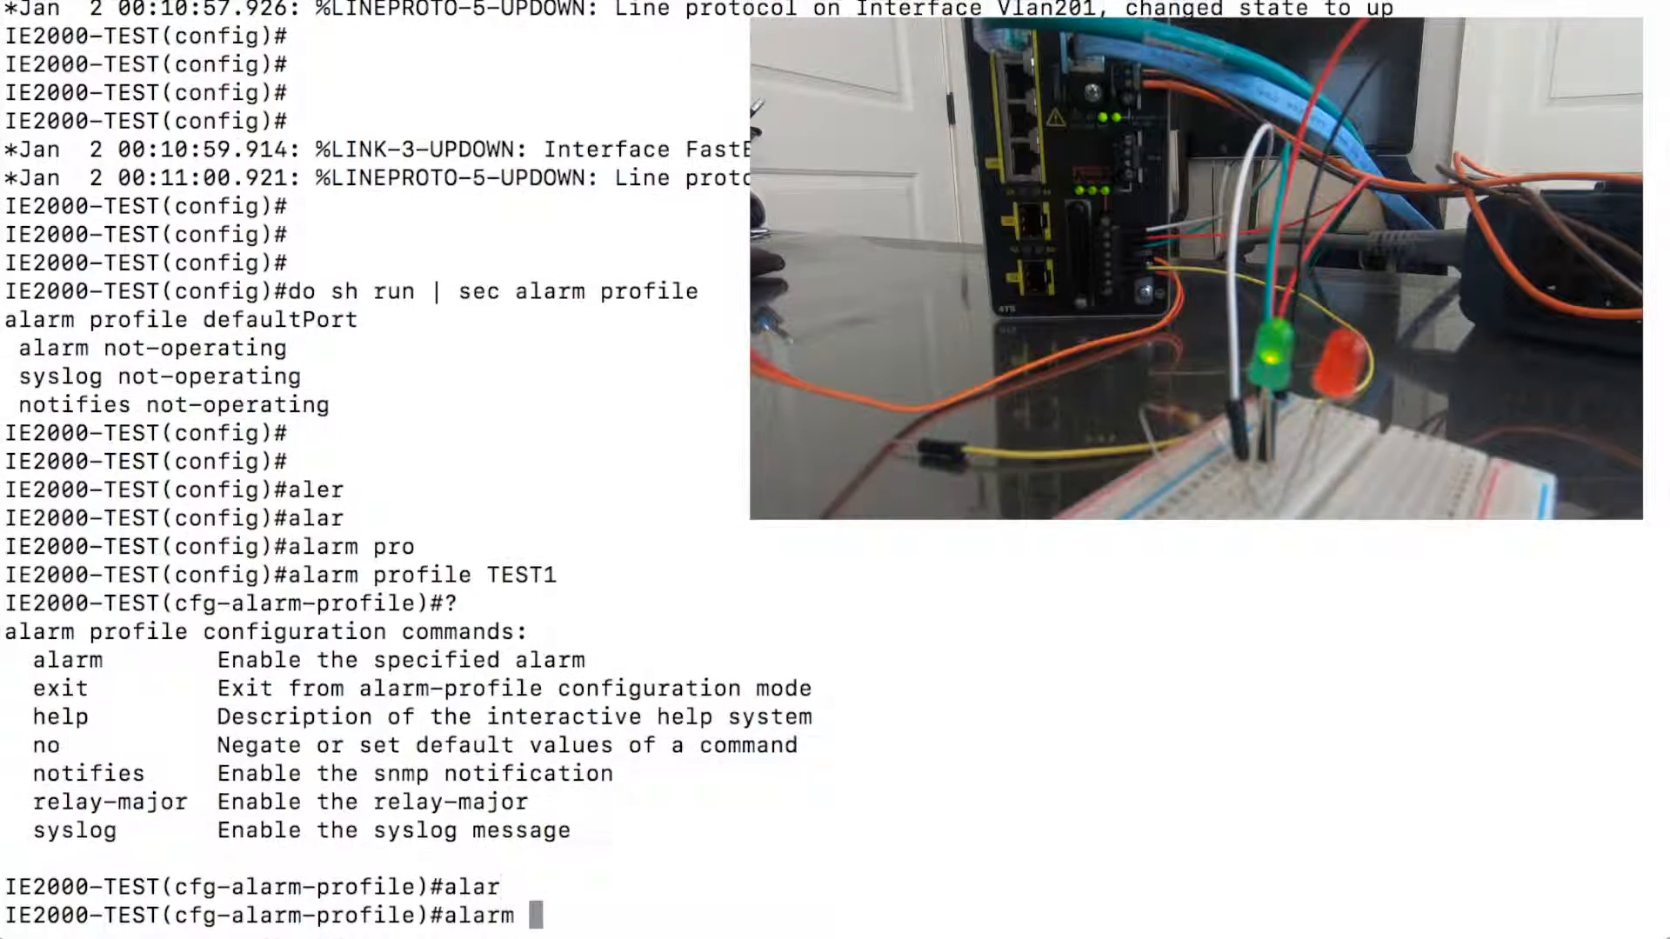
pyautogui.write('?')
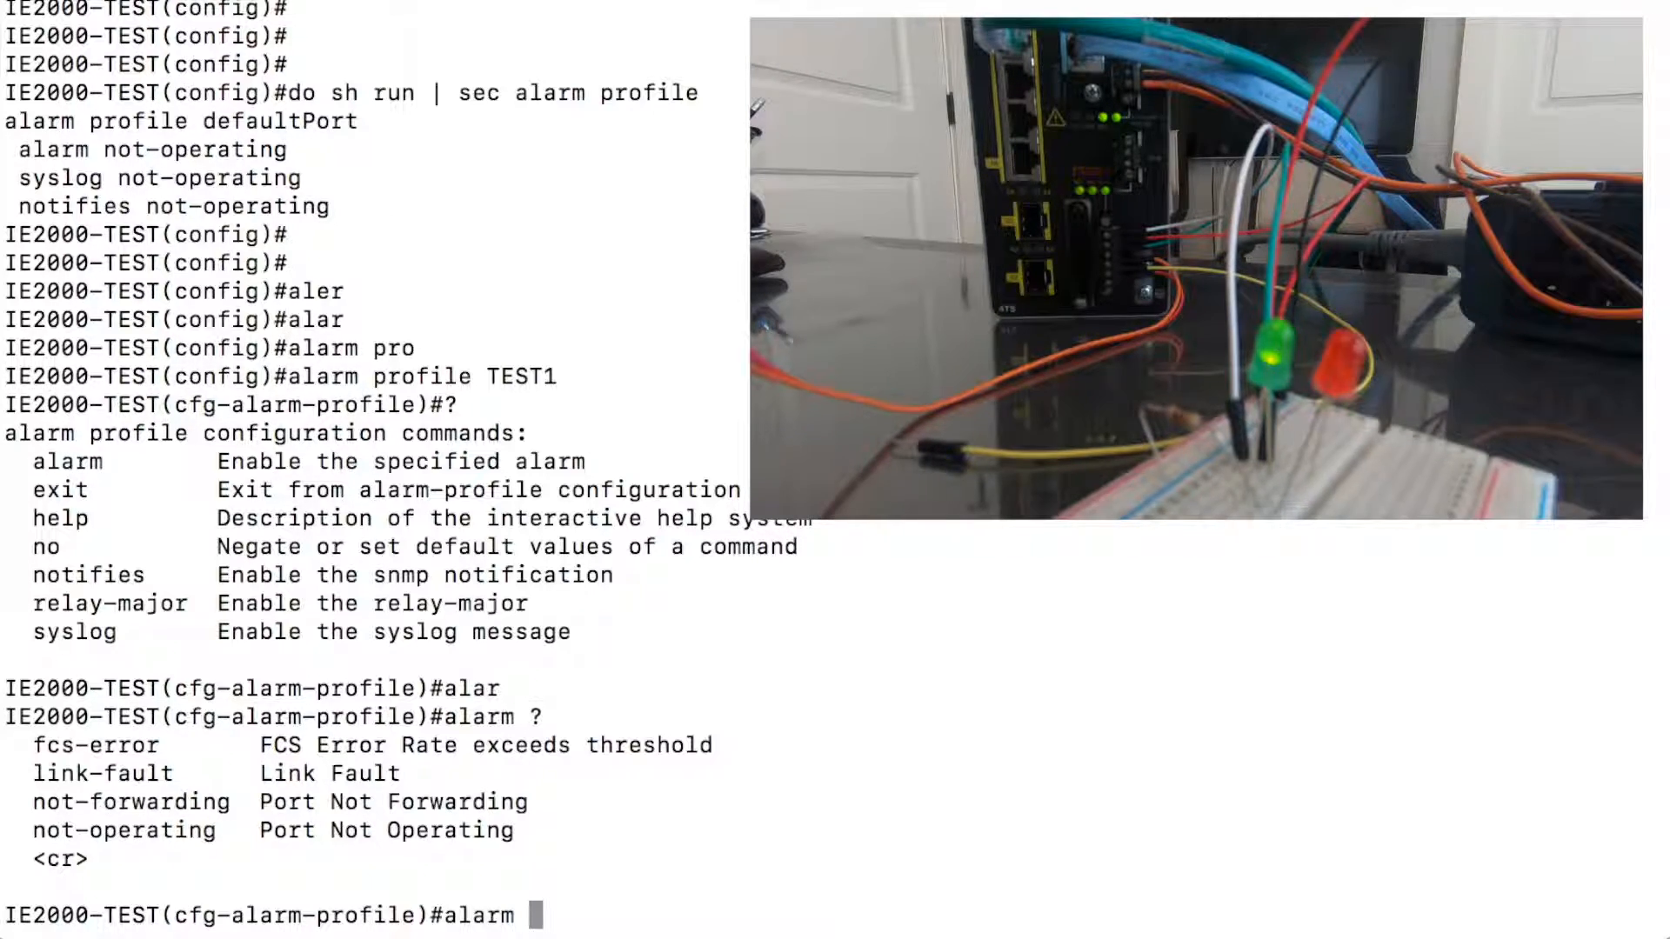
pyautogui.write('link-fault')
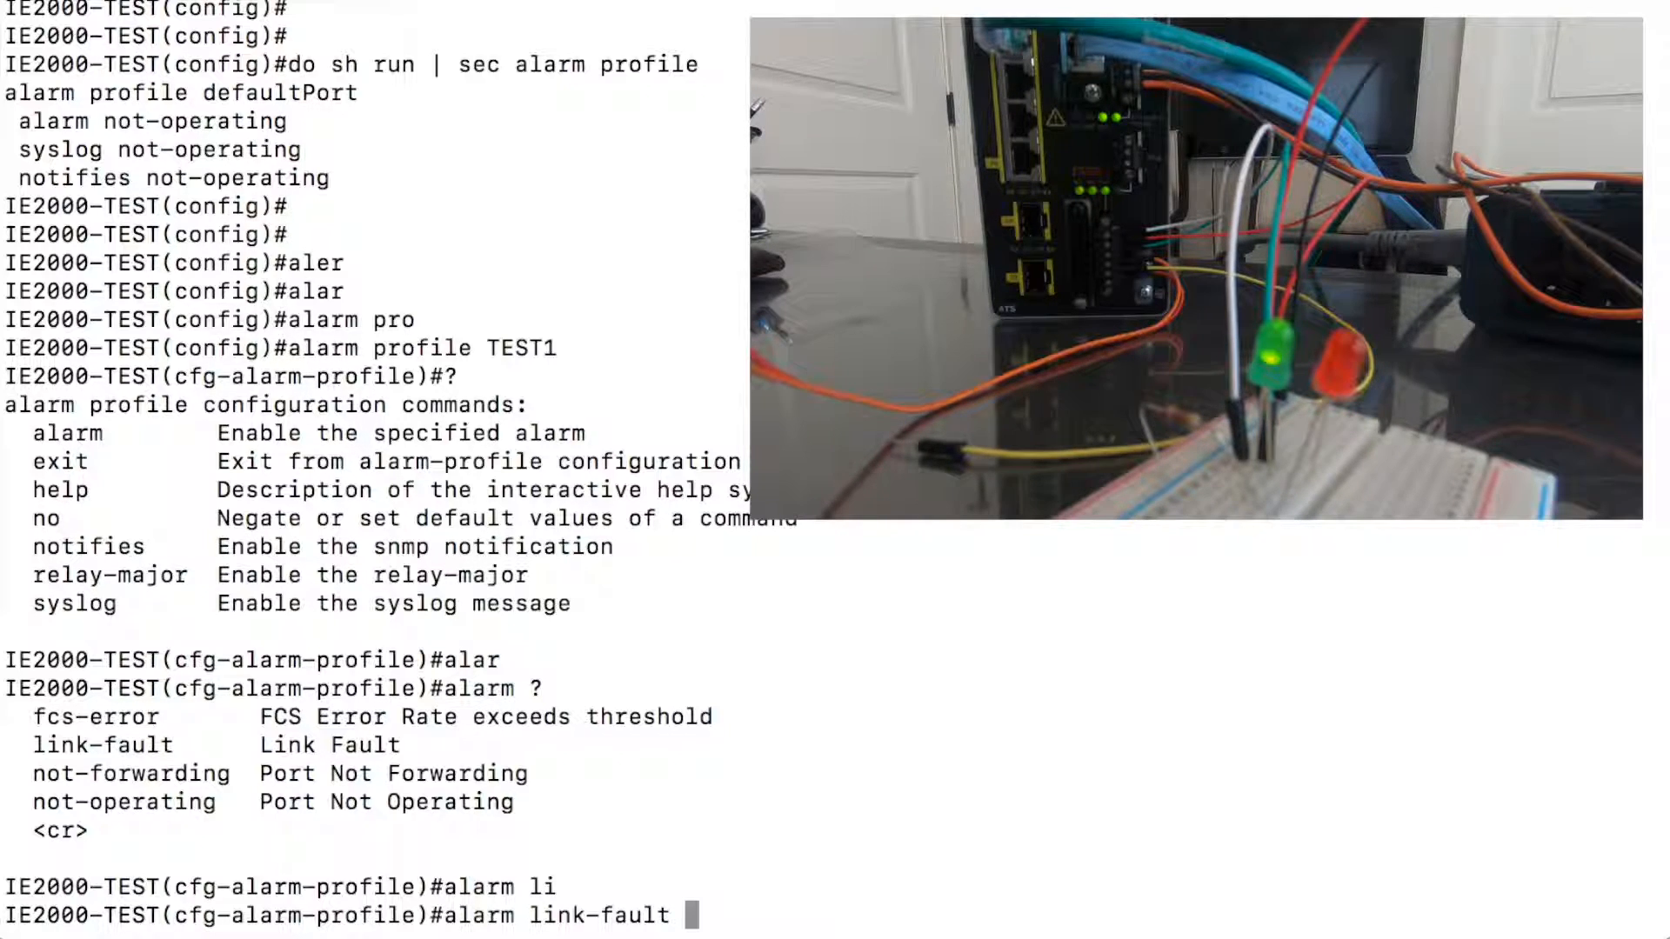
# Step: Enter 'alarm link-fault not-forwarding not-operating' and highlight the notifies, relay-major and syslog options
pyautogui.write('not-forwarding')
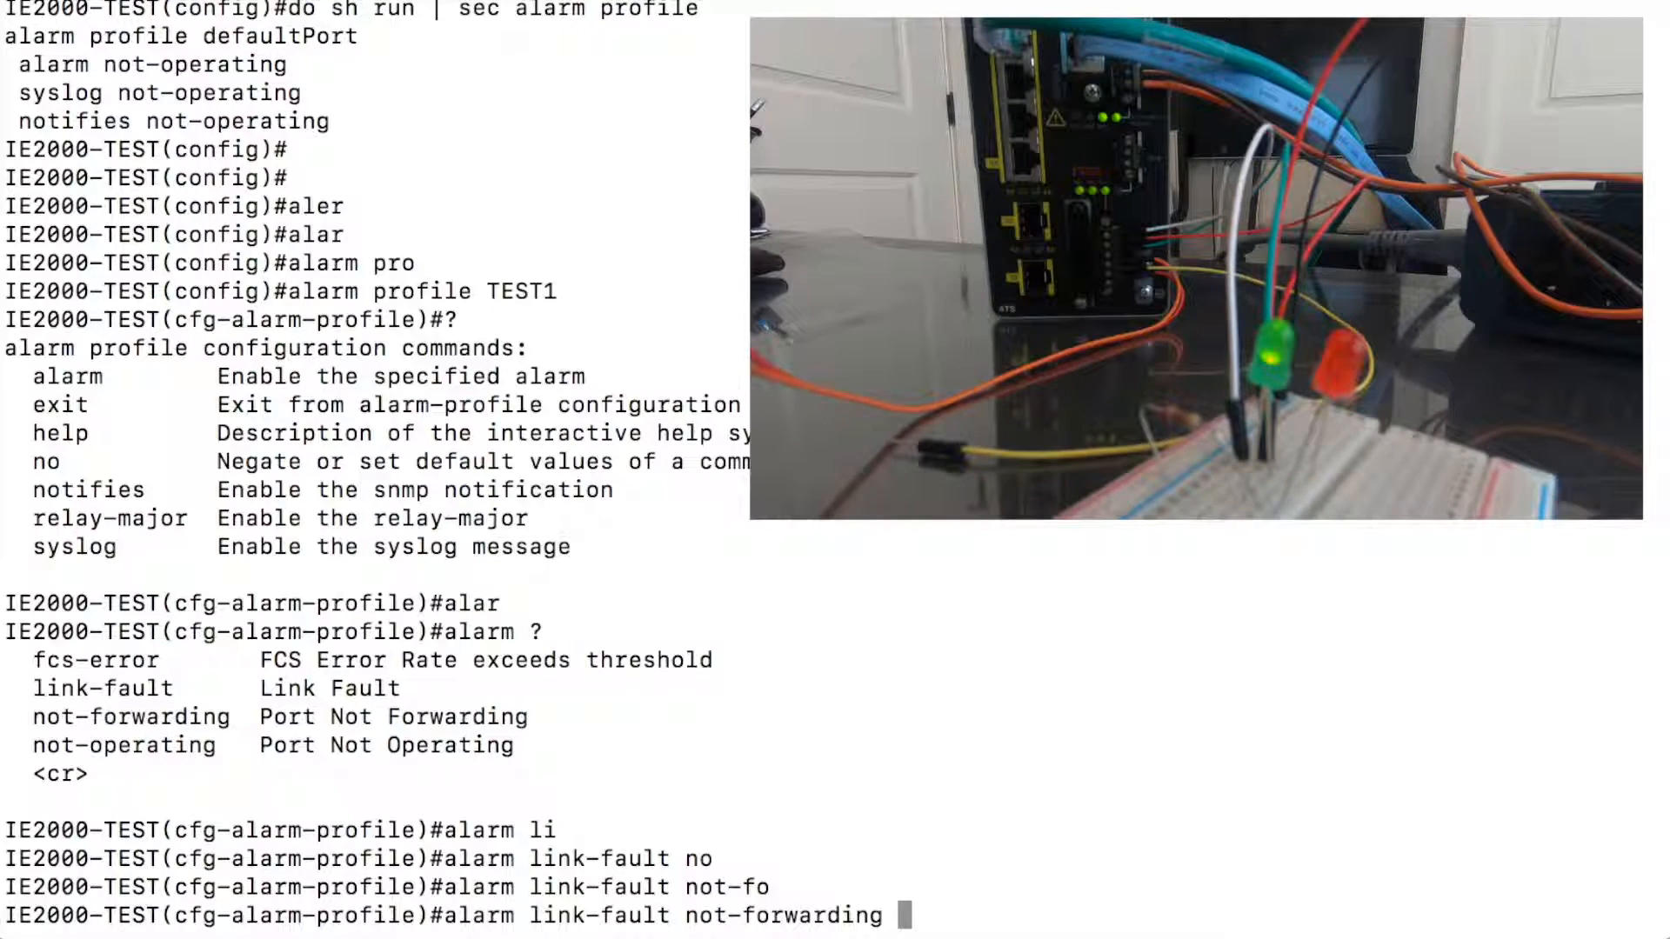
pyautogui.write('not-operating')
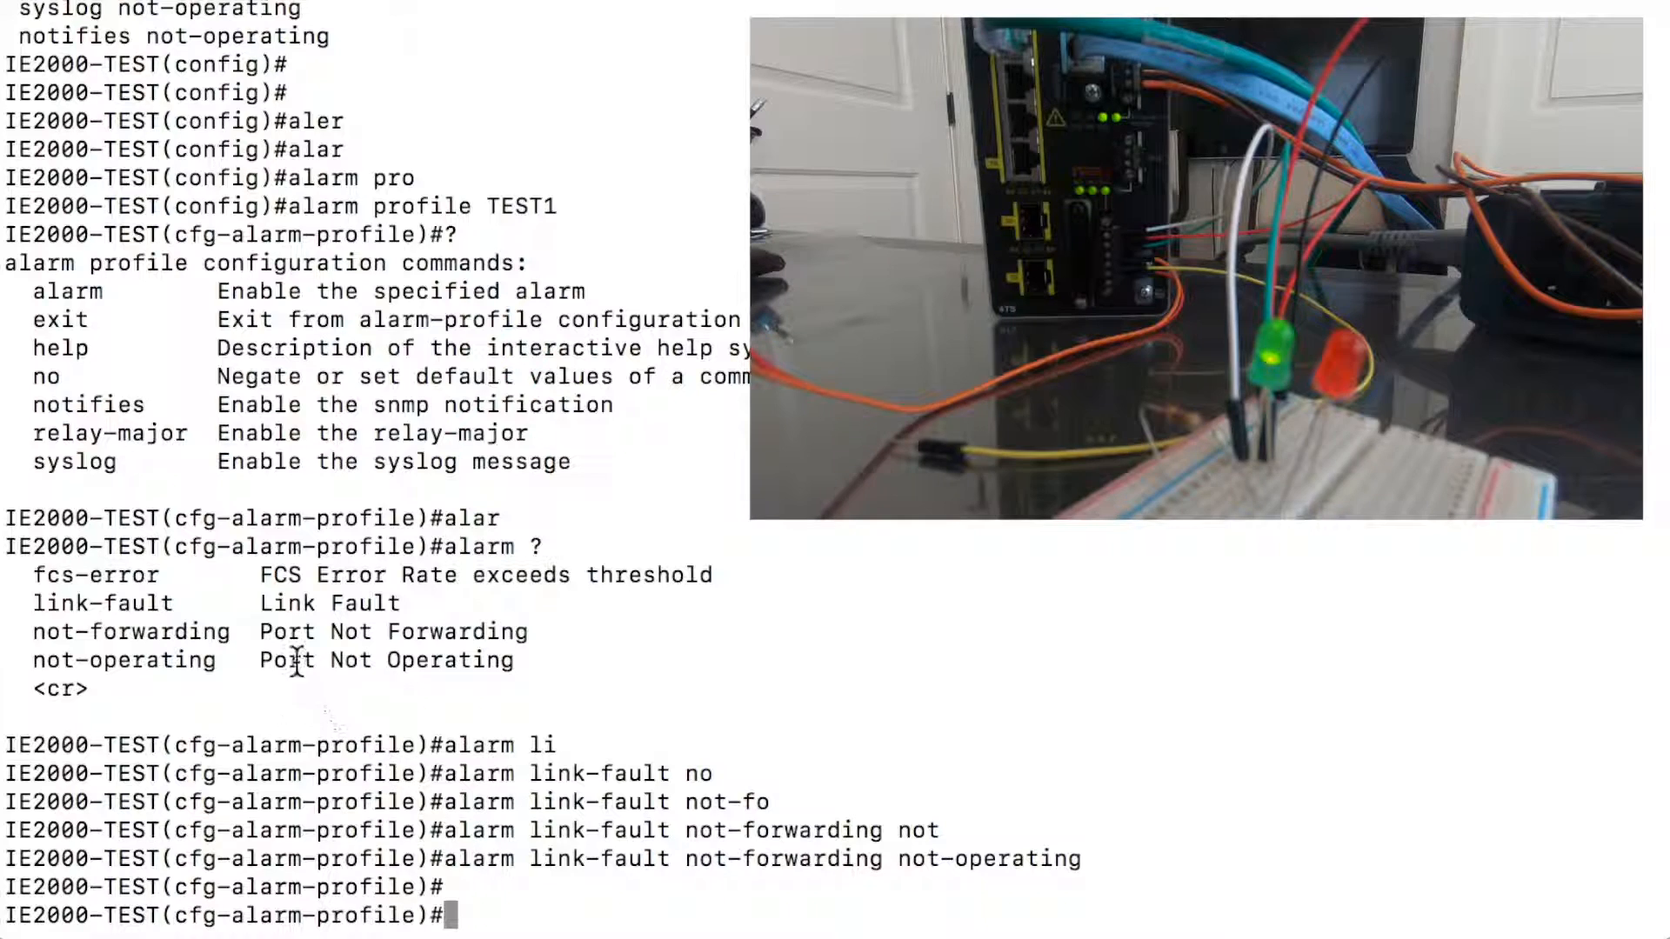
pyautogui.doubleClick(84, 403)
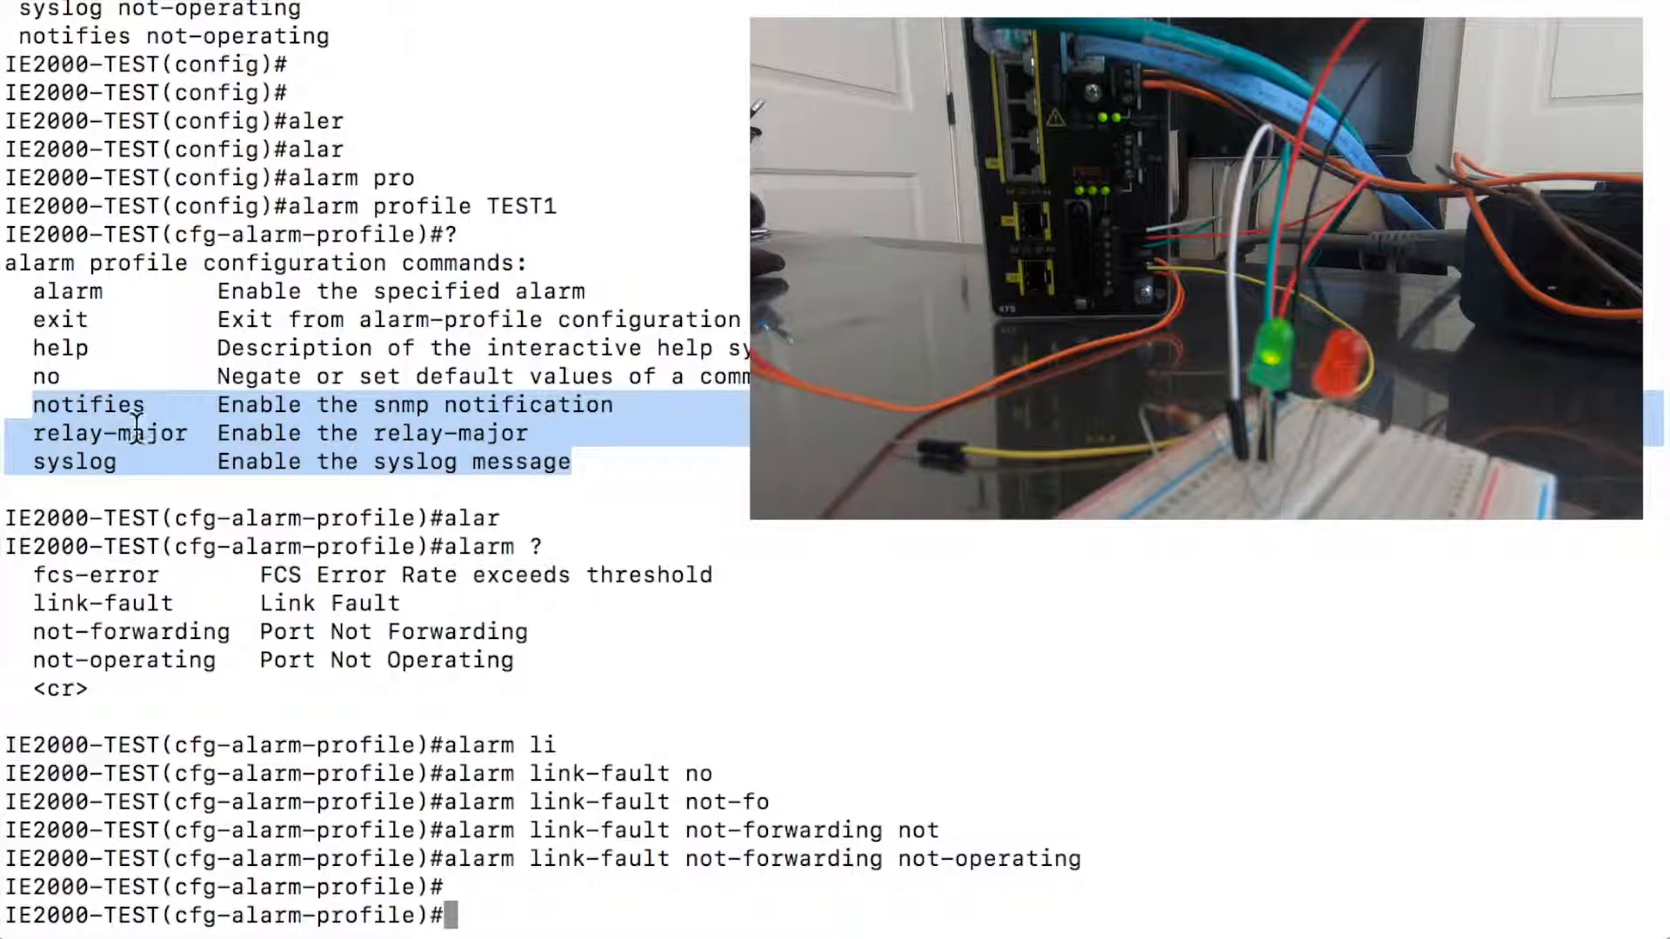
pyautogui.moveTo(144, 404)
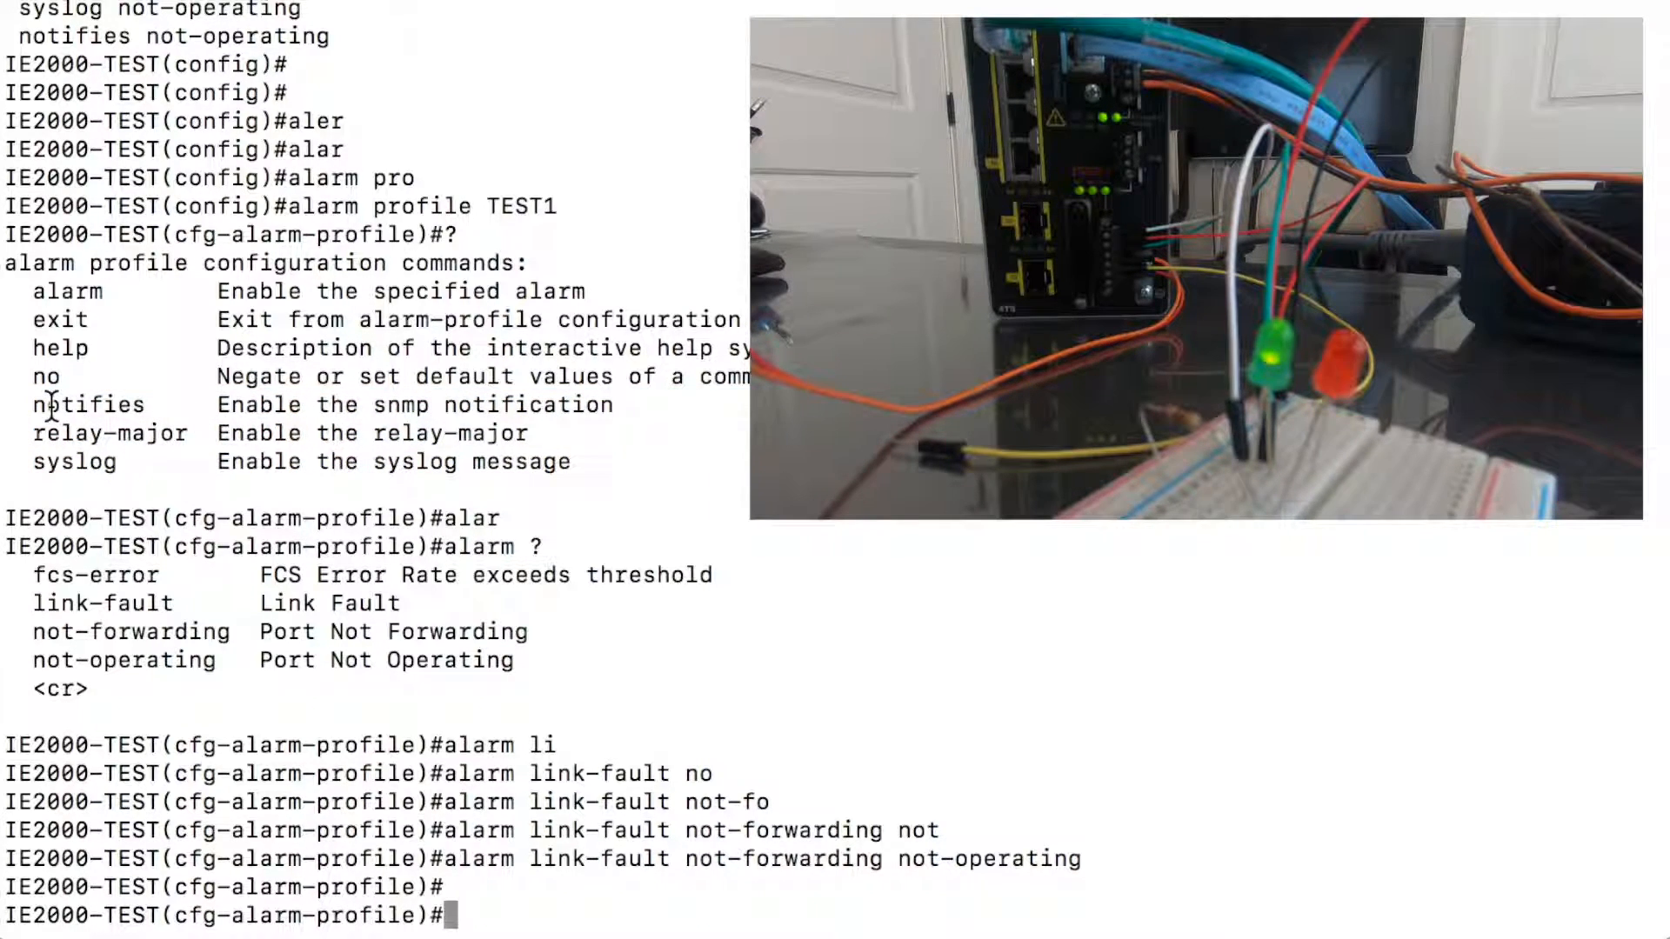
pyautogui.moveTo(32, 403); pyautogui.dragTo(584, 463)
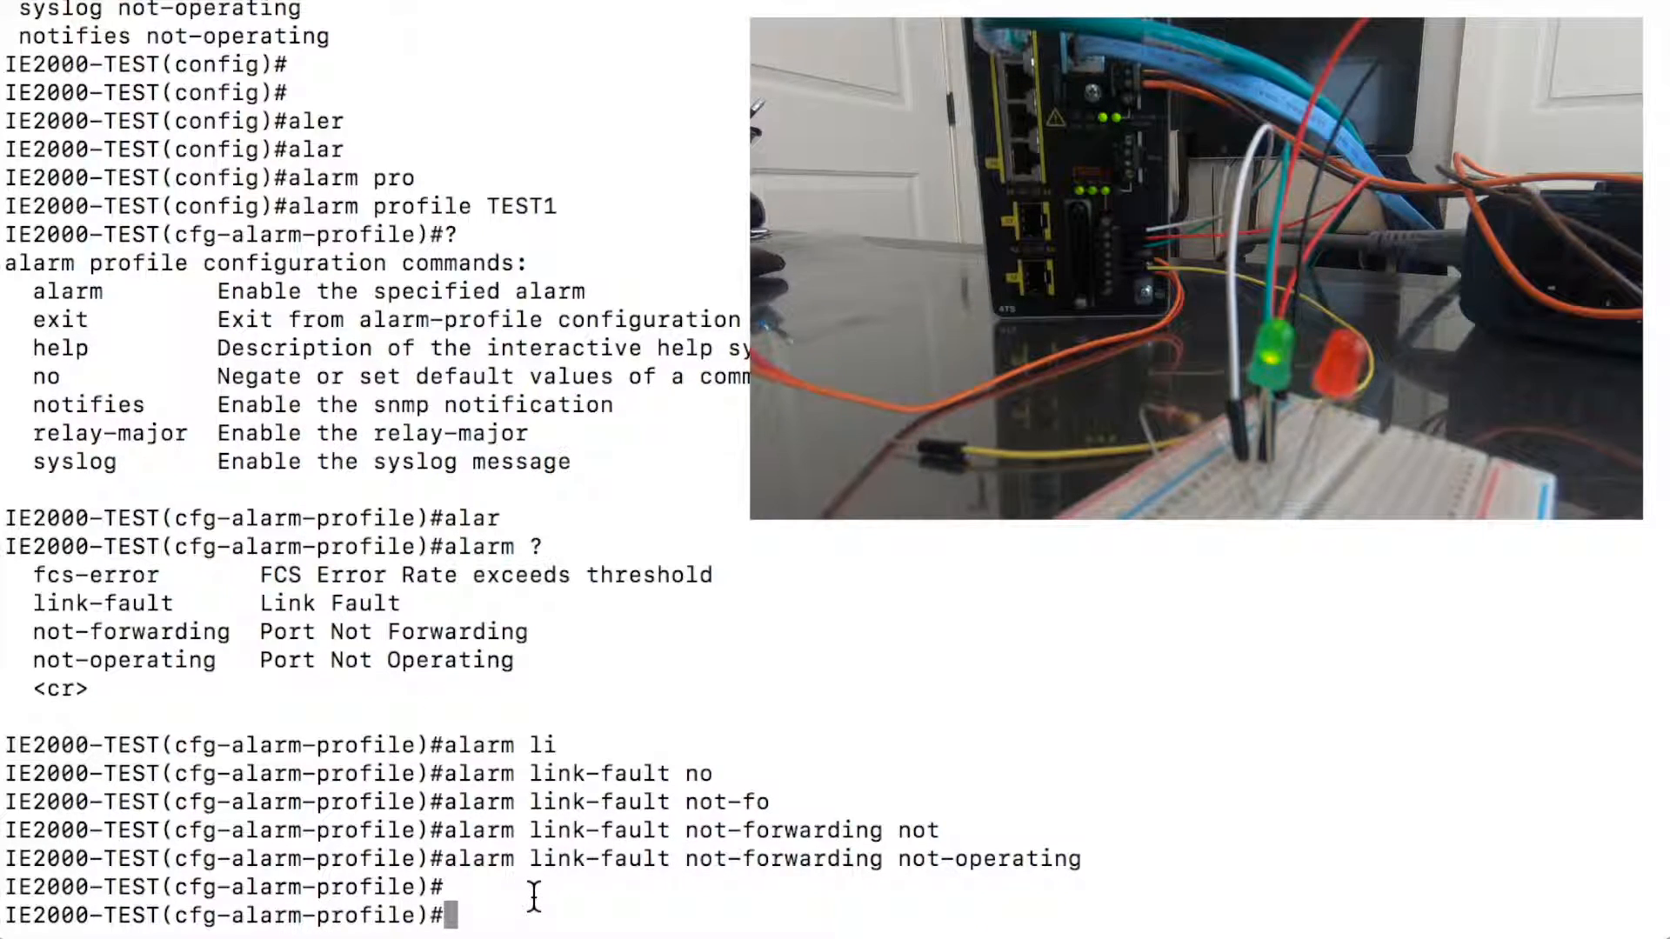
# Step: Set 'relay-major link-fault not-forwarding not-operating' in TEST1 and exit the profile
pyautogui.write('relay-major')
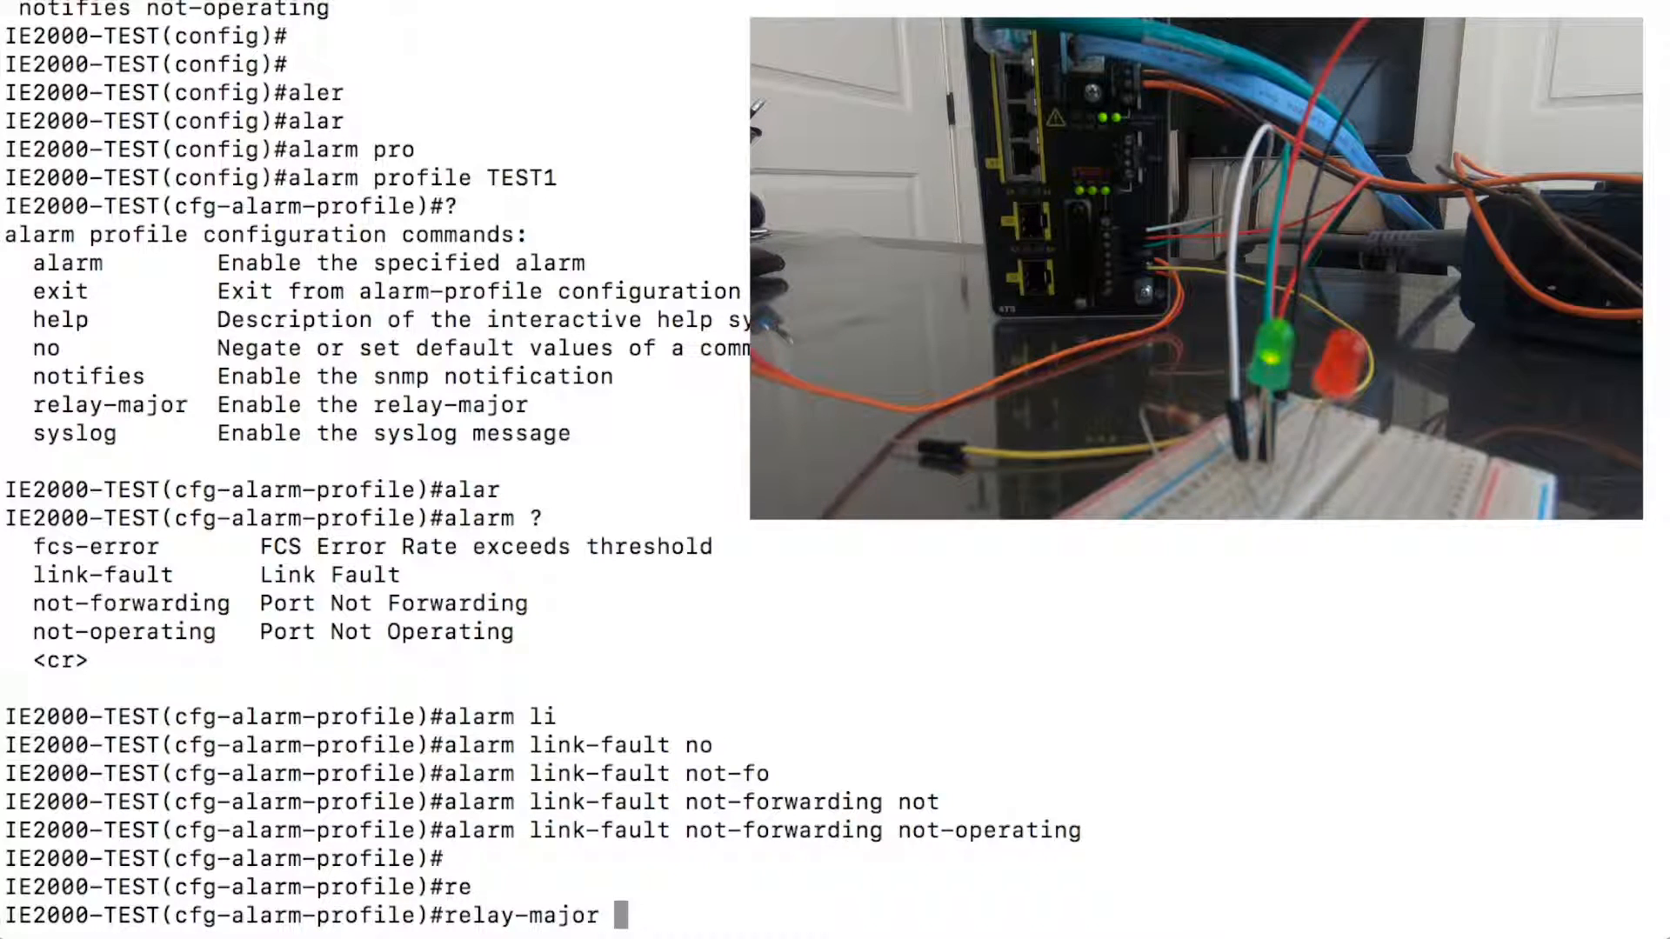
pyautogui.write('lik')
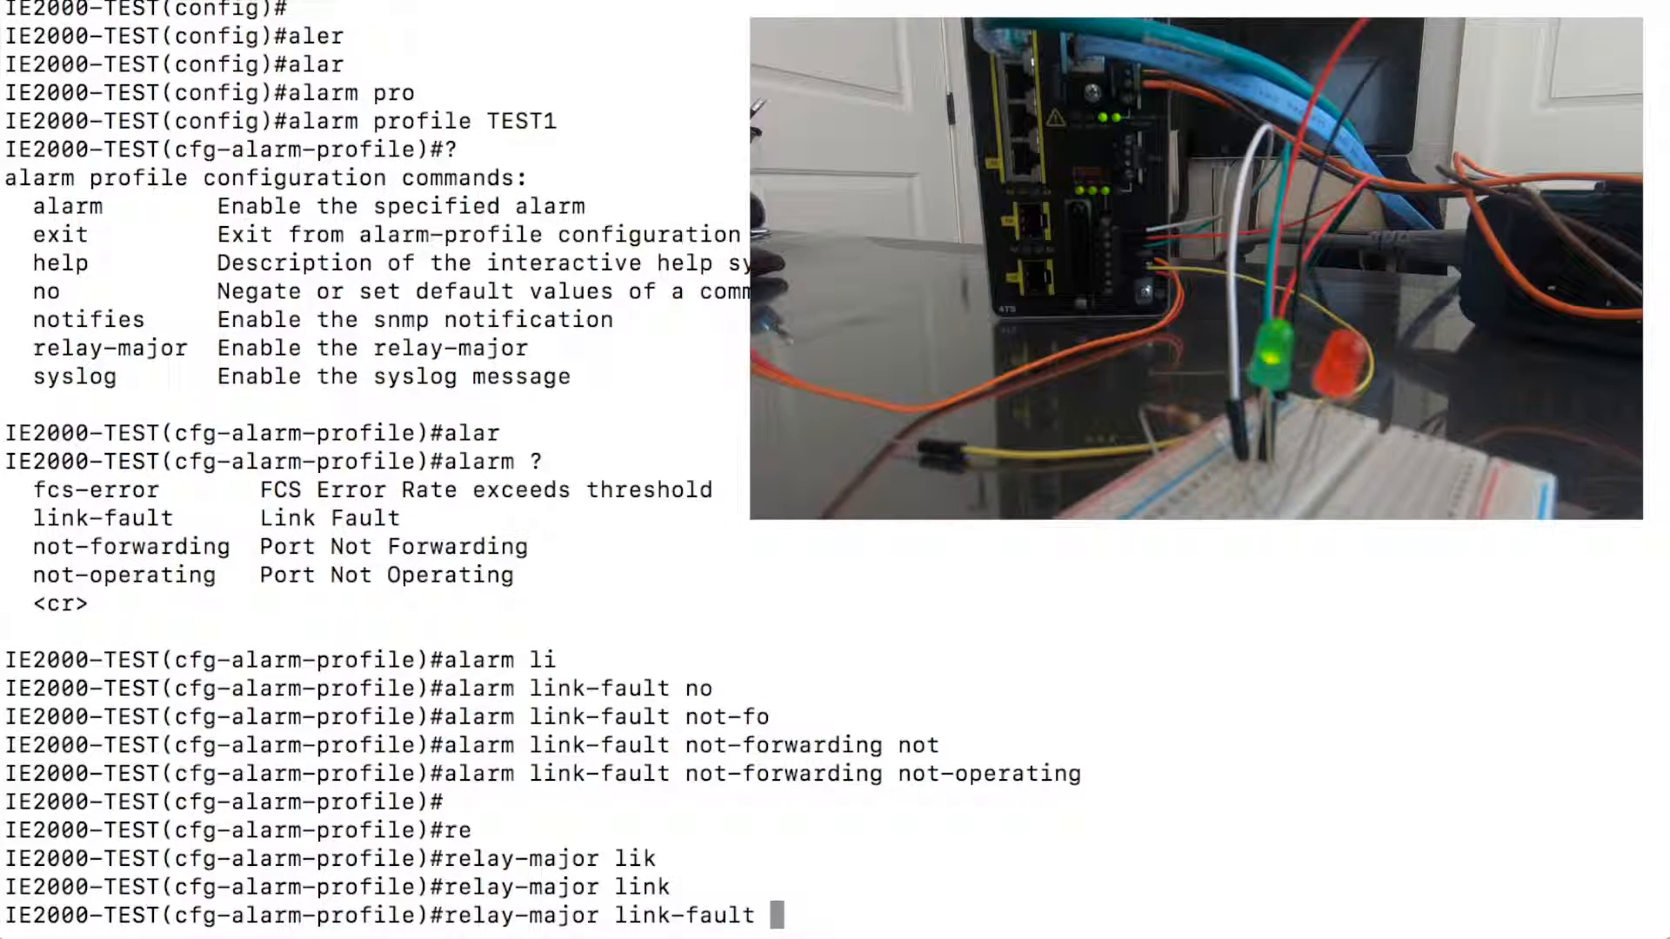
pyautogui.write('not-forwarding not-operating')
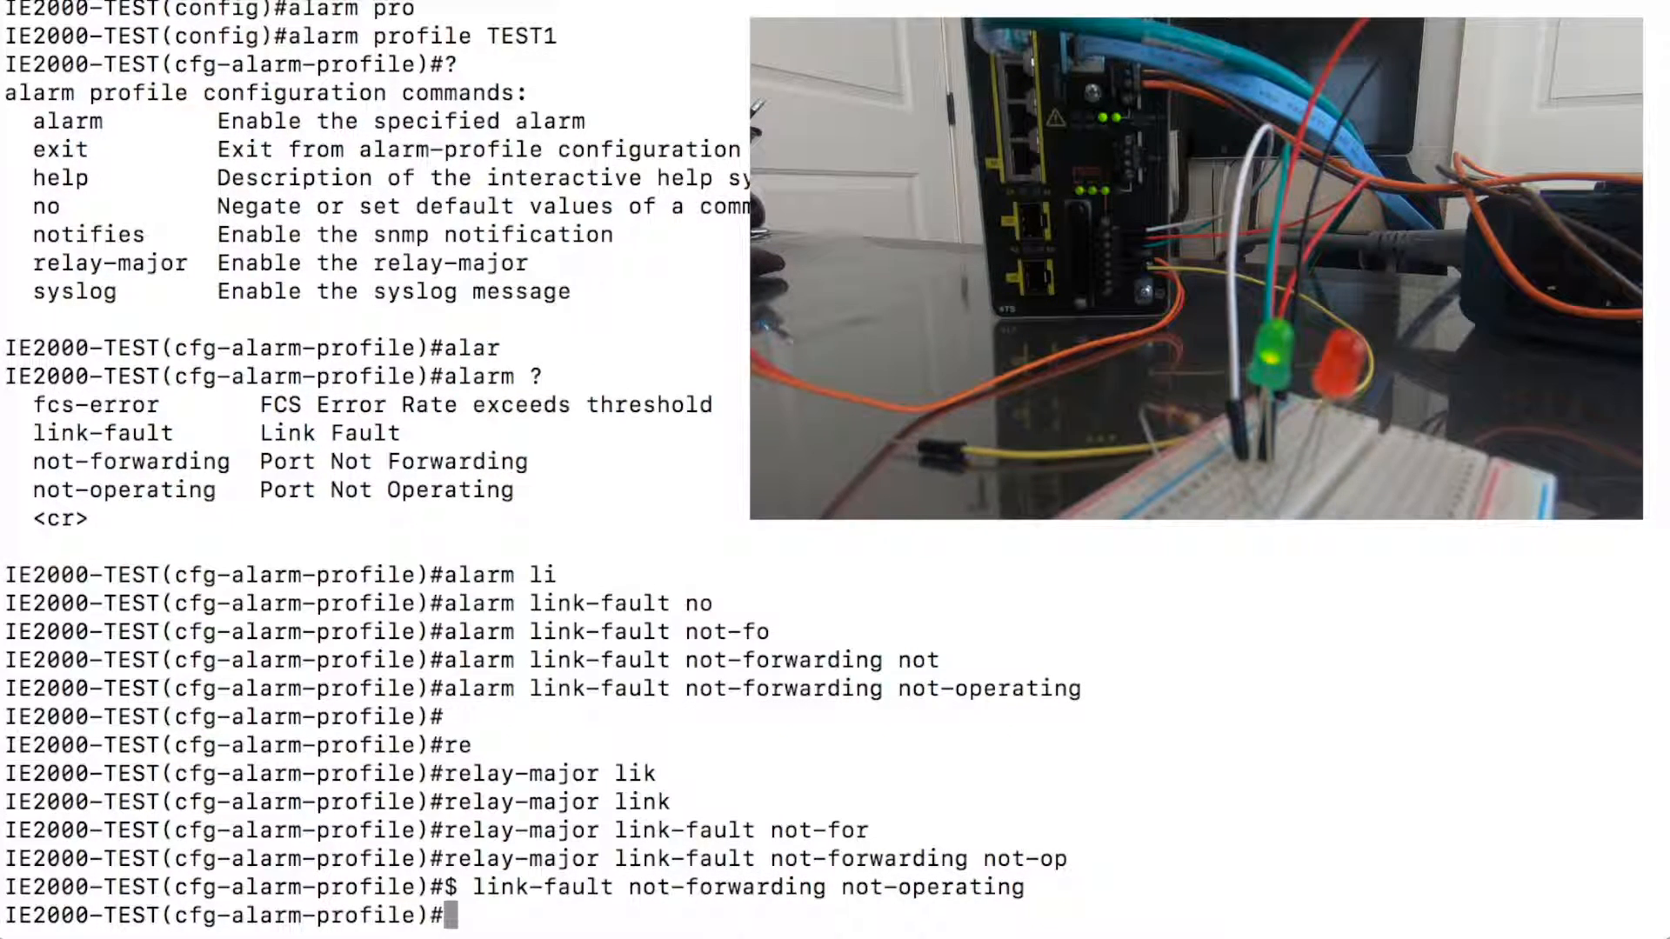
pyautogui.write('exit')
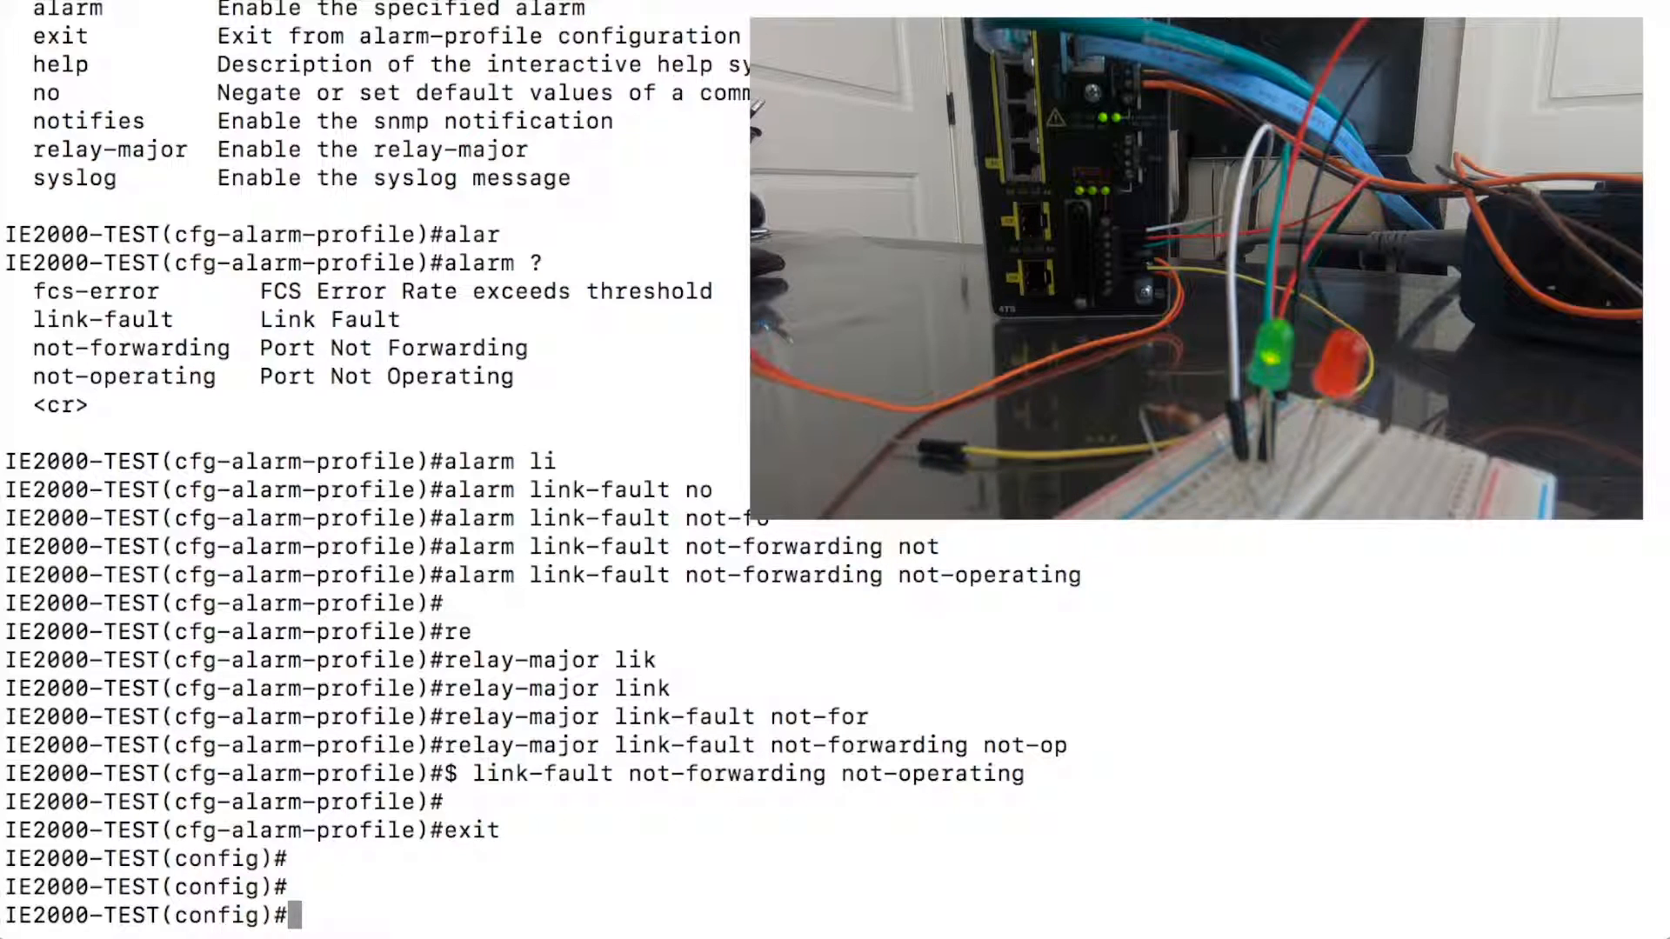
# Step: Enter interface fa 1/1 and apply 'alarm profile TEST1' to it
pyautogui.write('int')
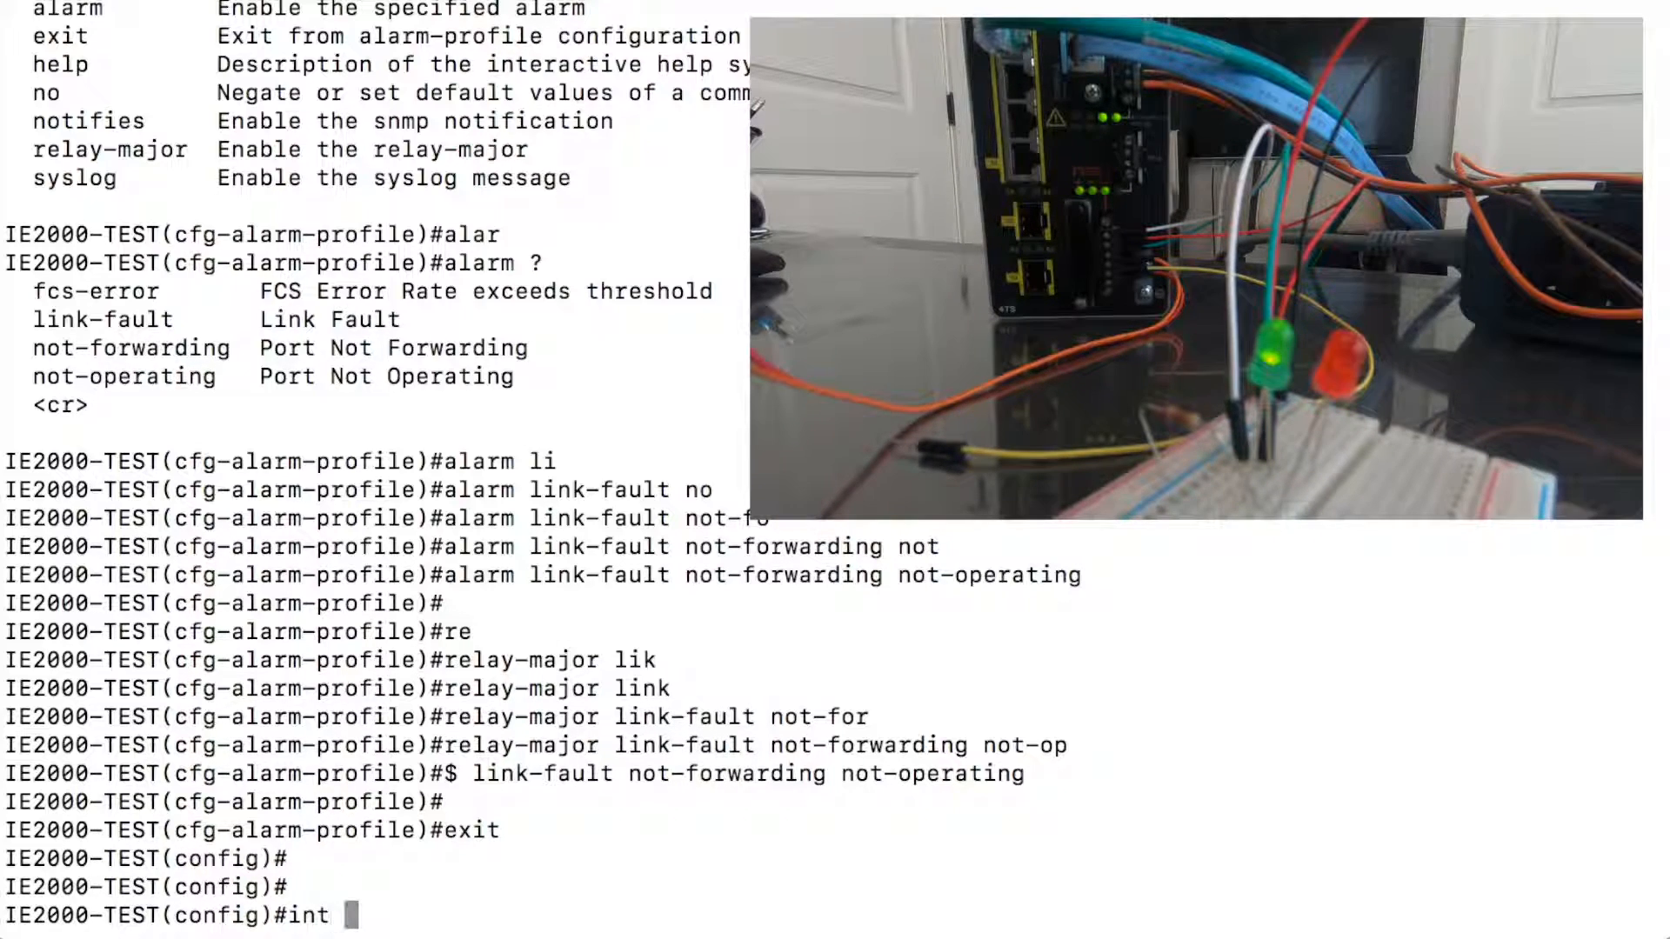
pyautogui.write('fa 1/1')
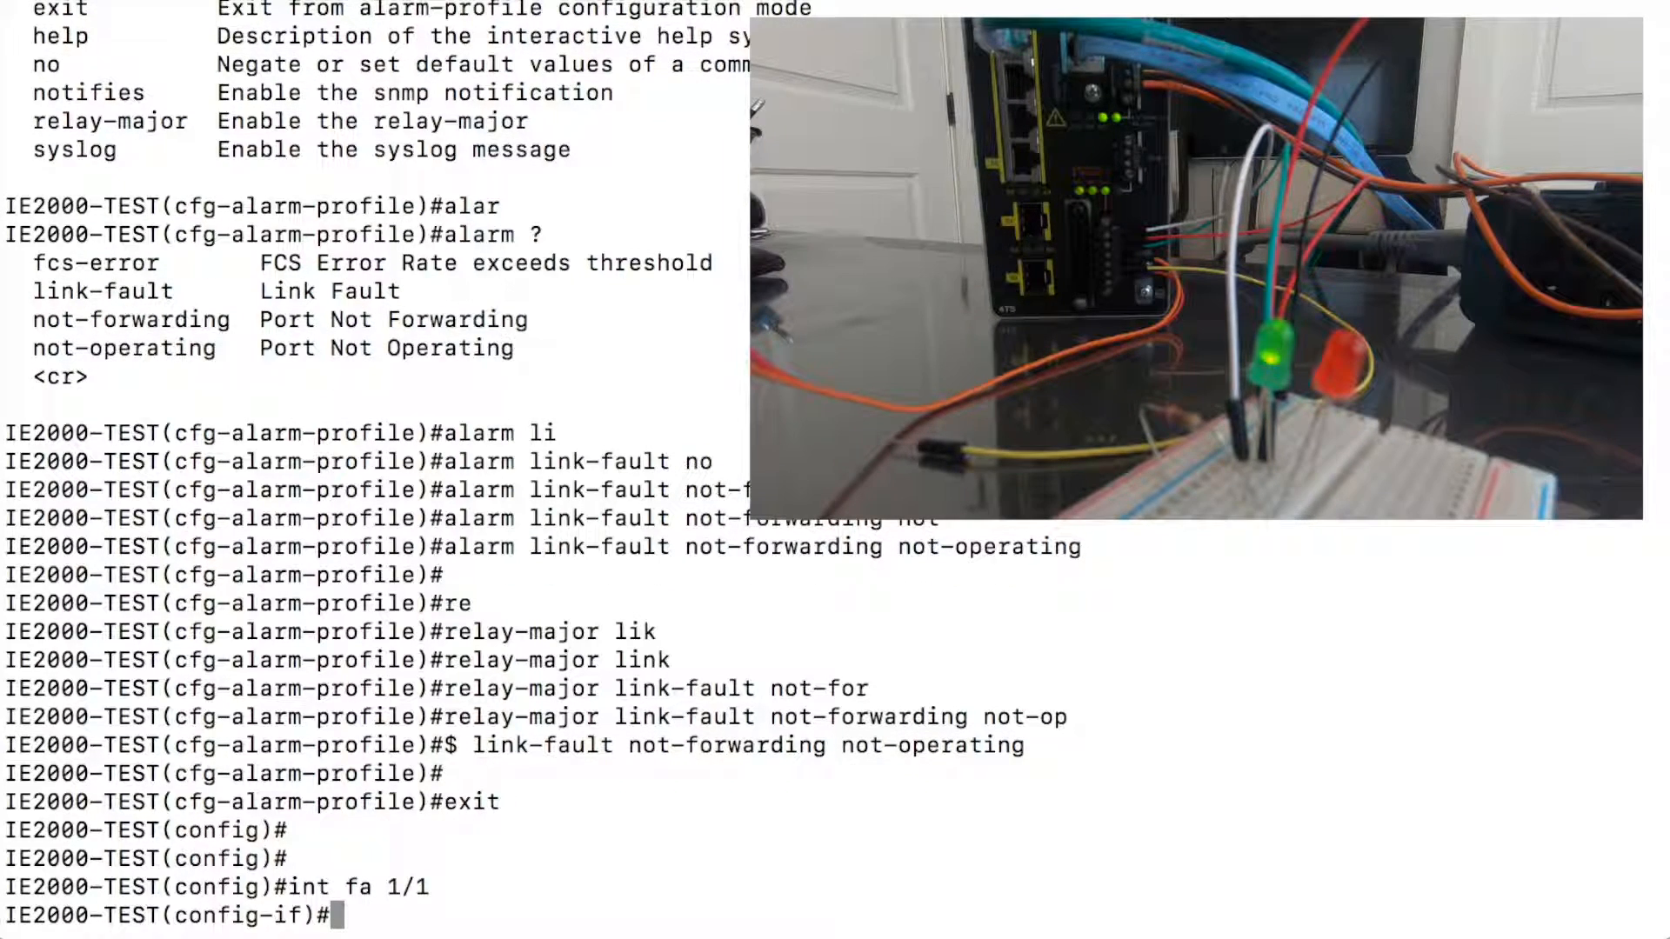
pyautogui.write('aler')
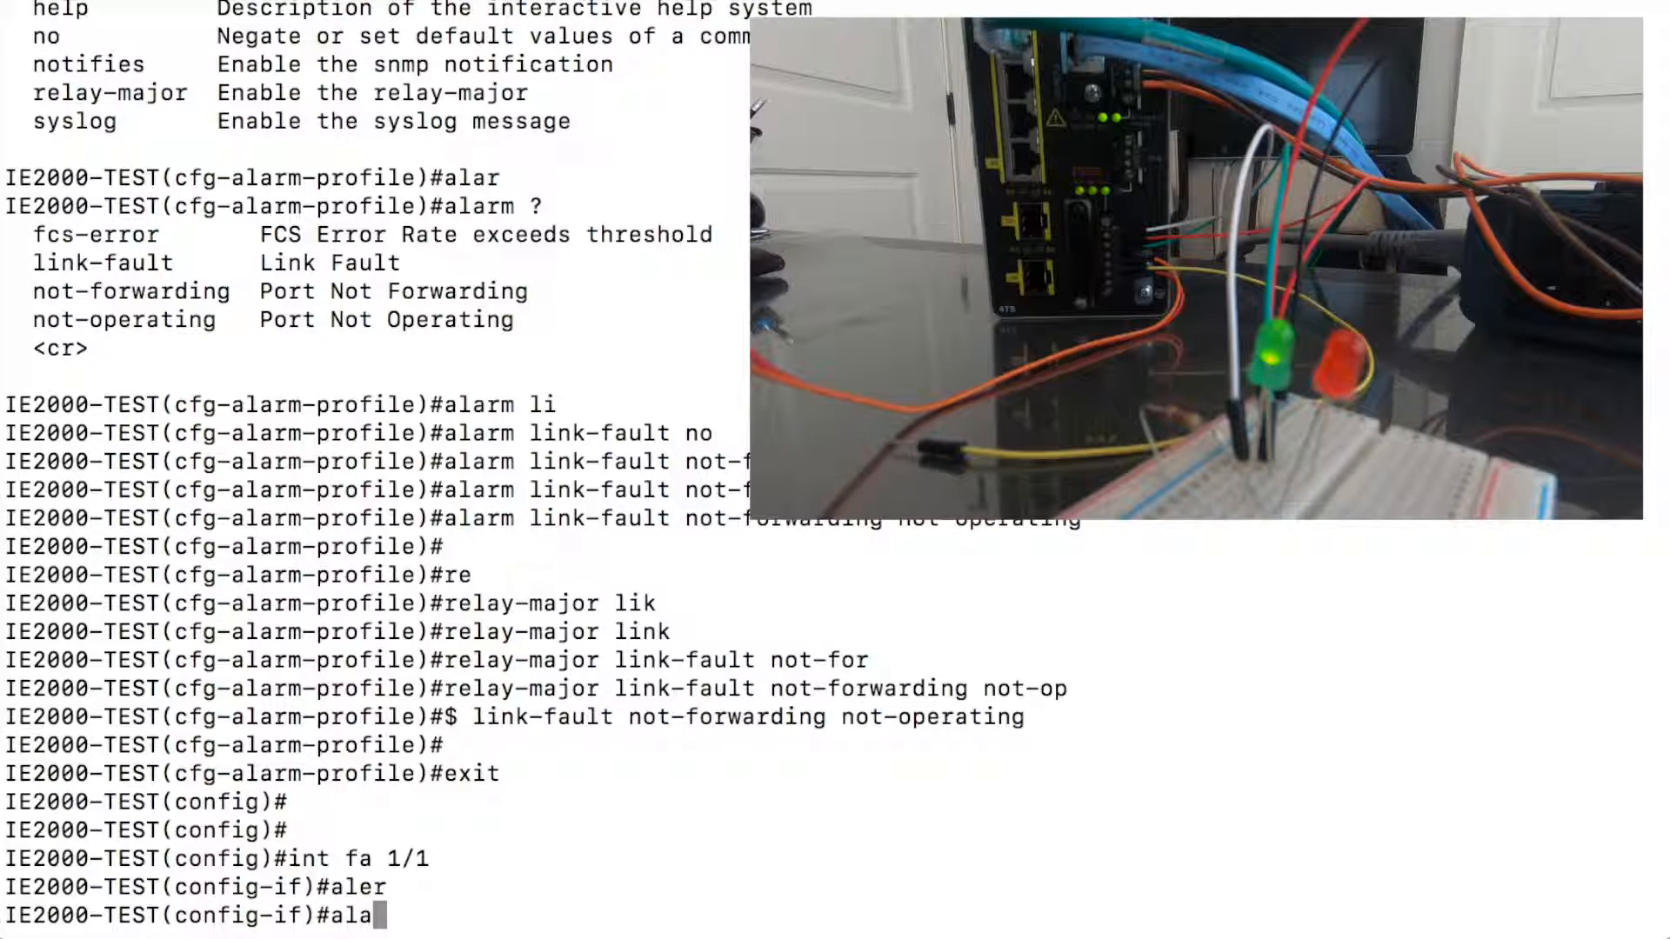
pyautogui.write('alarm profile')
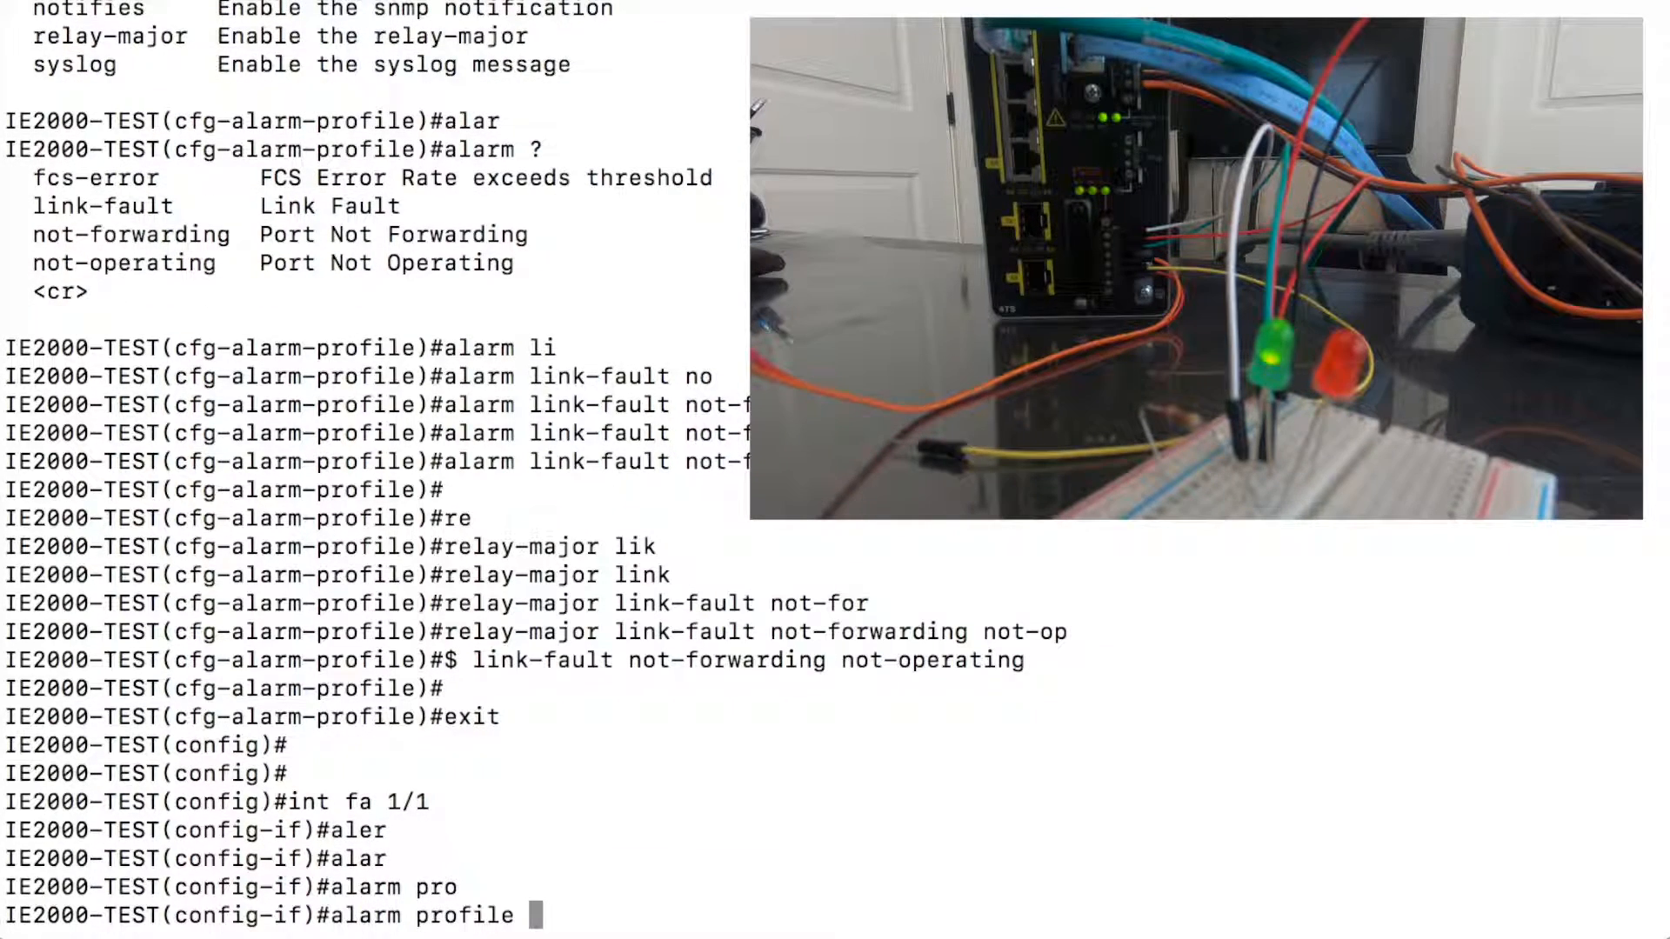
pyautogui.write('TEST1')
pyautogui.write('do sh run int fa 1/1')
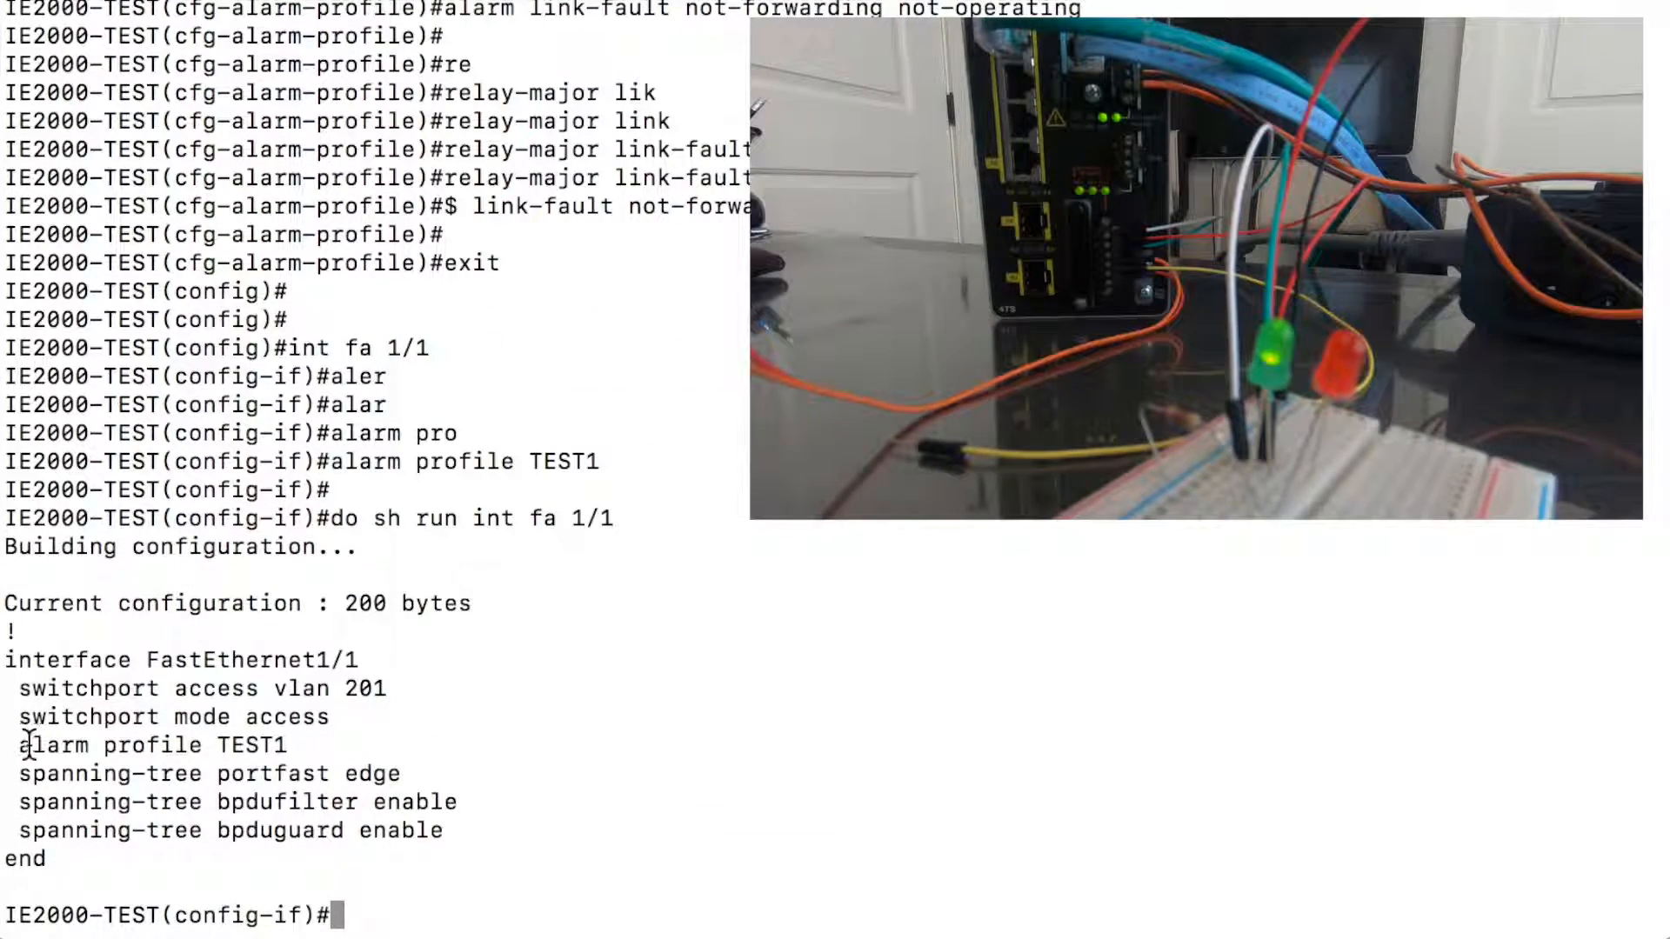
# Step: Highlight the 'alarm profile TEST1' line in FastEthernet1/1's running configuration
pyautogui.doubleClick(131, 745)
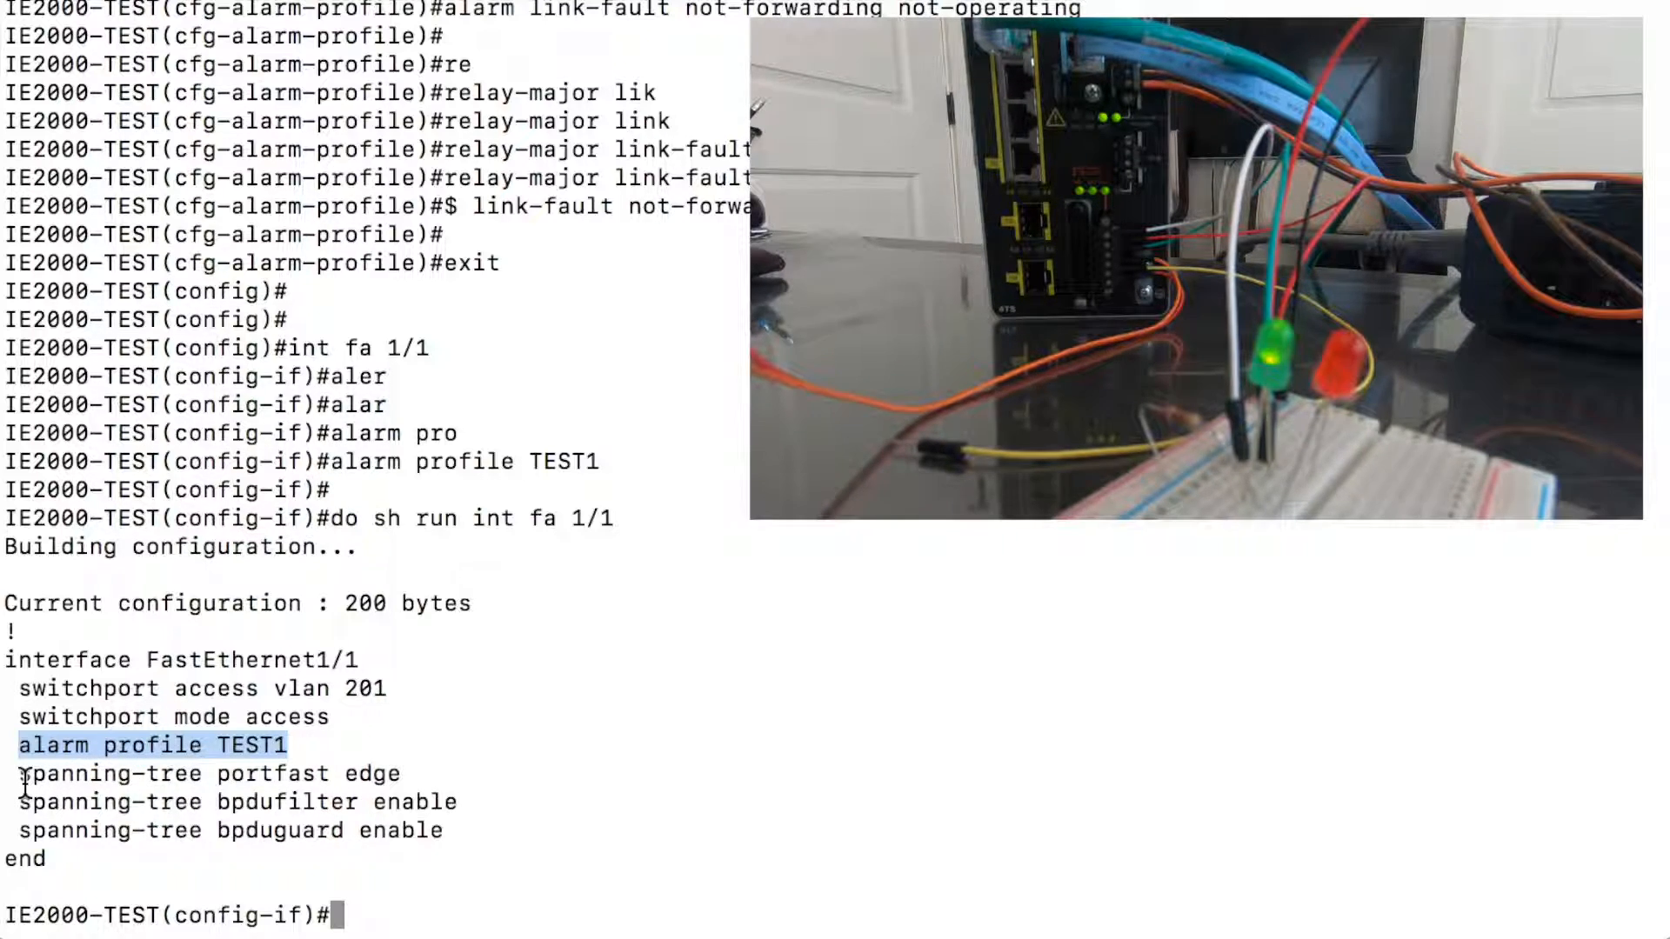
pyautogui.moveTo(18, 772); pyautogui.dragTo(447, 831)
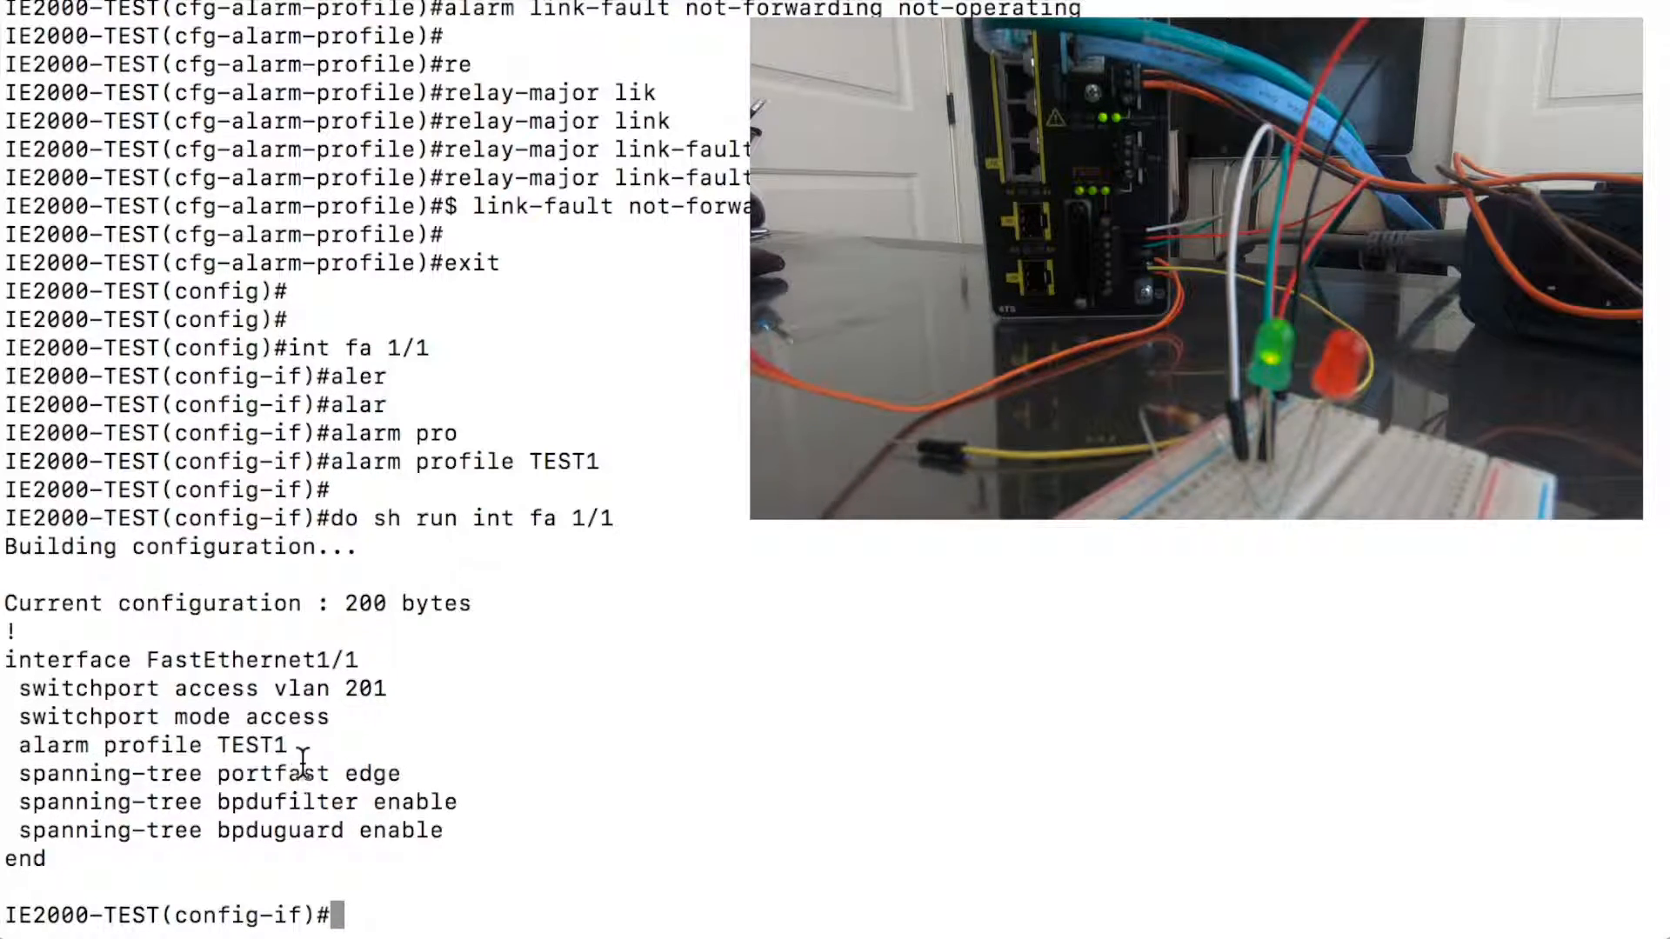
# Step: Leave configuration with 'end' and save with 'wr', viewing the Fa1/1 and Vlan201 down/up logs
pyautogui.write('end')
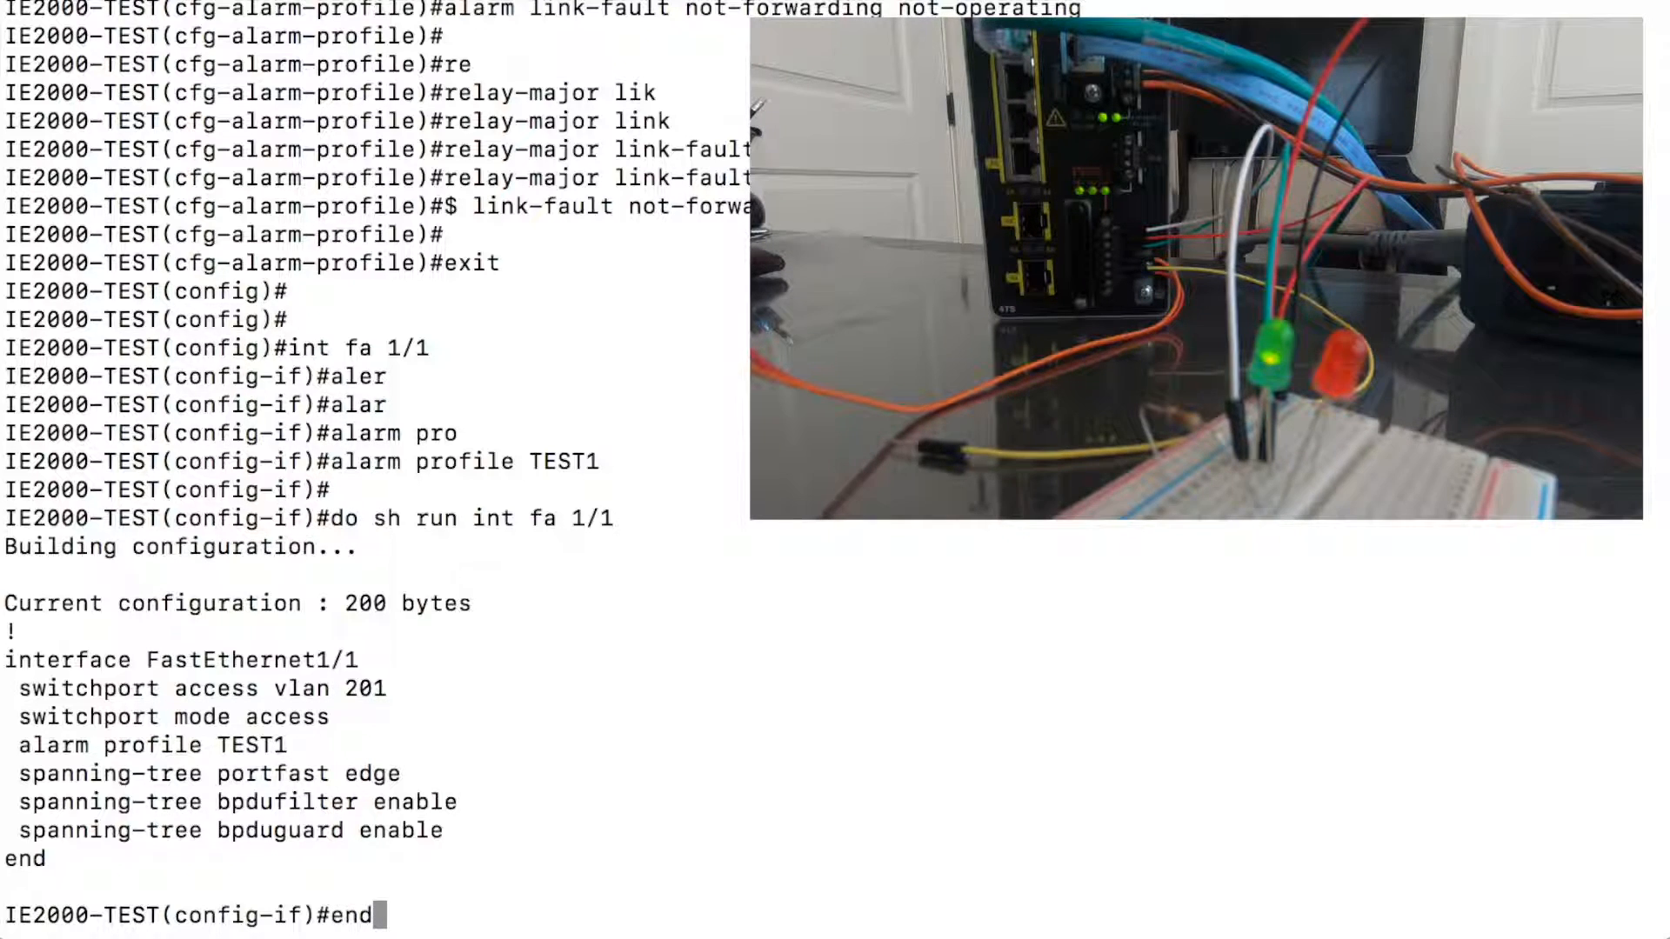
pyautogui.write('wr')
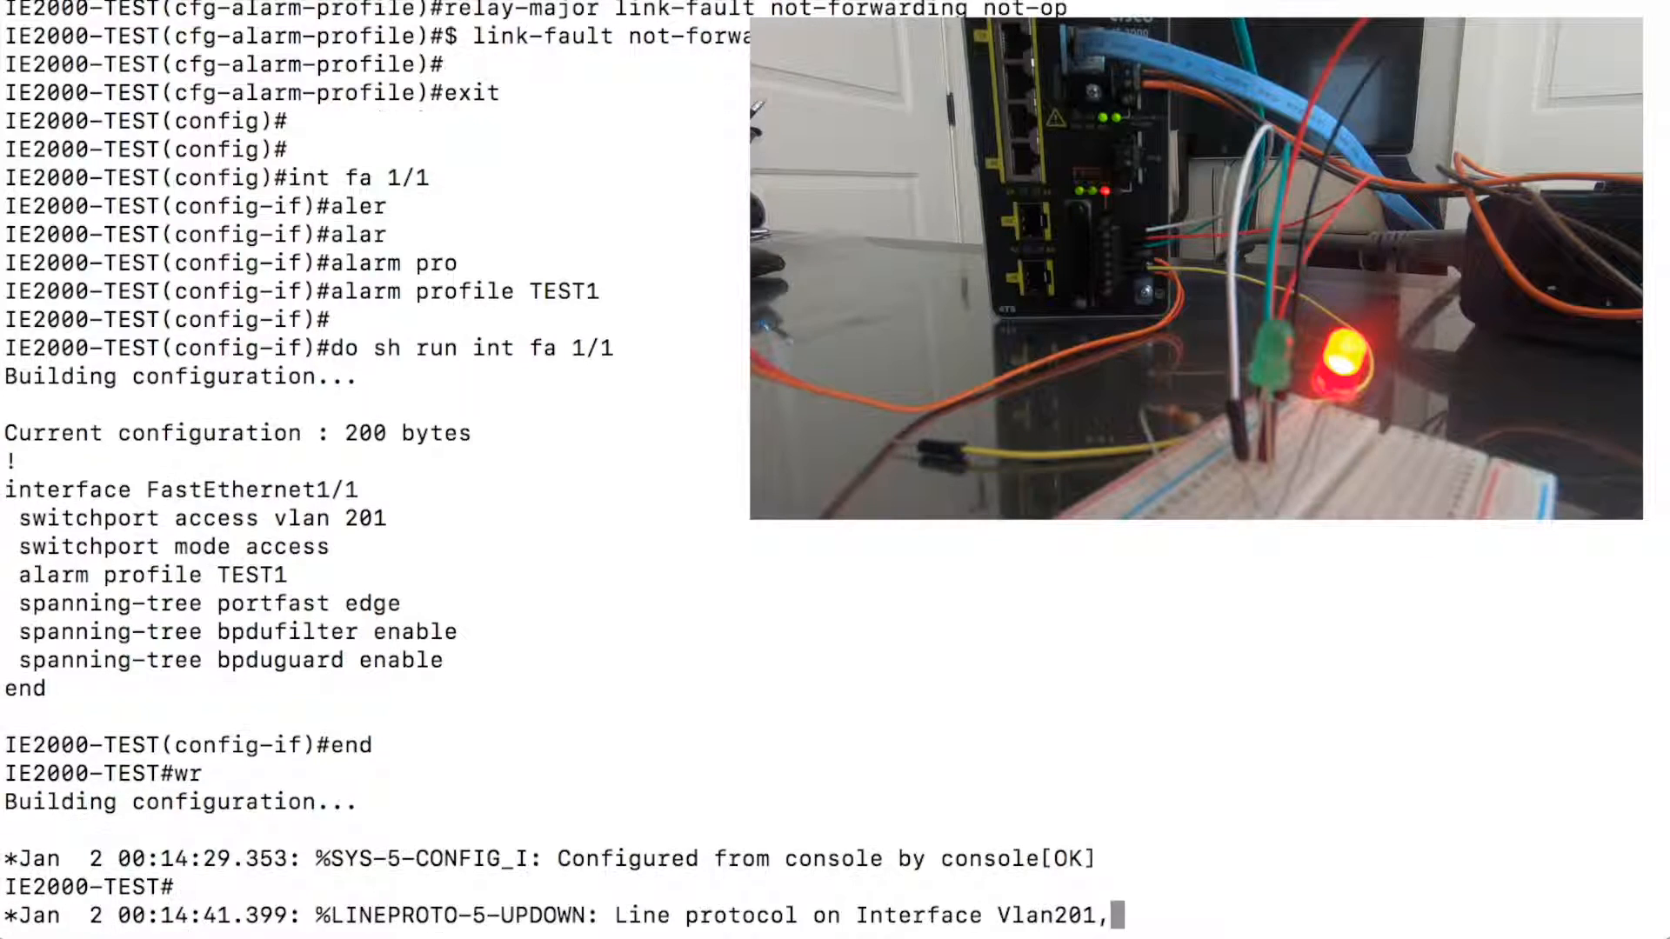
pyautogui.scroll(-3)
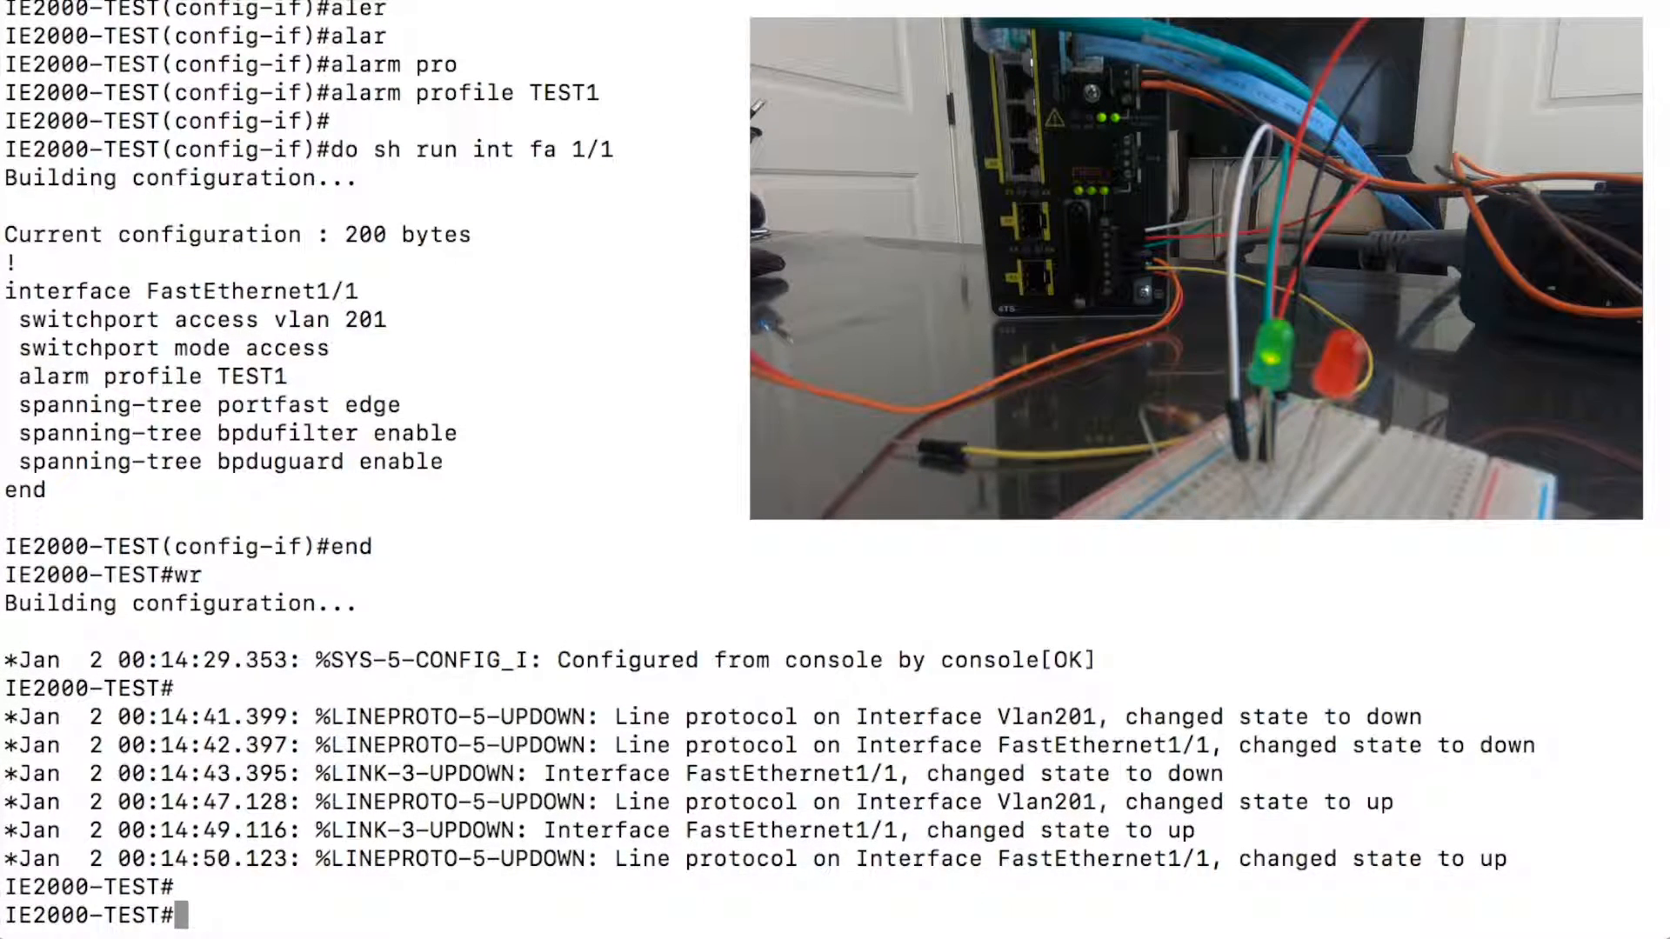
# Step: Re-enter configuration mode and interface fa 1/1
pyautogui.write('conf t')
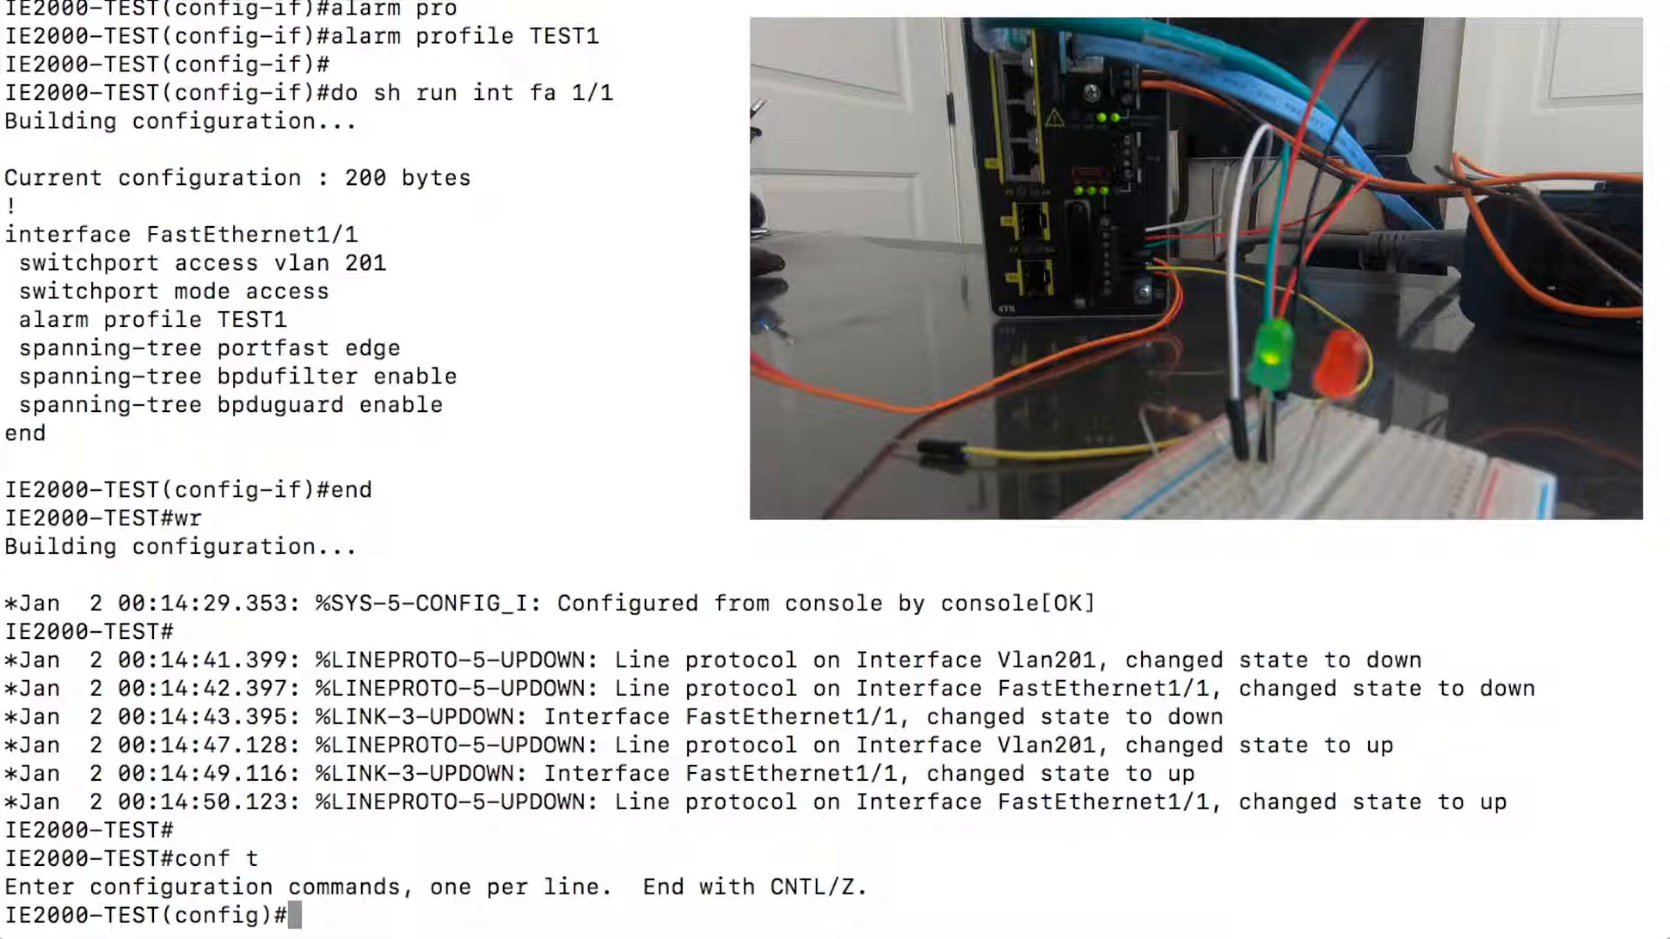
pyautogui.write('int')
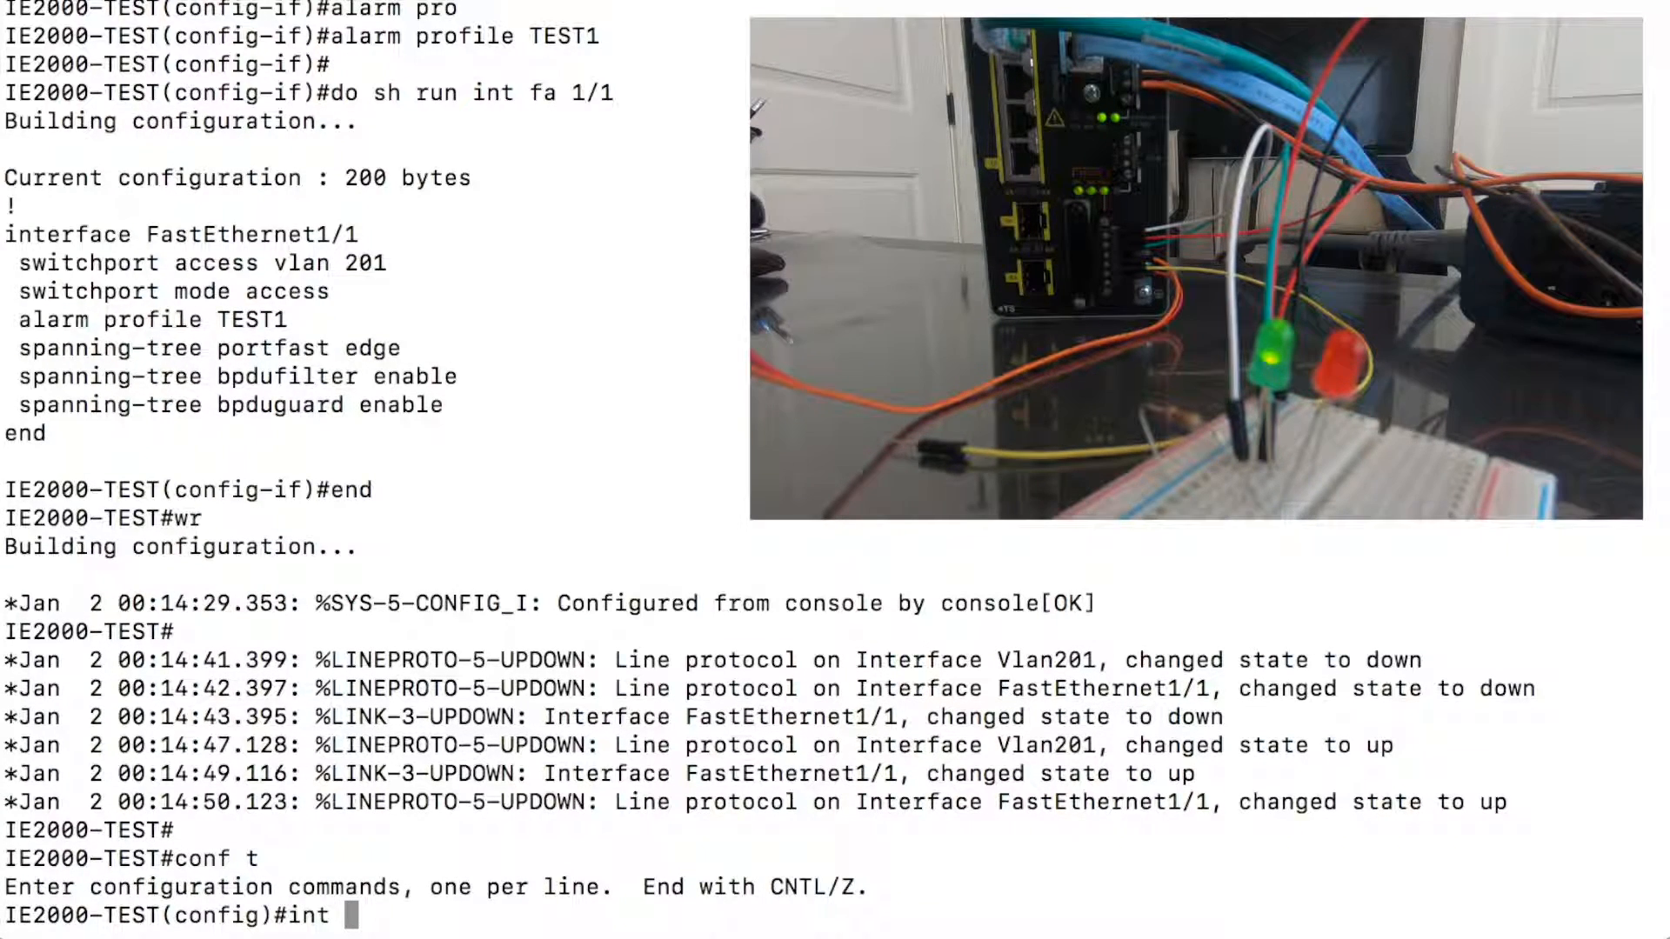
pyautogui.write('fa 1/1')
pyautogui.write('no spanning-tree p')
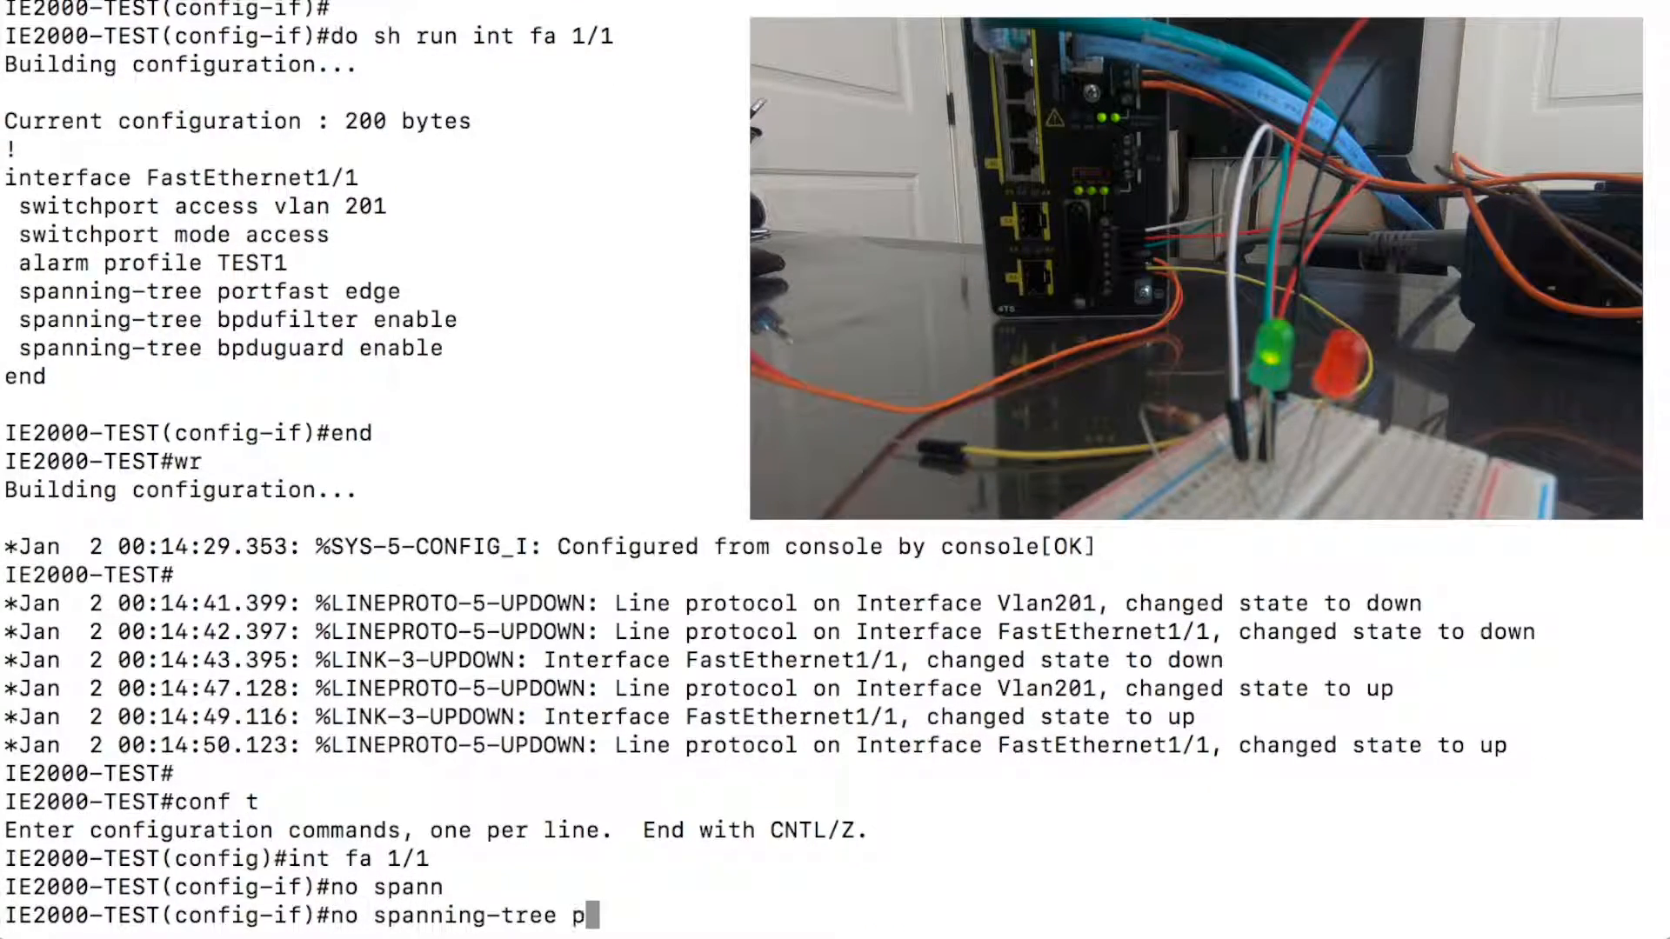
# Step: Remove 'spanning-tree portfast' and set 'spanning-tree bpdufilter disable' on Fa1/1
pyautogui.write('ortfast')
pyautogui.write('no s')
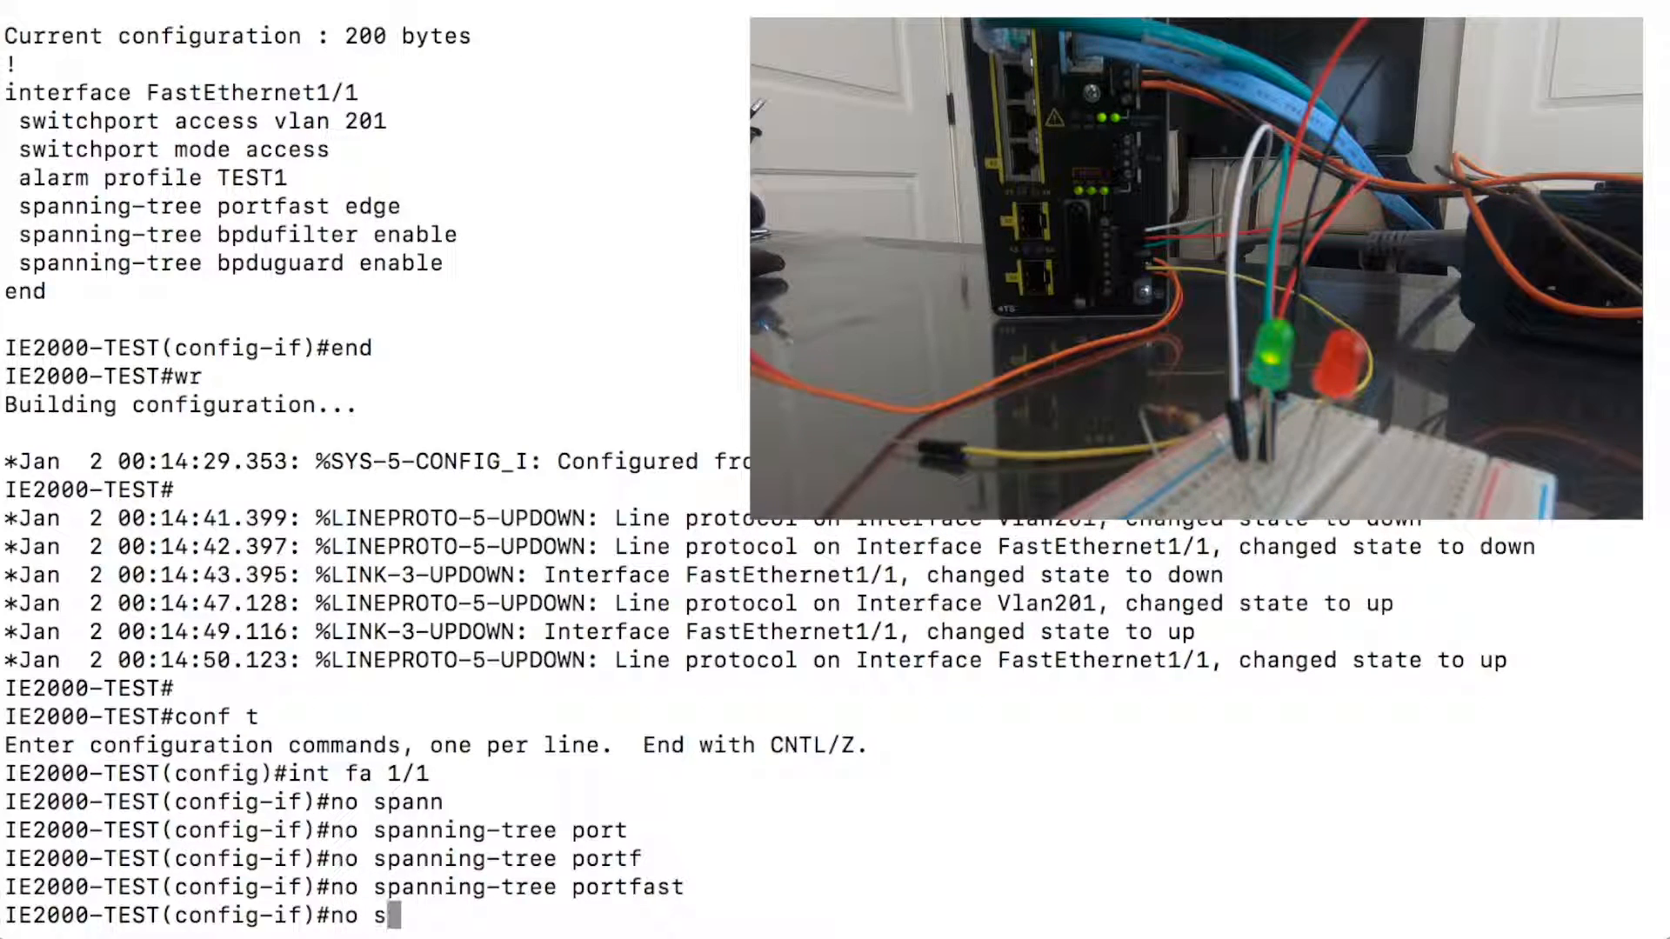
pyautogui.write('a')
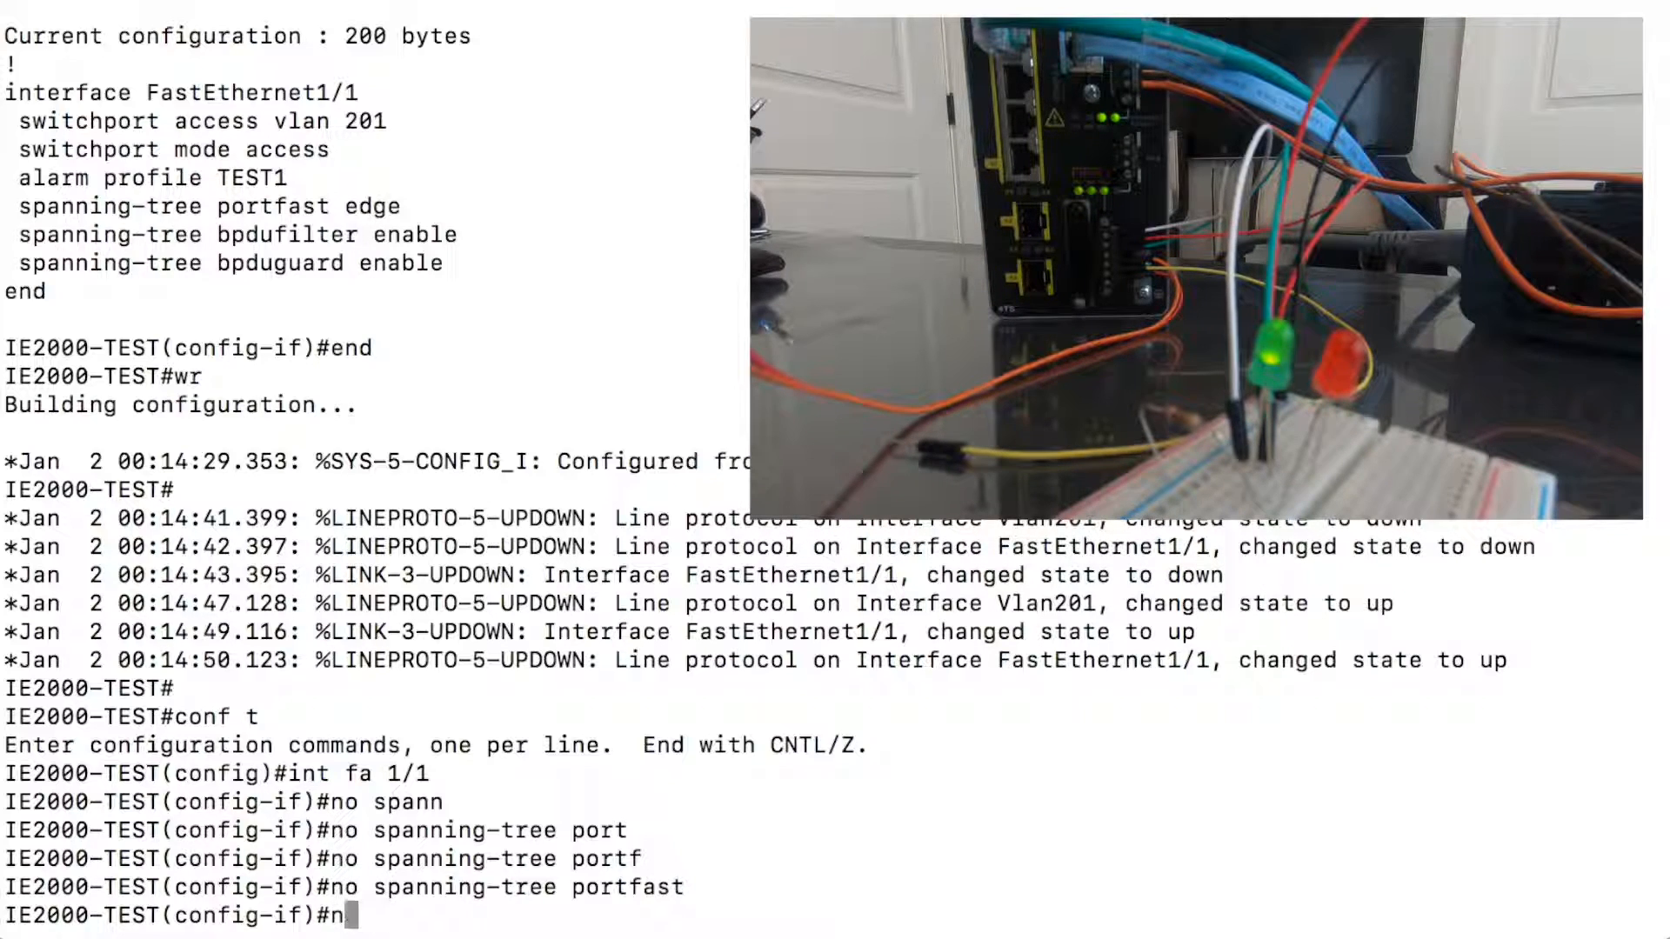
pyautogui.write('spanning-tree bpdu')
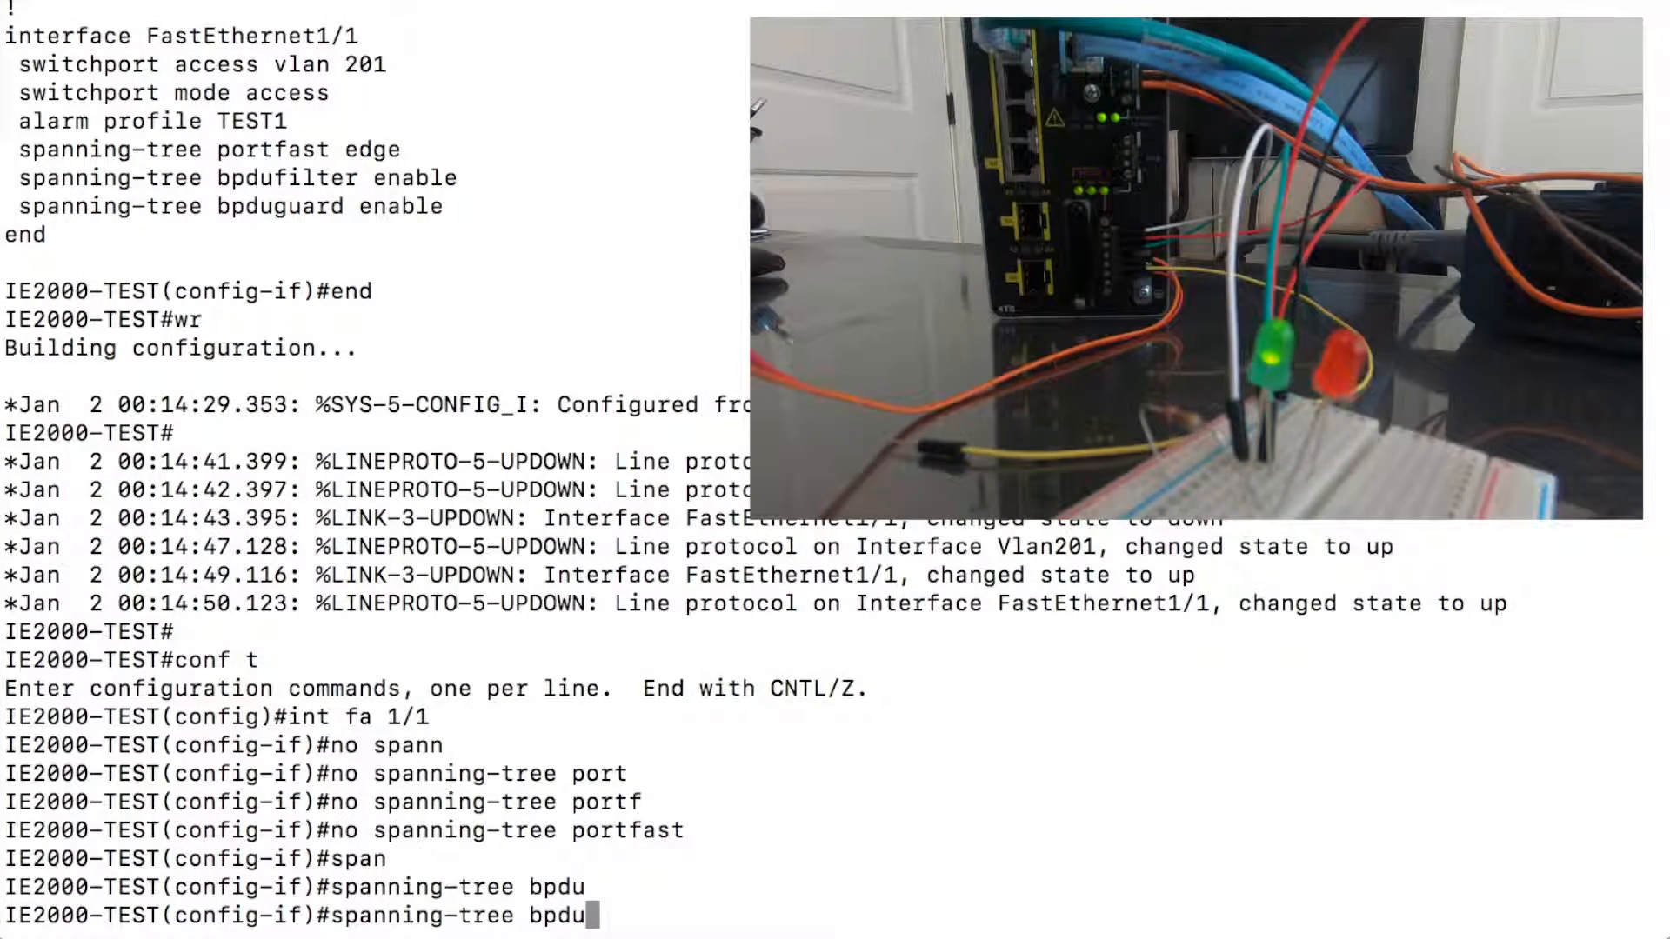
pyautogui.write('filter')
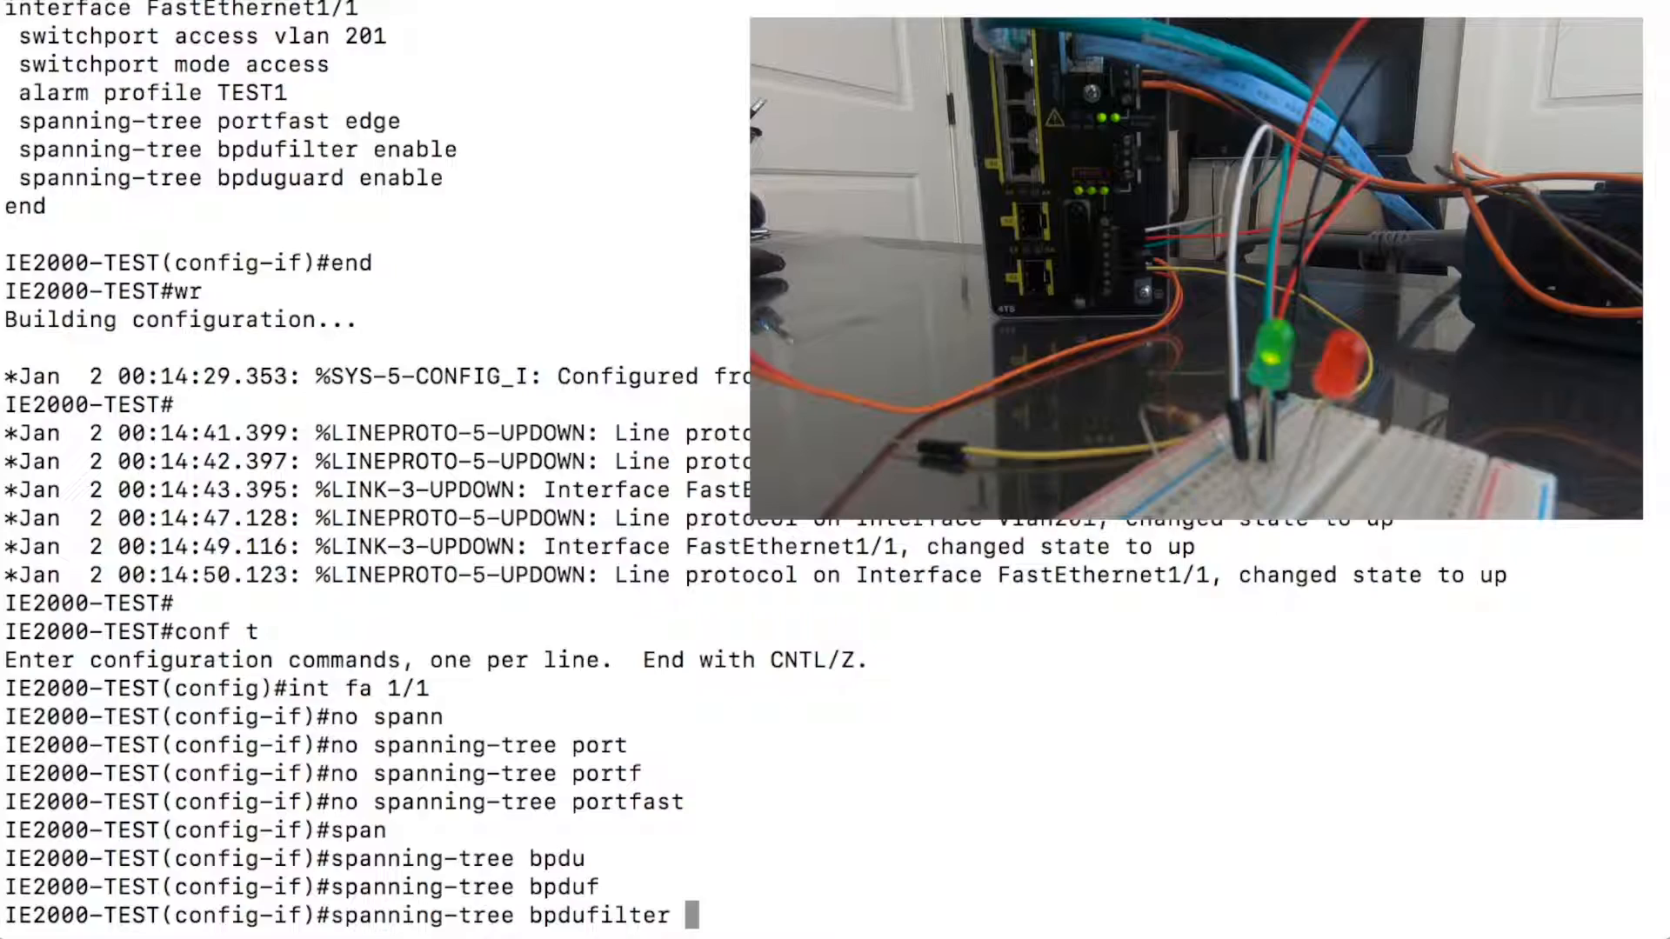
pyautogui.write('disable')
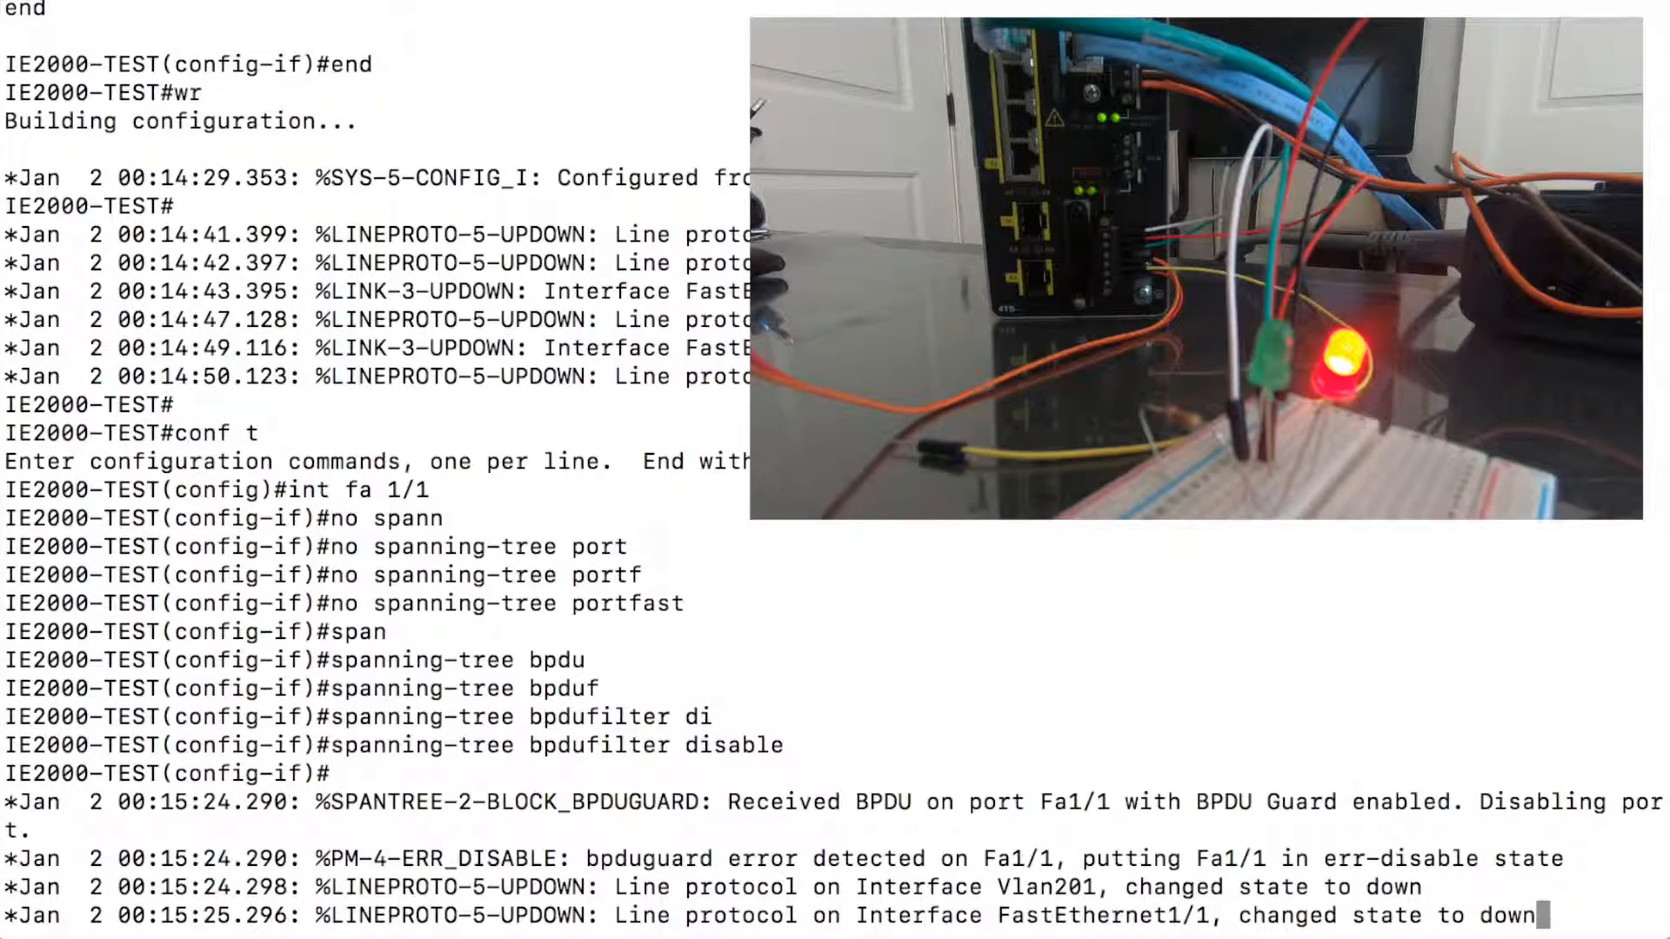
# Step: Disable BPDU guard on FastEthernet1/1 with 'spanning-tree bpduguard disable', then begin shutting the port
pyautogui.write('spak')
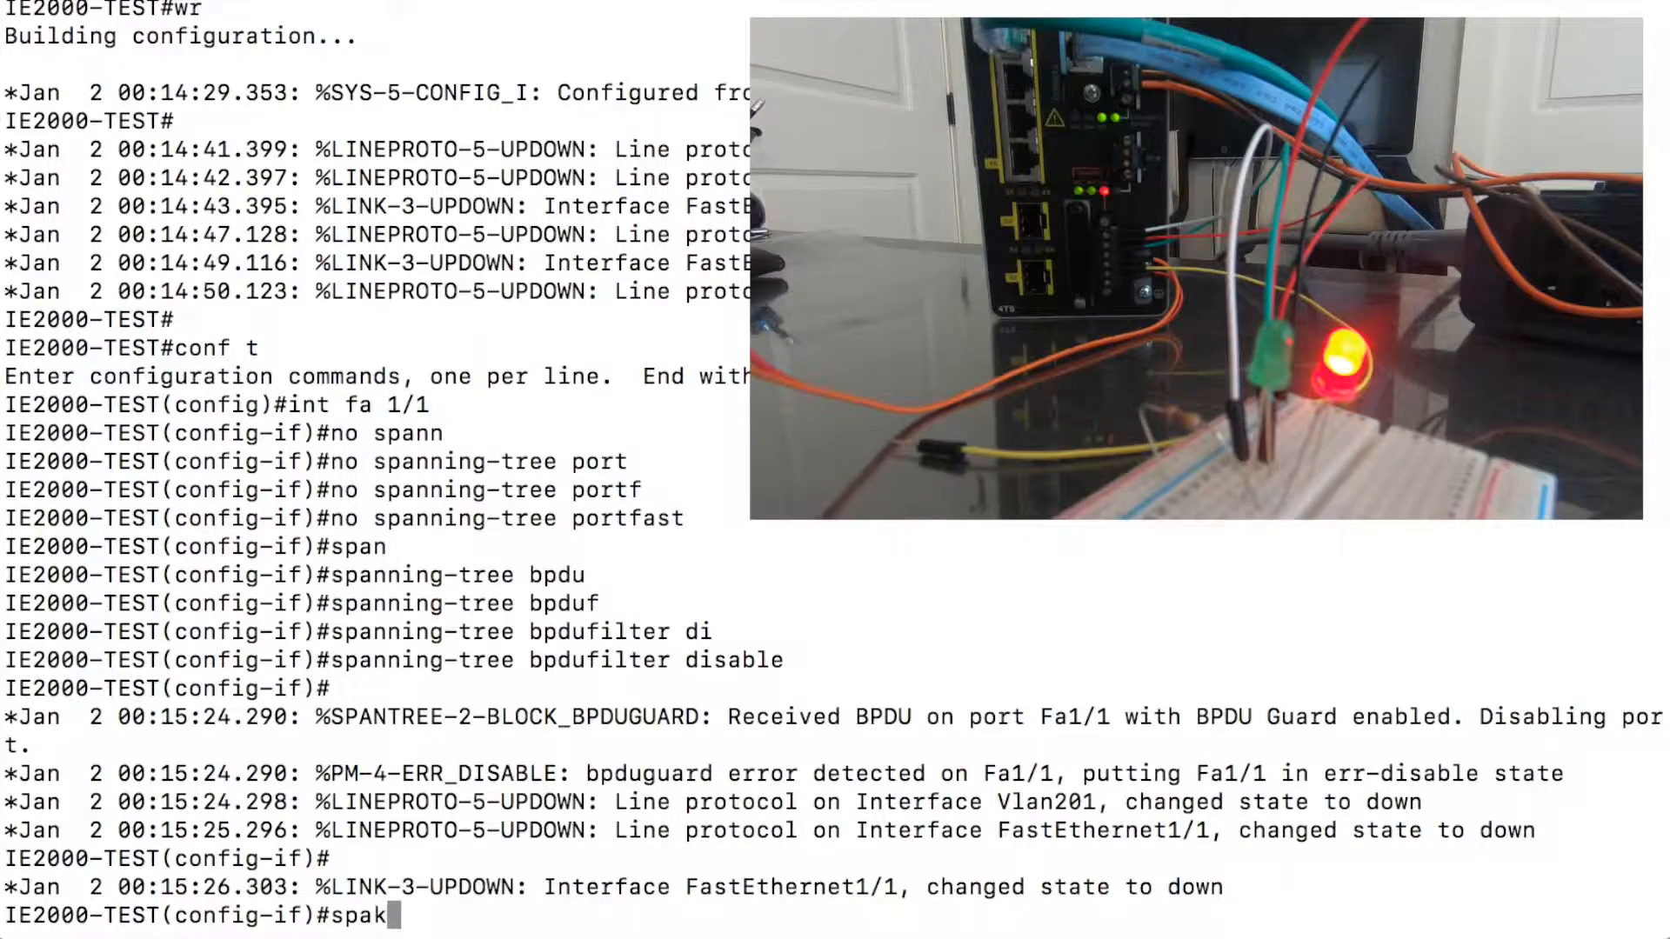
pyautogui.write('spanning-tree')
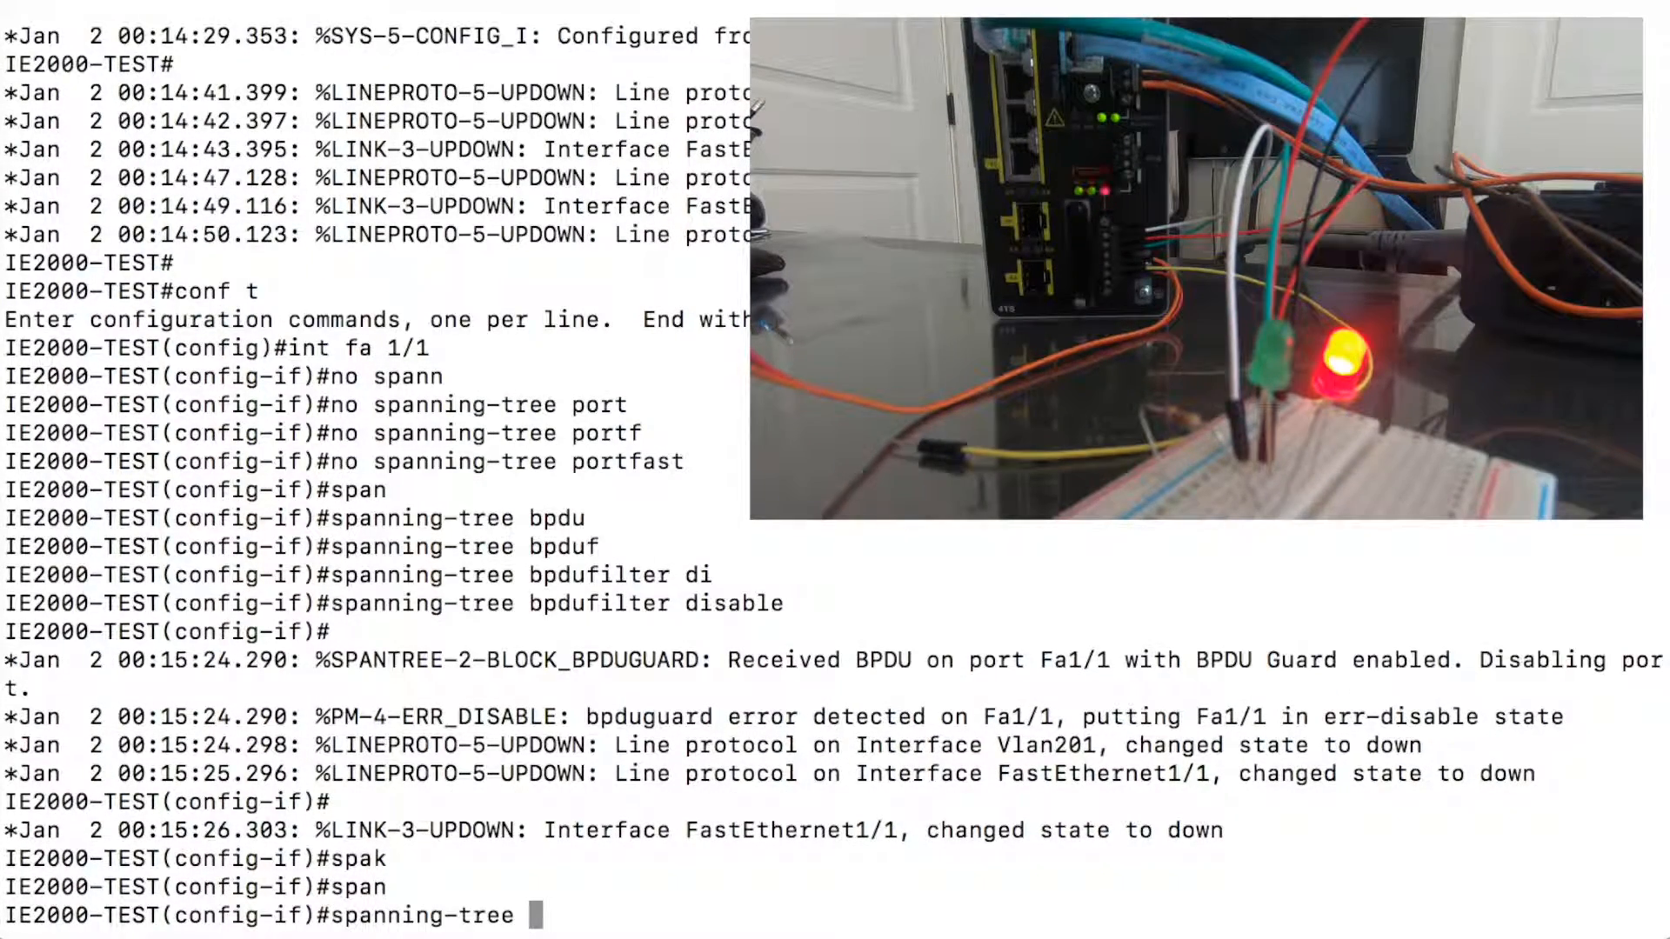
pyautogui.moveTo(1340, 718)
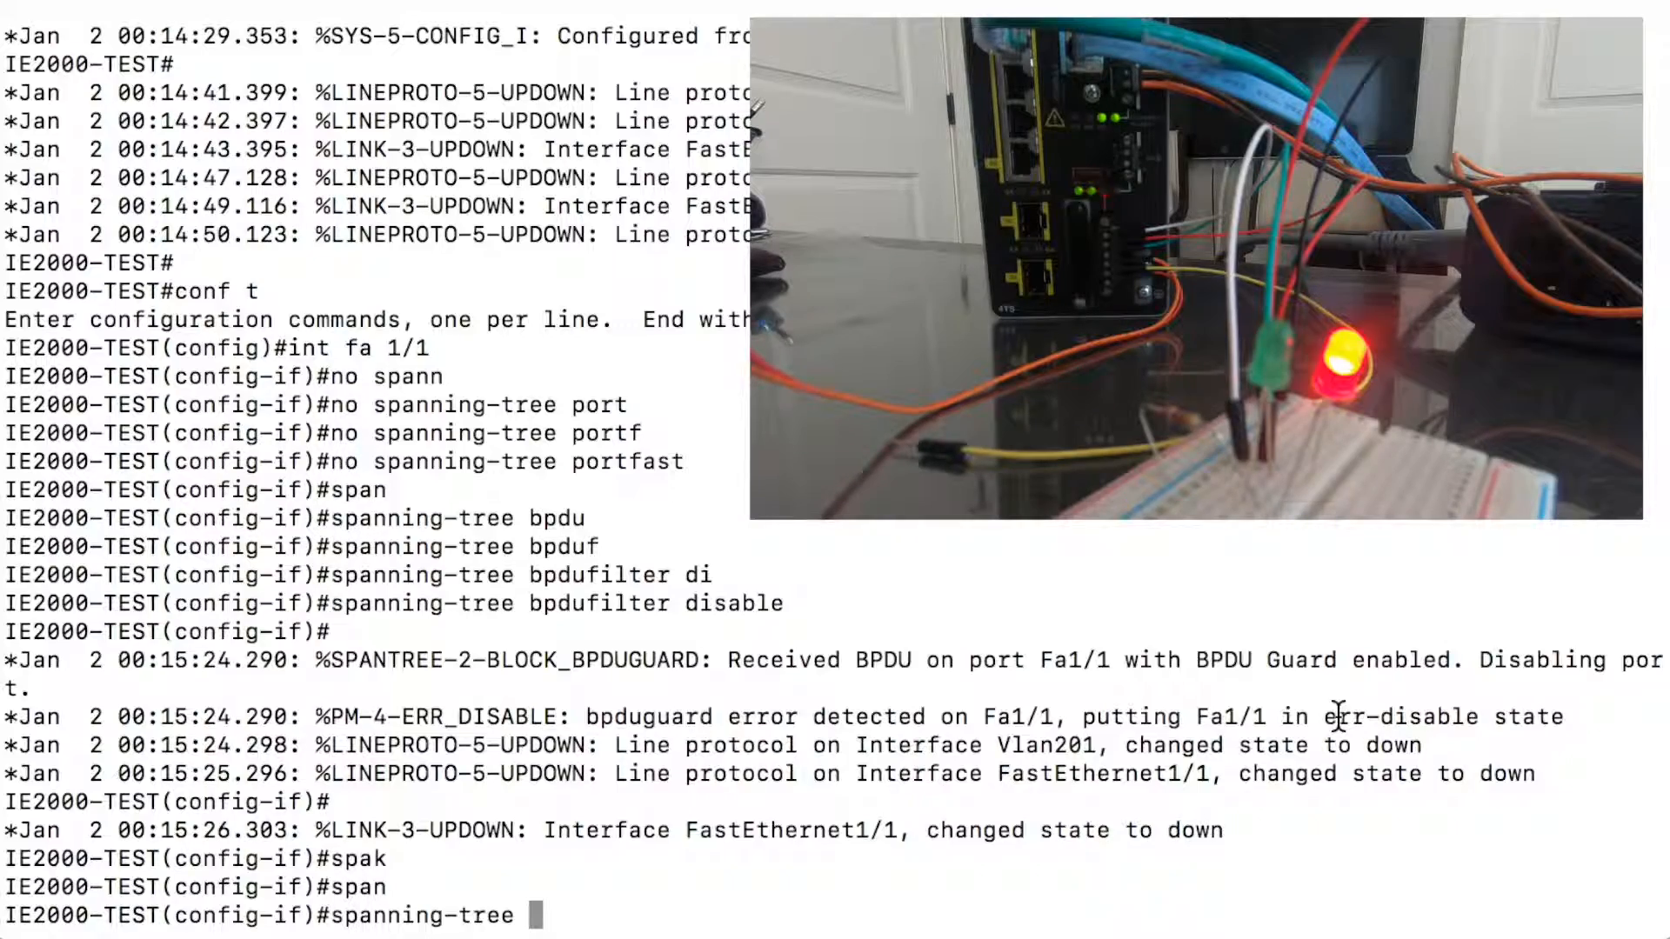
pyautogui.write('bpduguard disable')
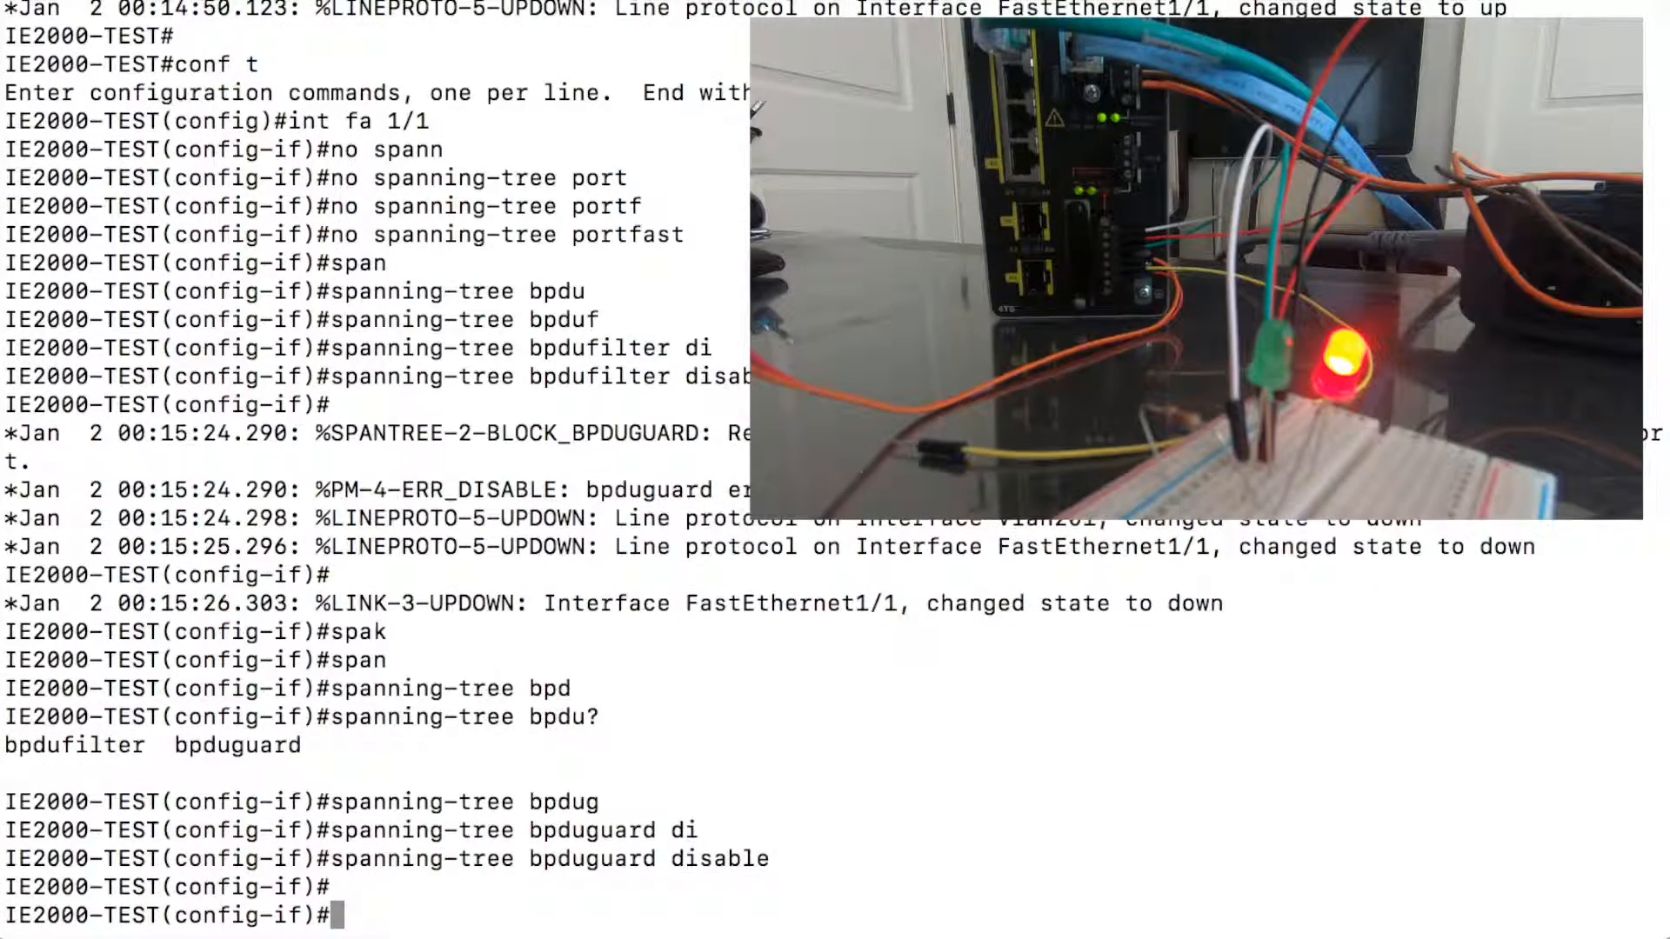
pyautogui.write('shut')
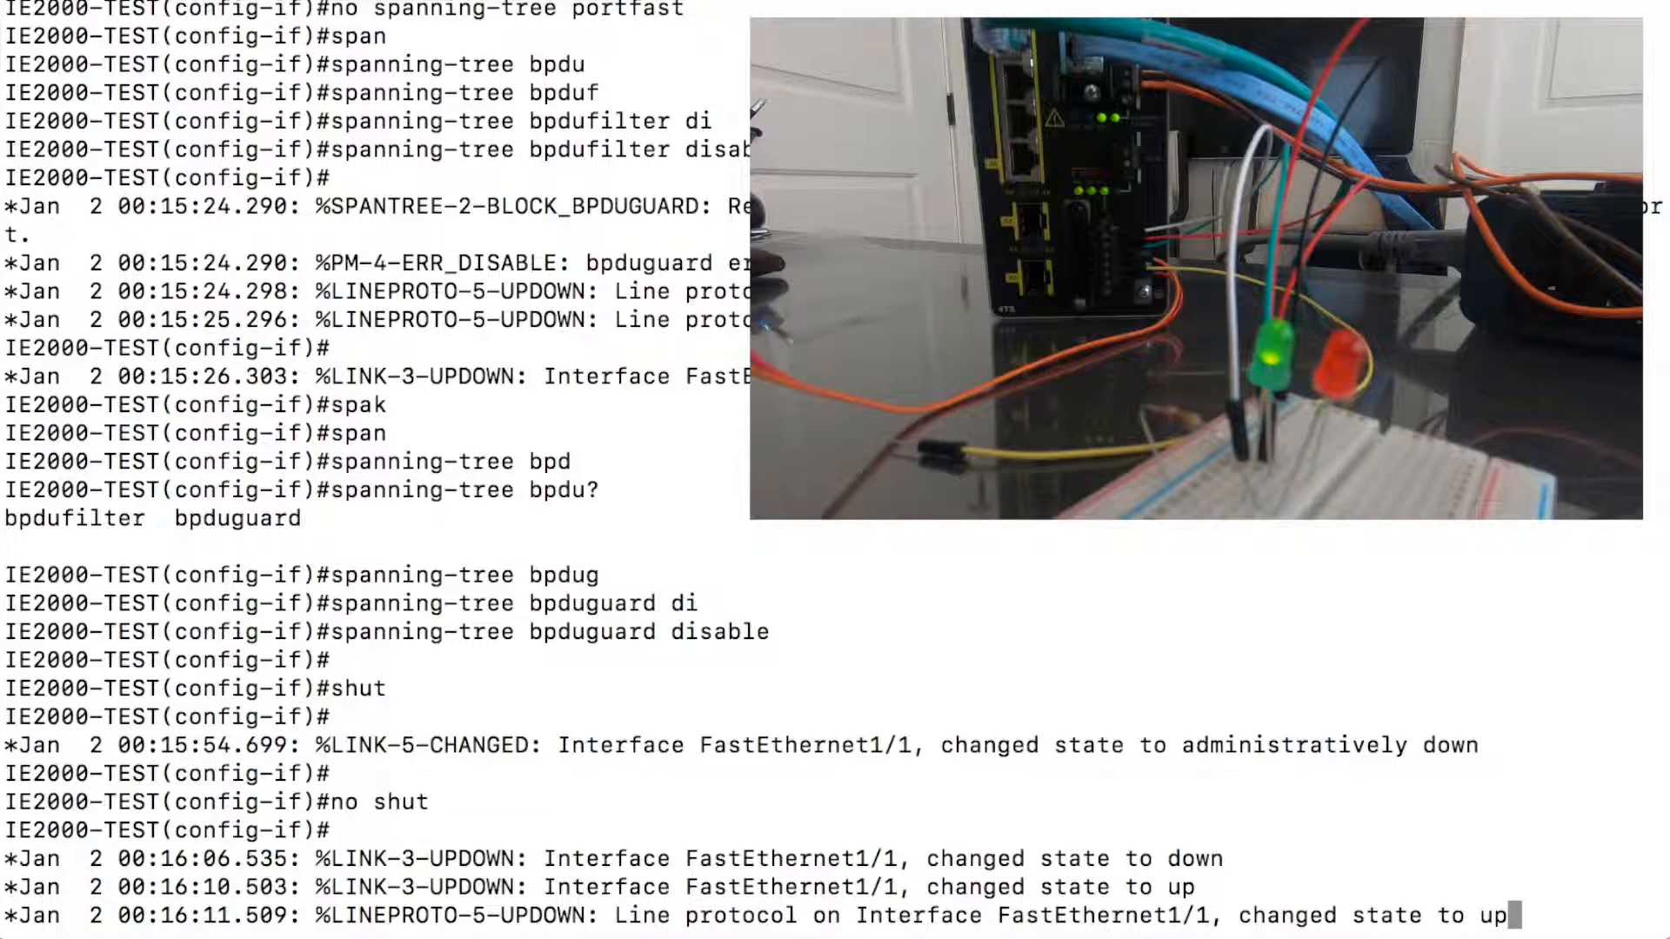
# Step: Scroll down to follow the link and line protocol coming back up after 'no shut'
pyautogui.scroll(-3)
pyautogui.write('show')
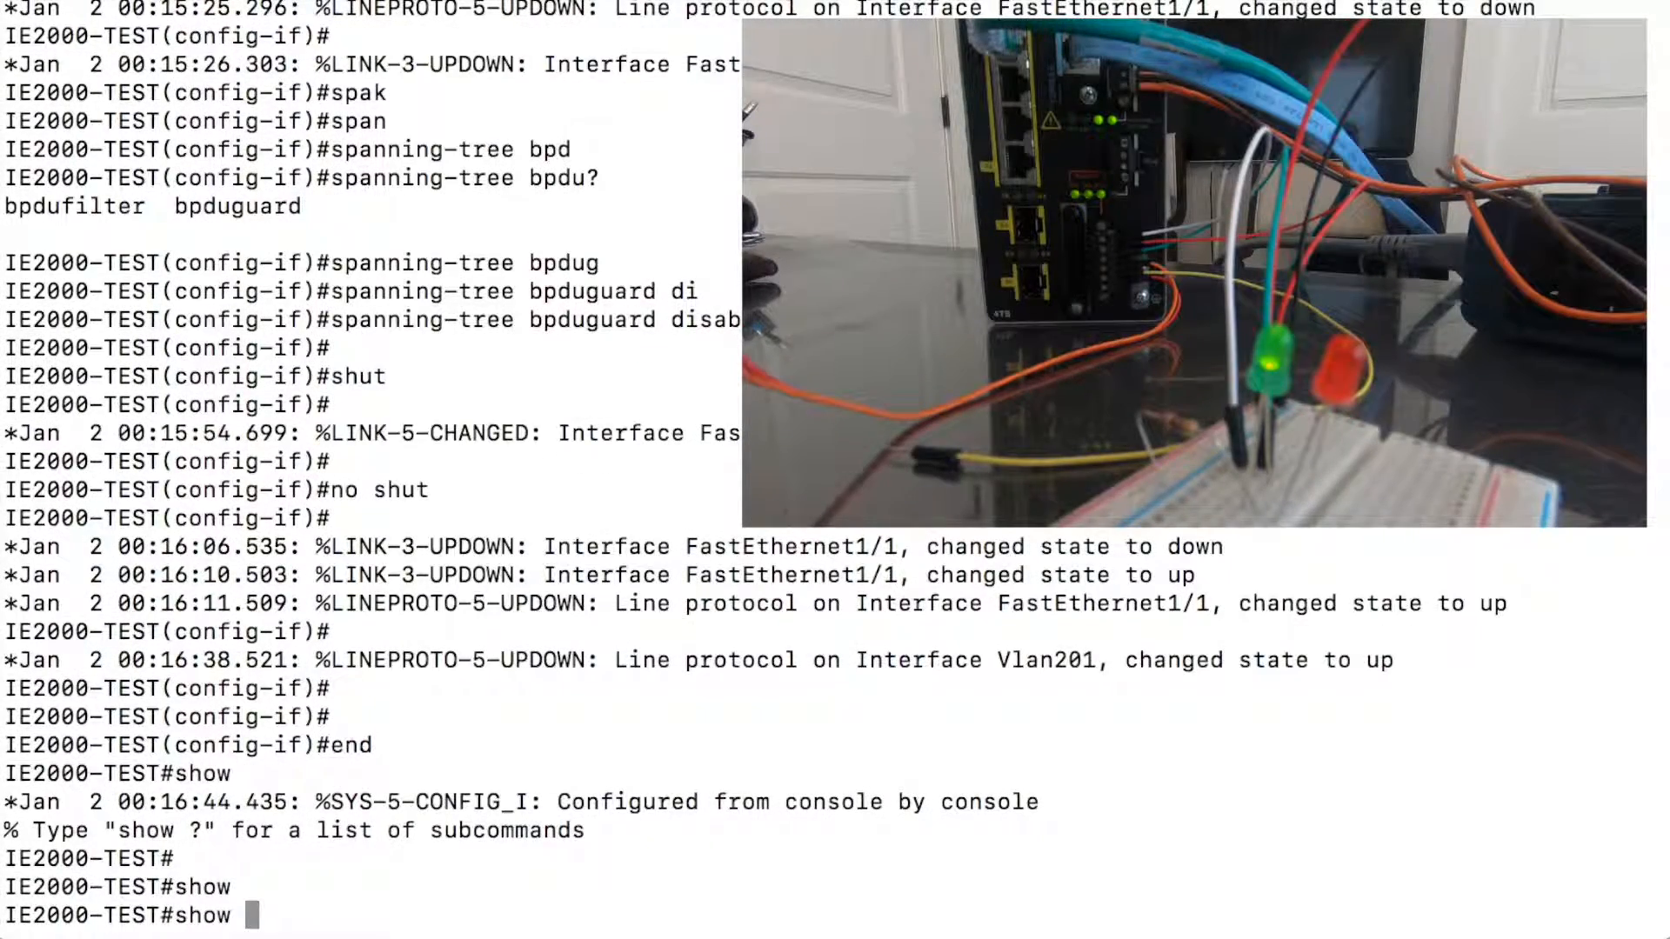
# Step: Run 'show facility-alarm status' to list the major Link Fault alarm on FastEthernet1/1
pyautogui.write('facility-alarm')
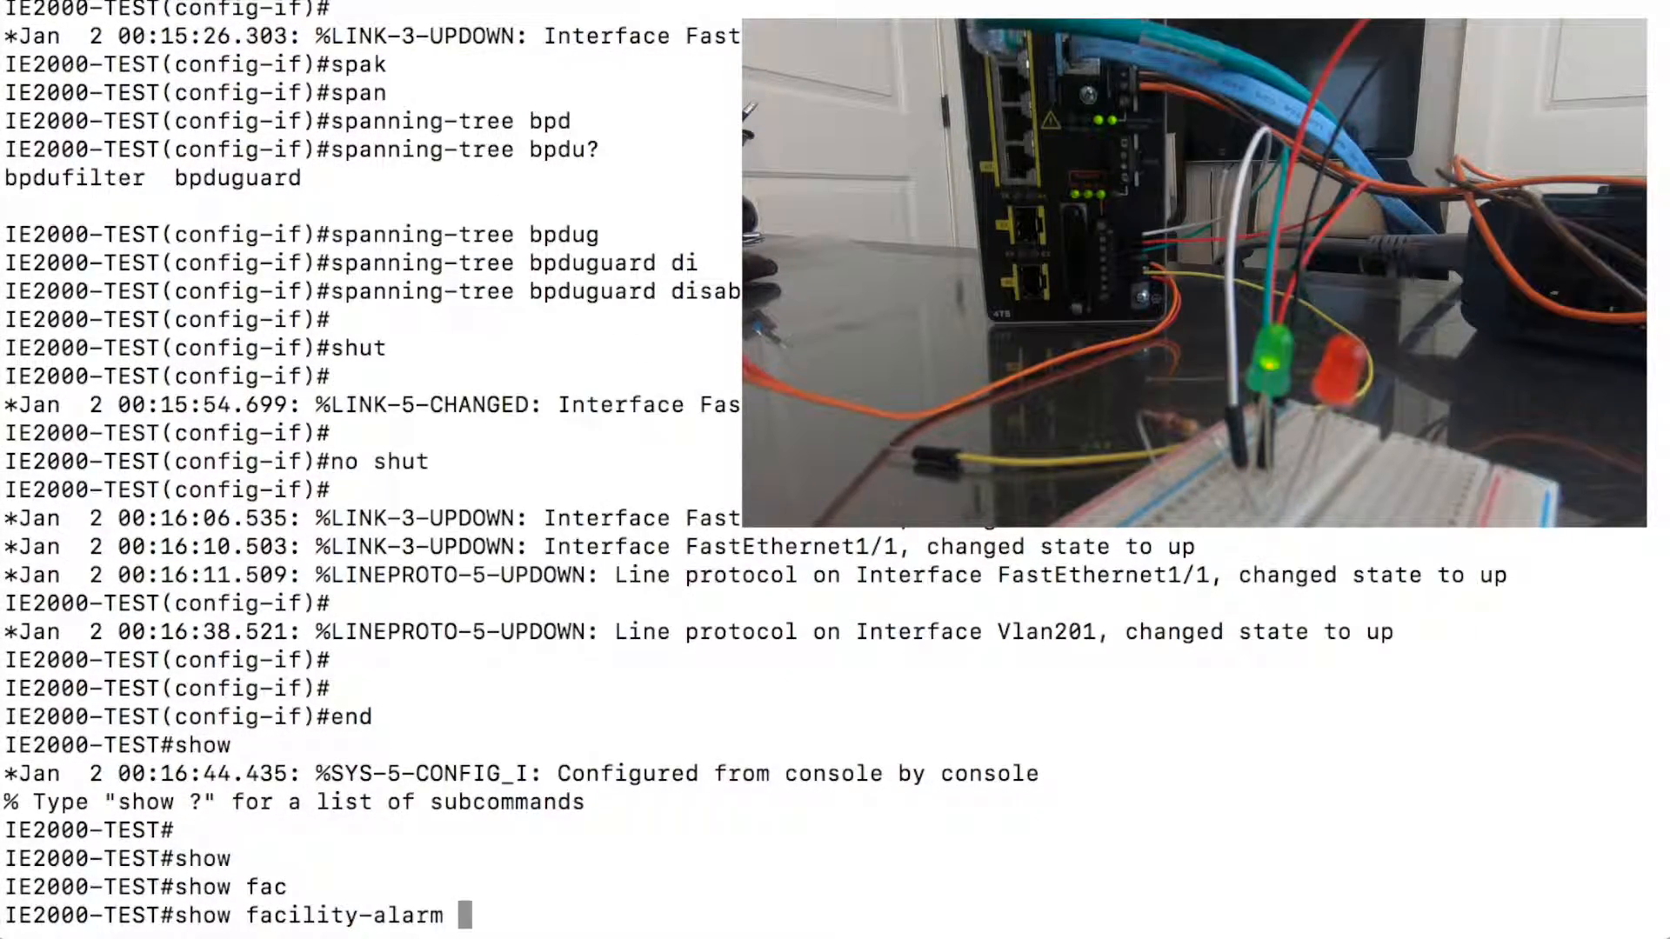
pyautogui.write('?')
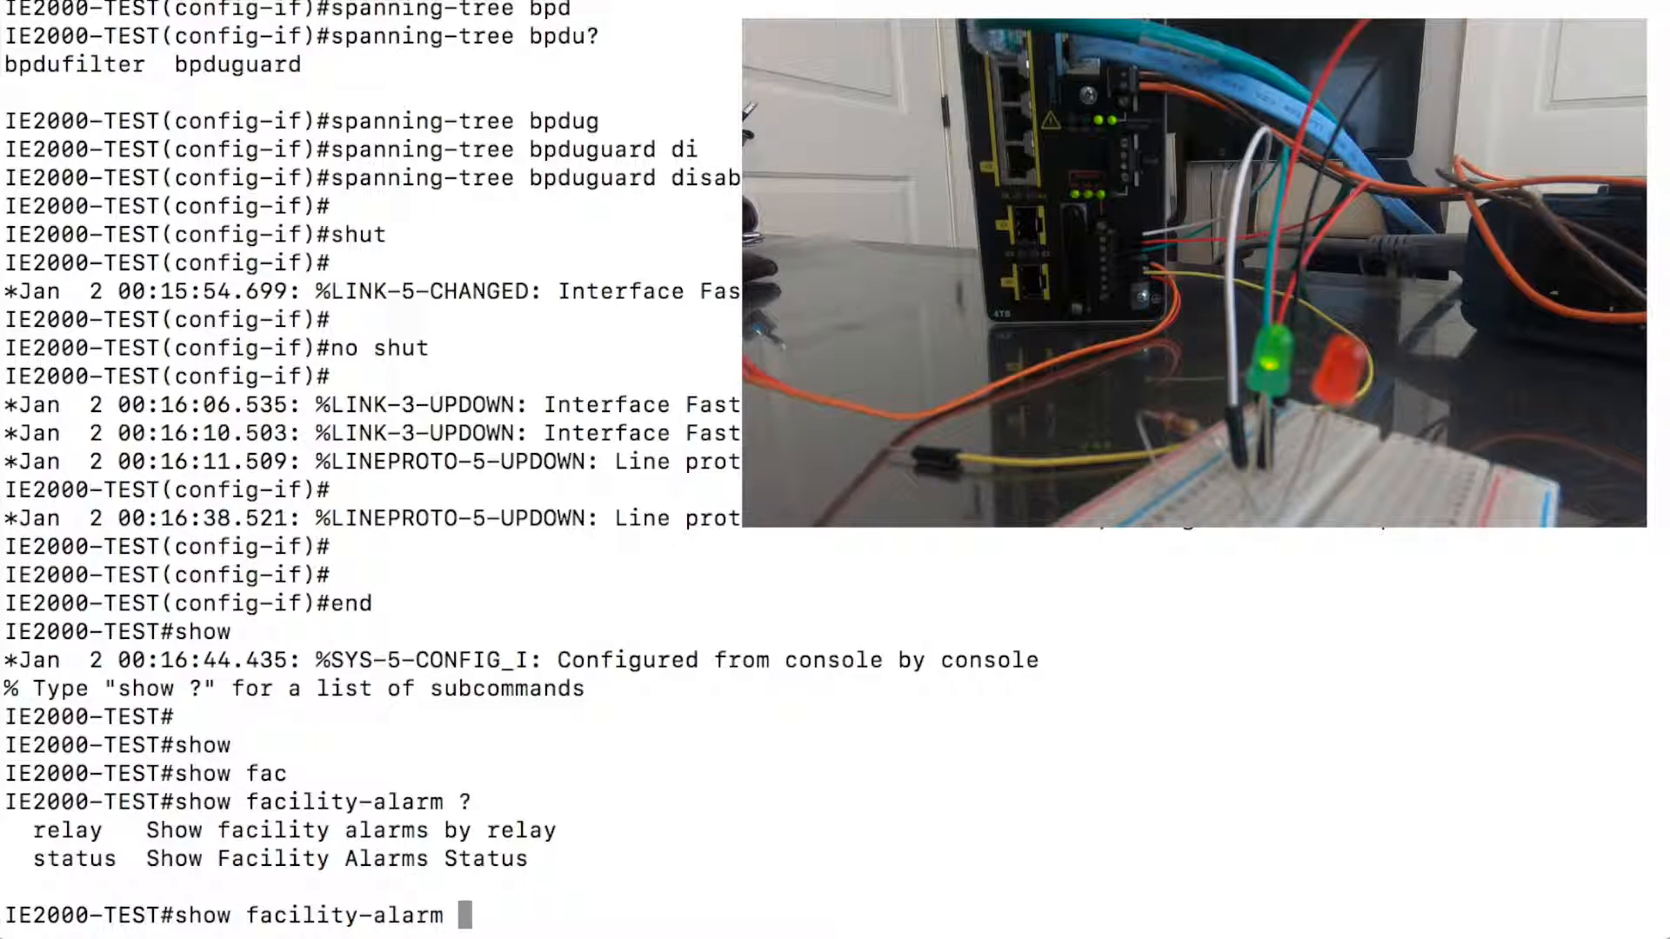
pyautogui.write('status')
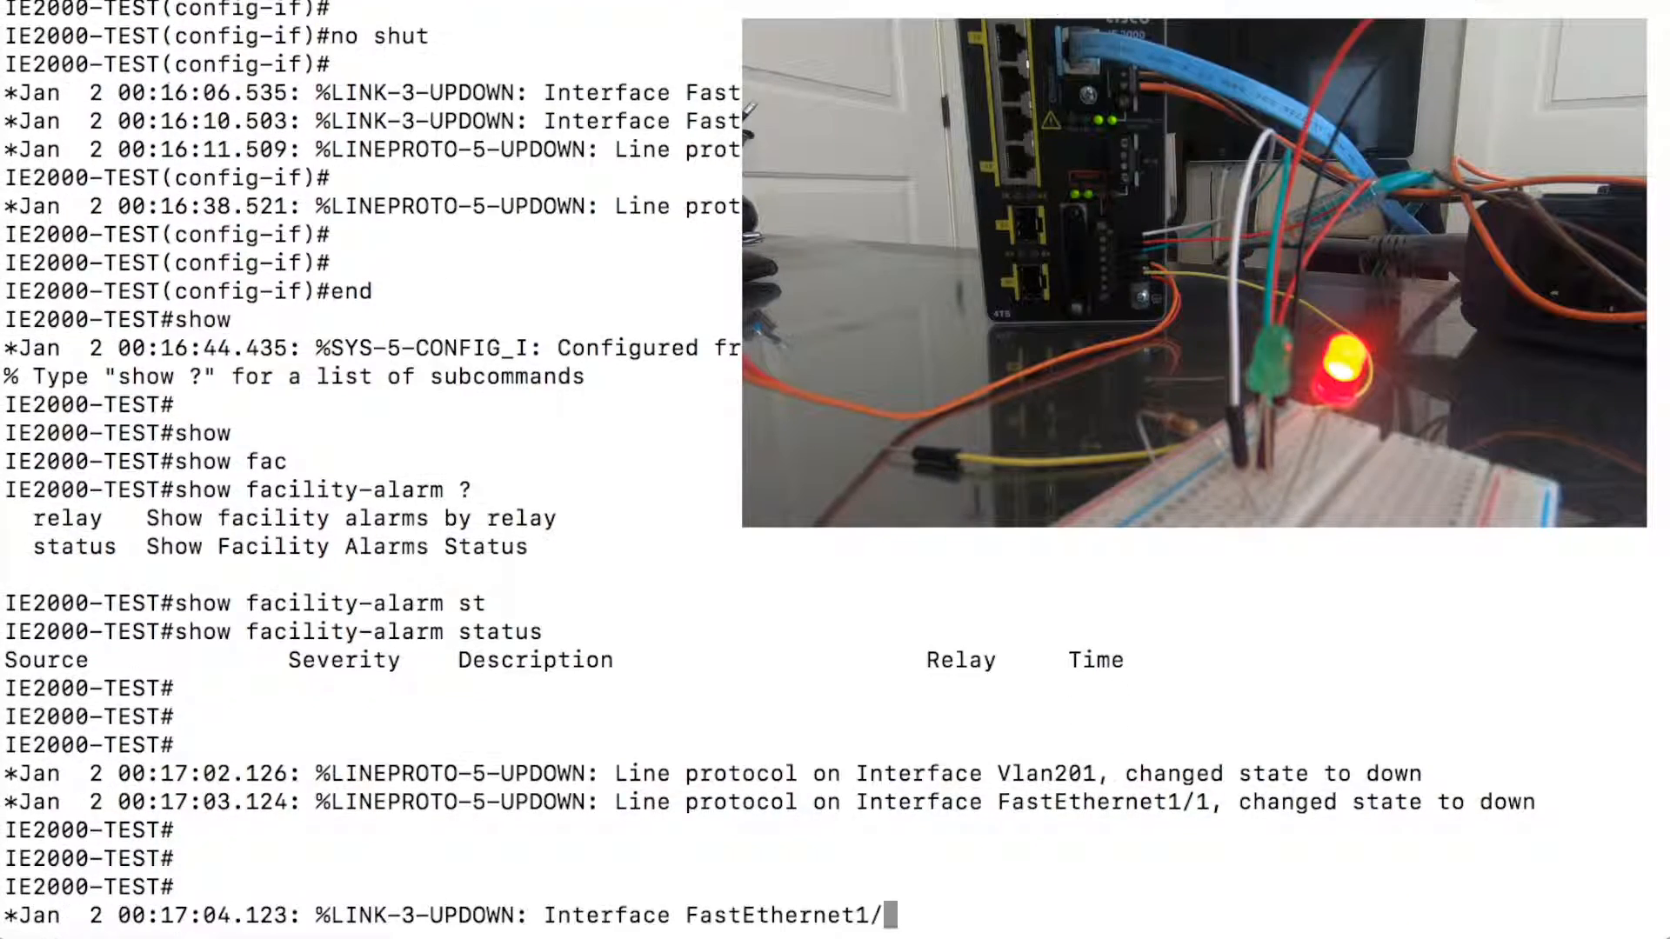
pyautogui.write('show facility-alarm status')
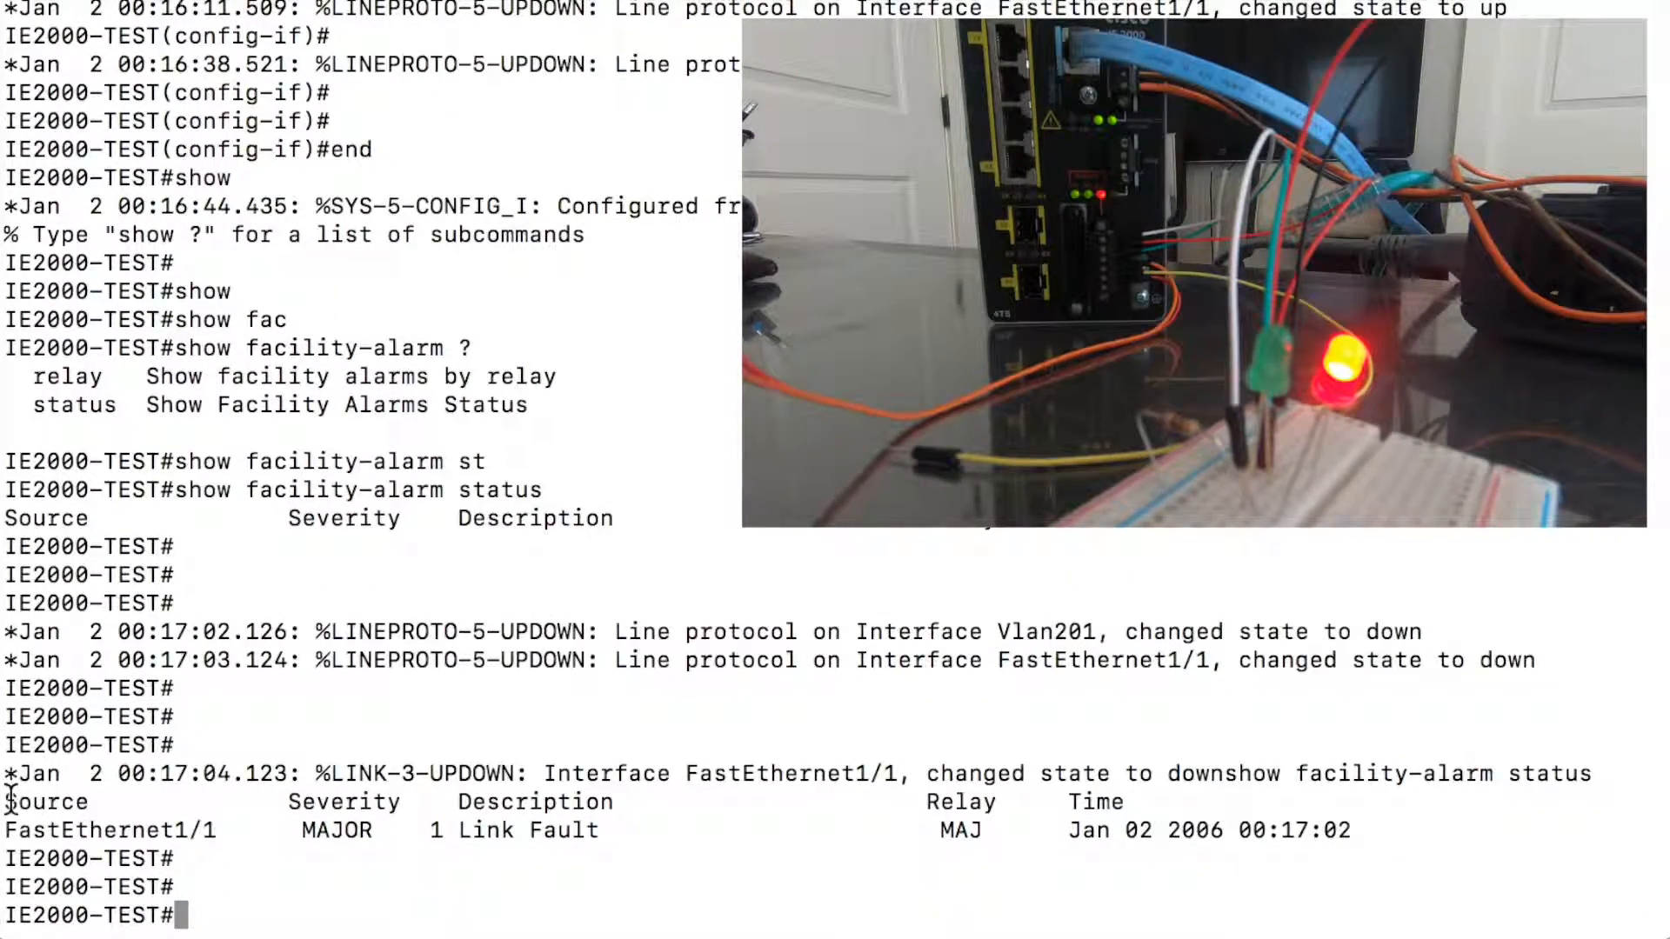
# Step: Highlight the Link Fault alarm status table in the output
pyautogui.moveTo(11, 802); pyautogui.dragTo(1353, 832)
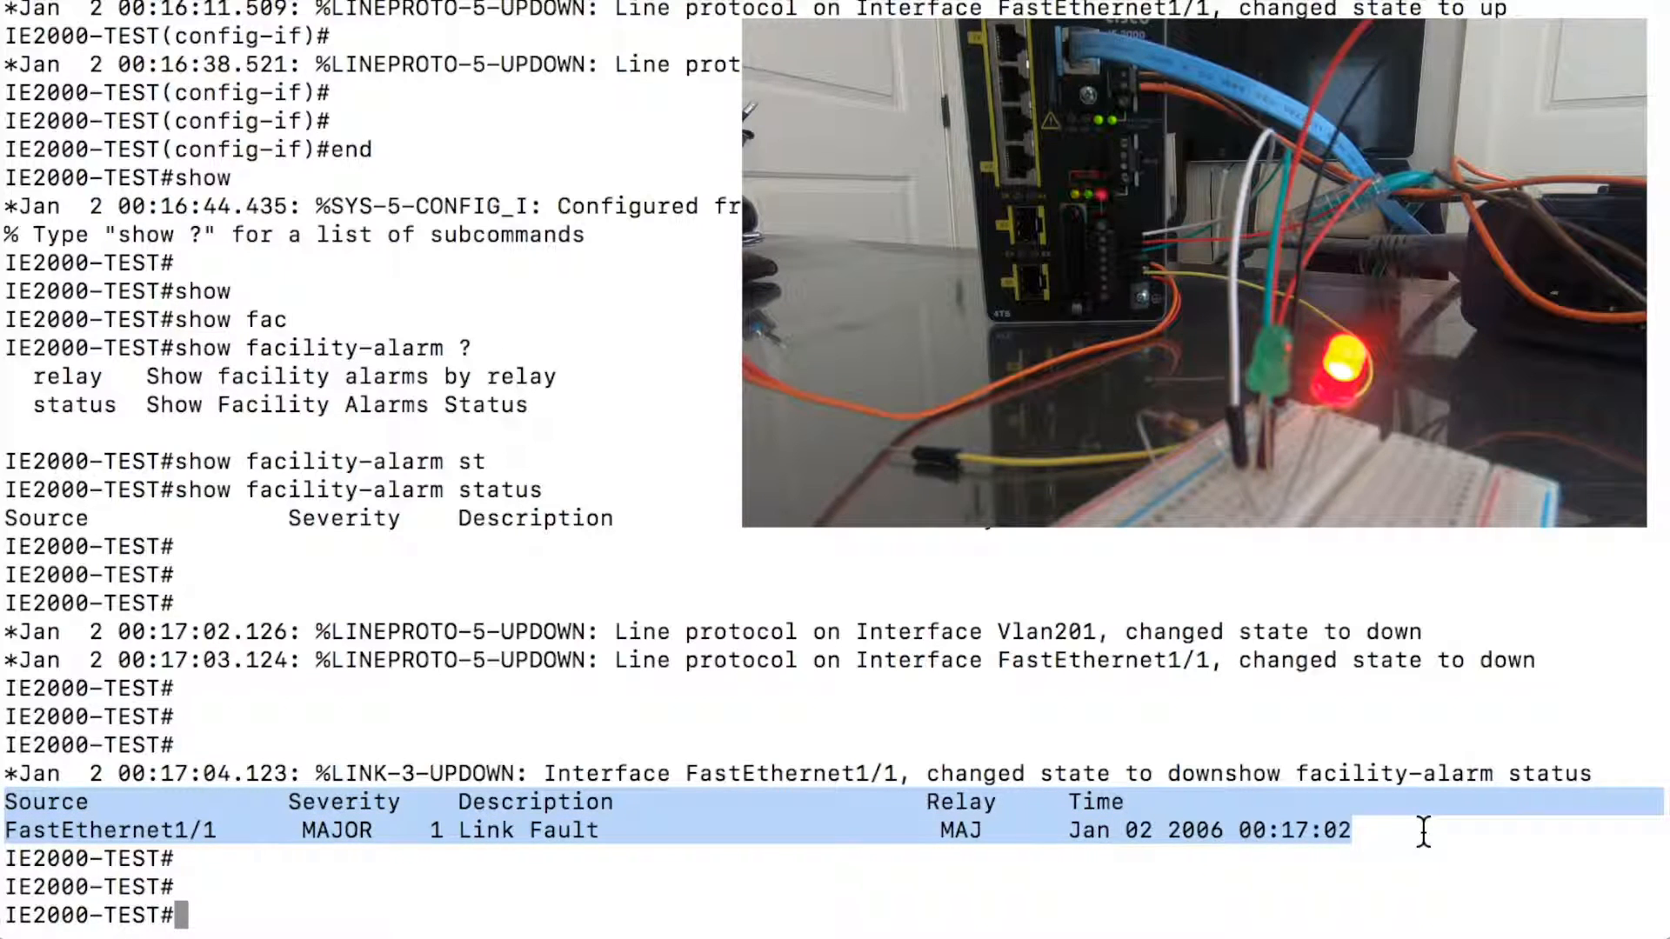